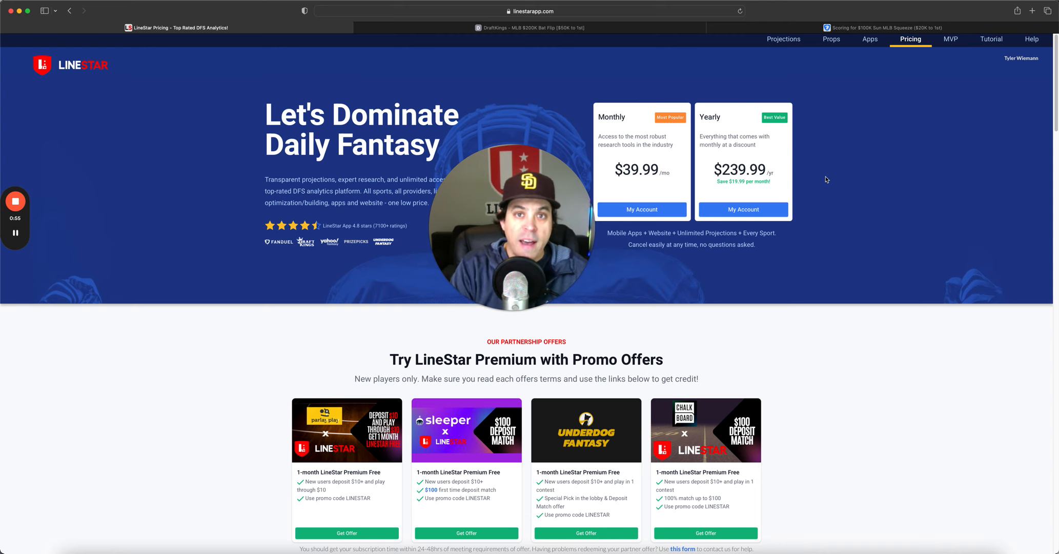
mouse_move(824, 167)
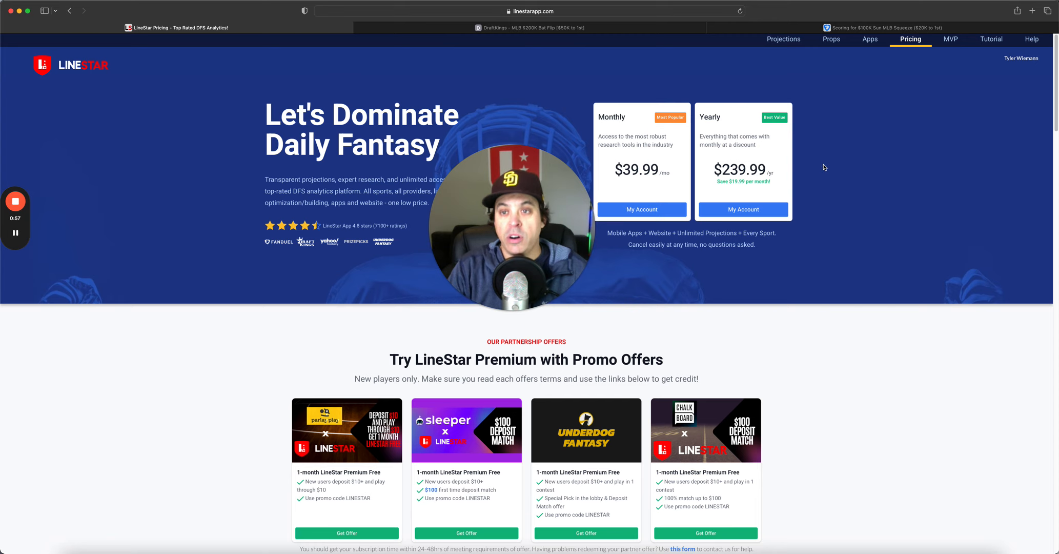
mouse_move(806, 80)
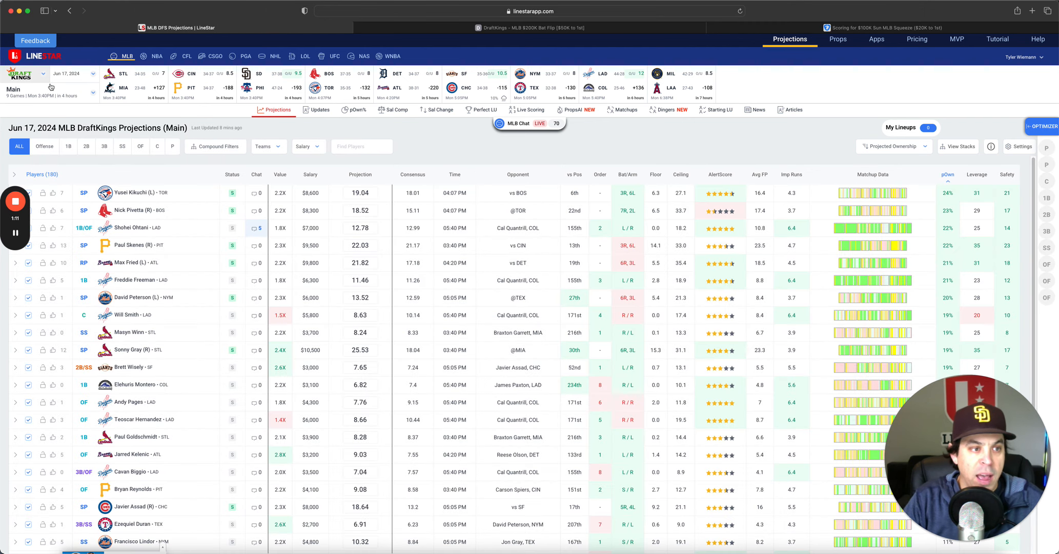
- Show the FanDuel Baseball Perfect Lineups page and review Carlos Correa's player card
click(24, 74)
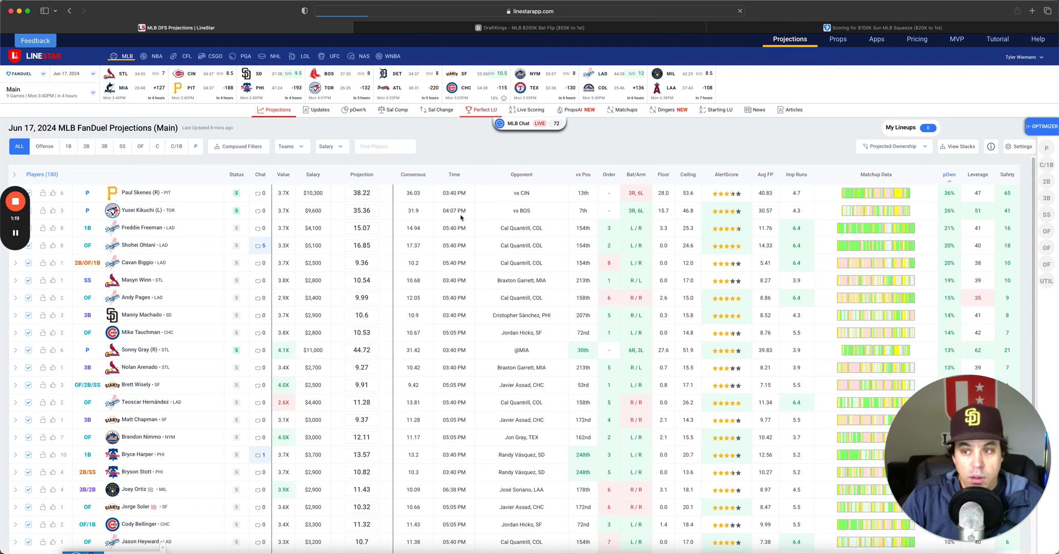
click(481, 108)
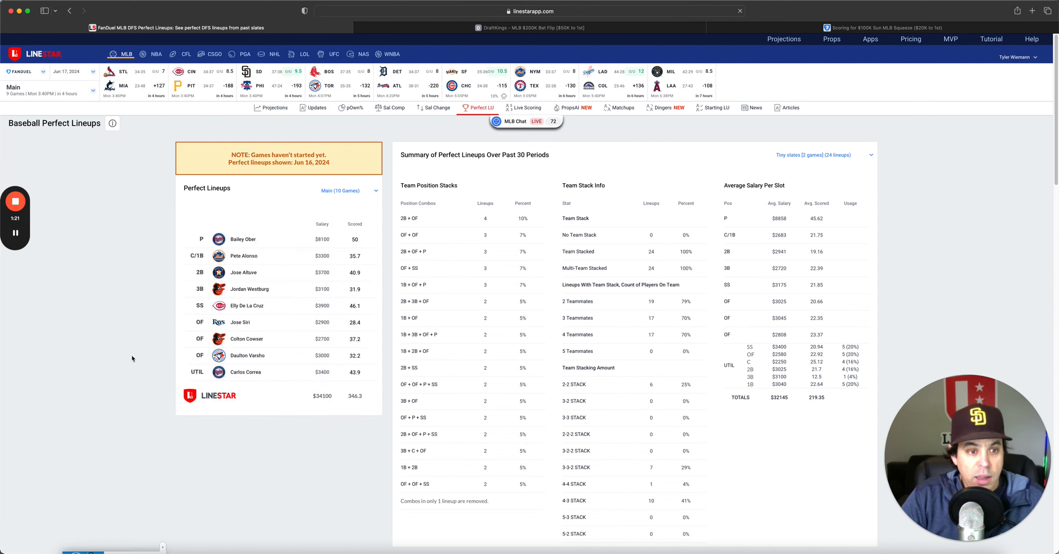
mouse_move(156, 316)
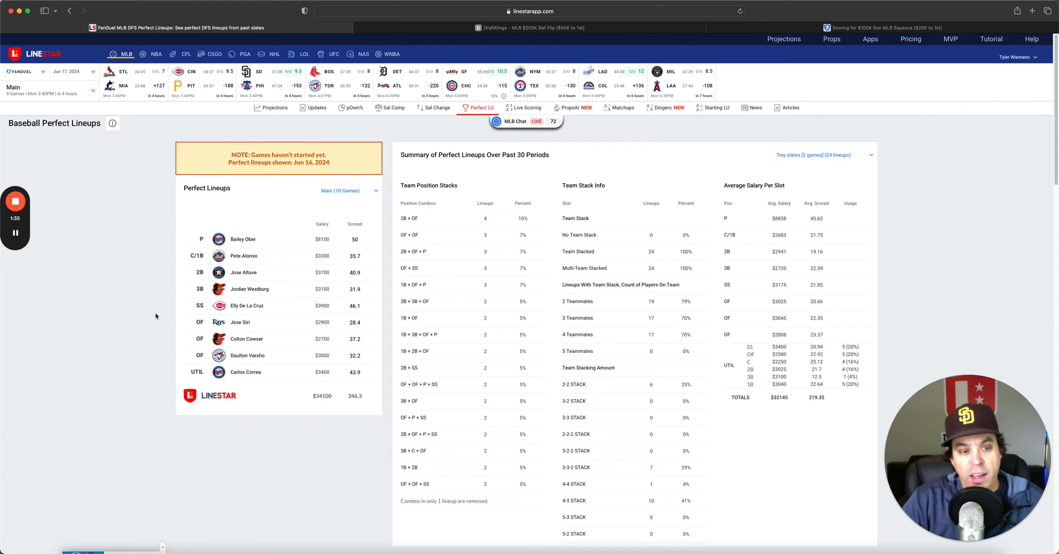
mouse_move(239, 322)
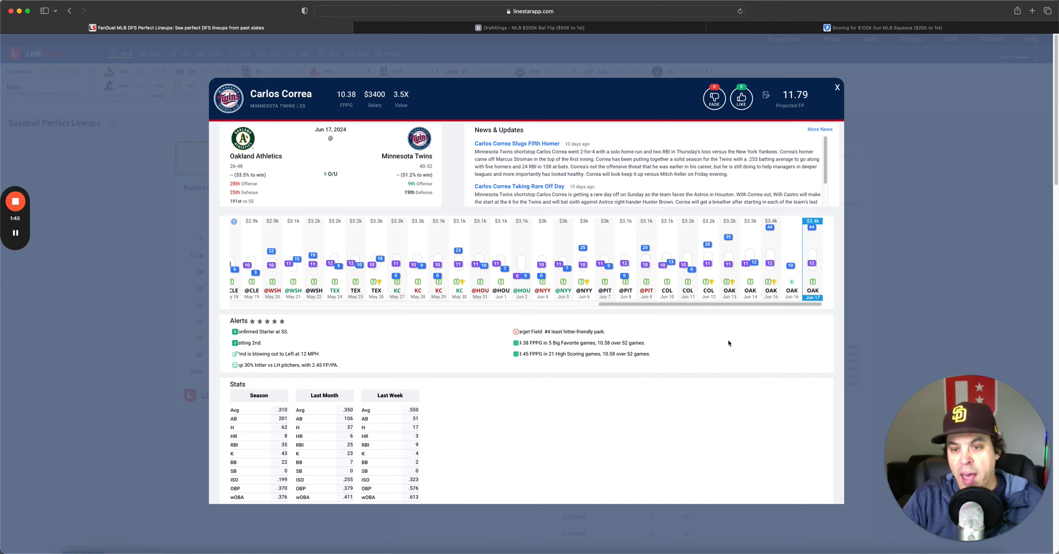
mouse_move(765, 358)
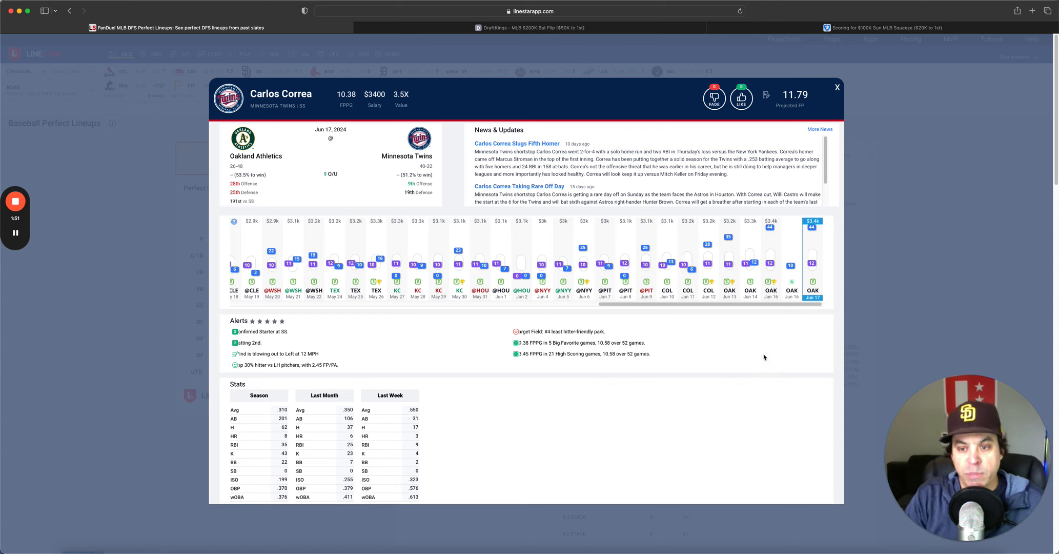
click(837, 88)
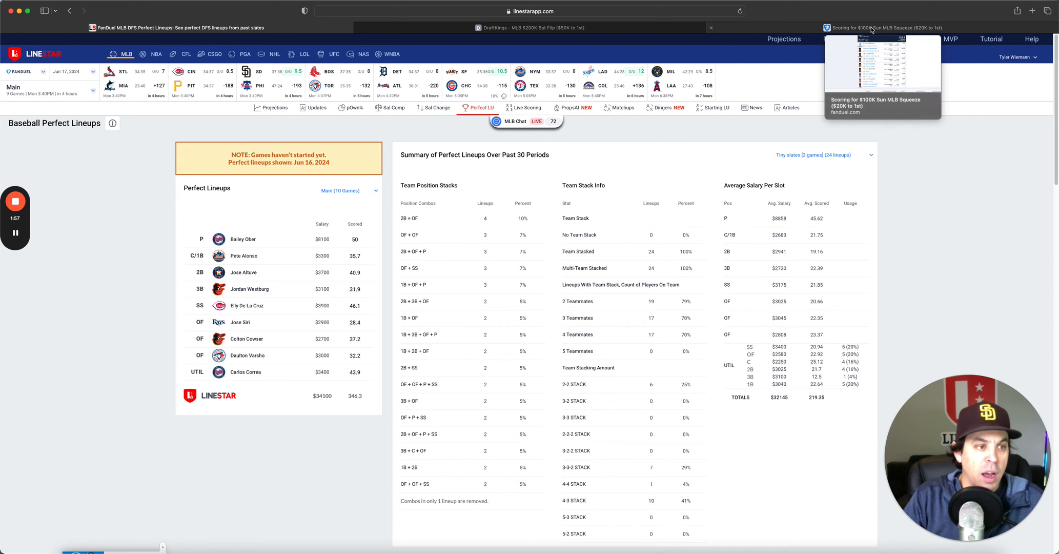
- View the FanDuel winning lineup (258.9 points, 1st of 7843) and Mitchell Parker's score breakdown
click(883, 28)
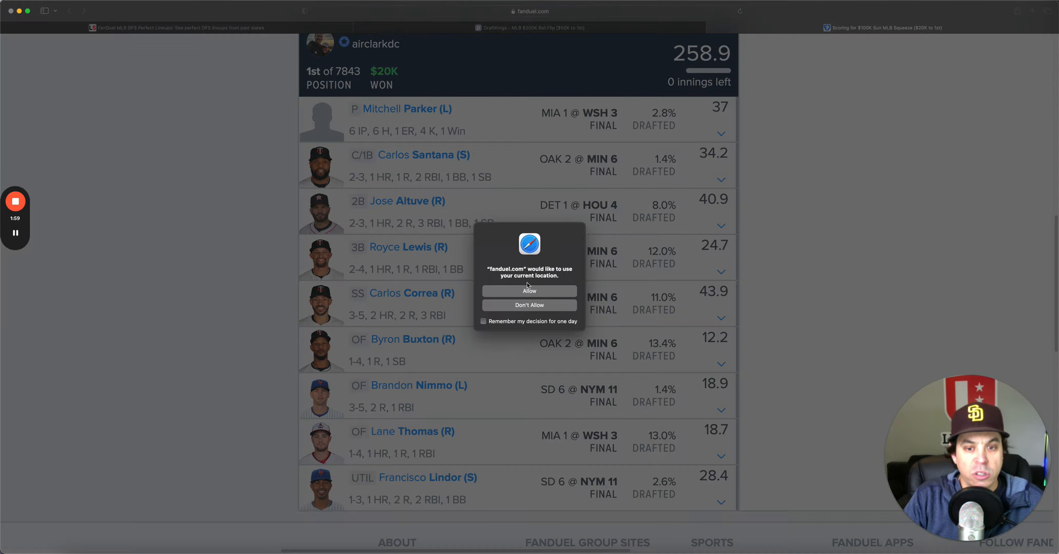
click(529, 304)
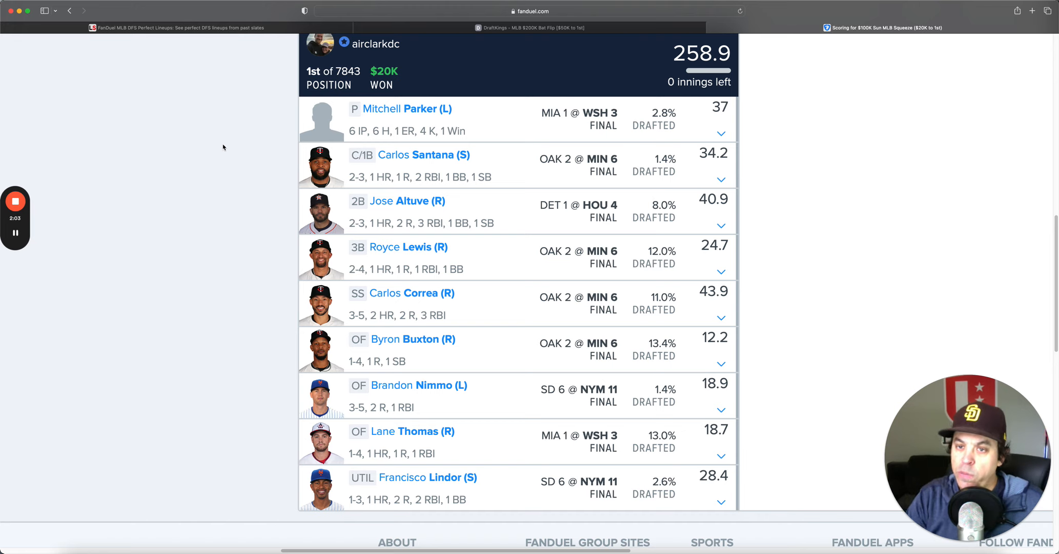
mouse_move(411, 132)
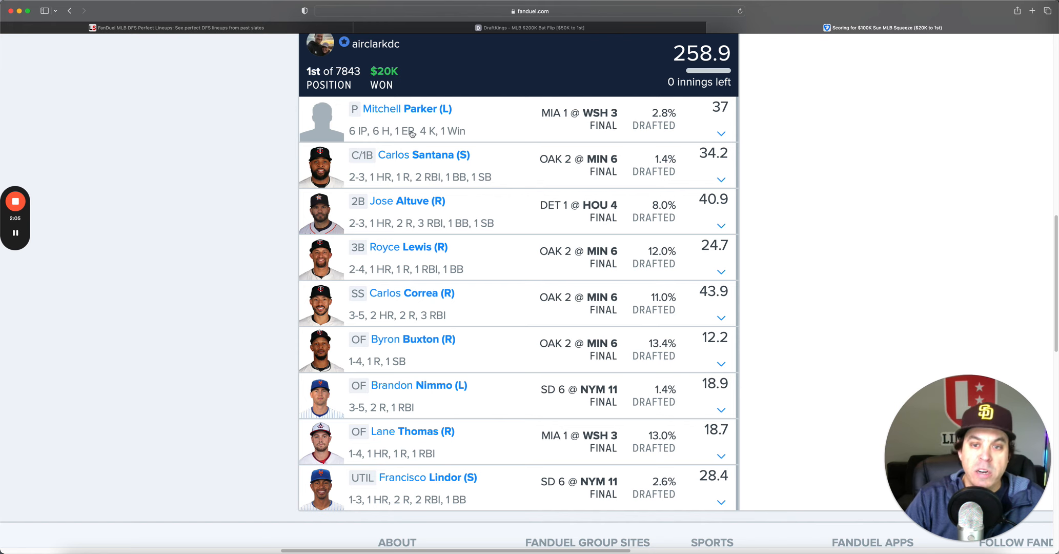
click(720, 132)
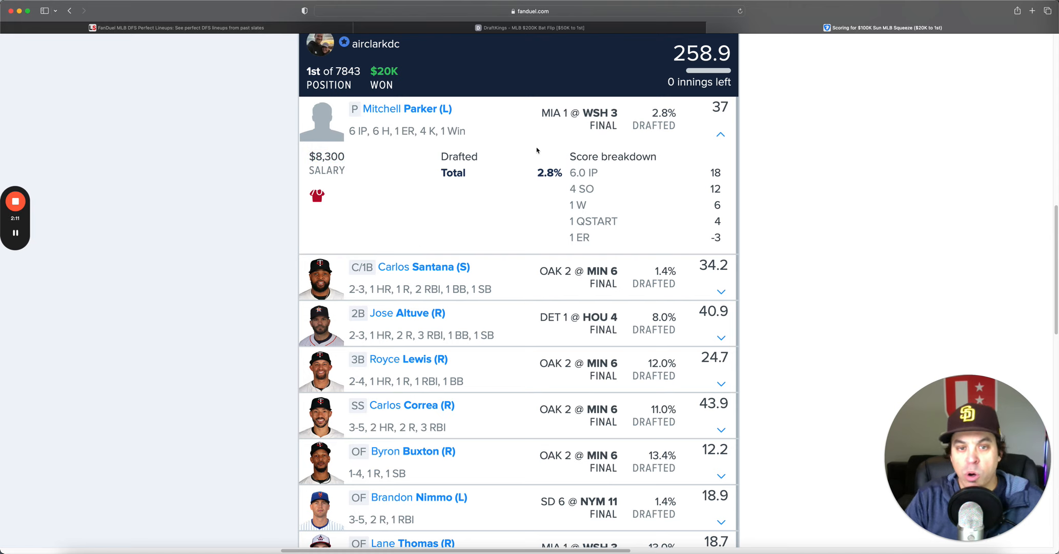
click(720, 133)
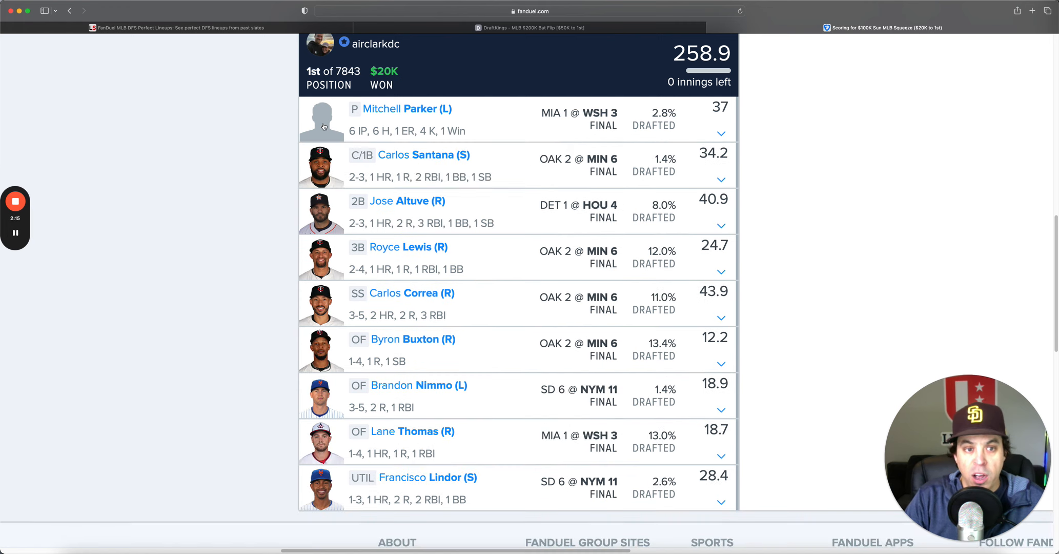
click(720, 134)
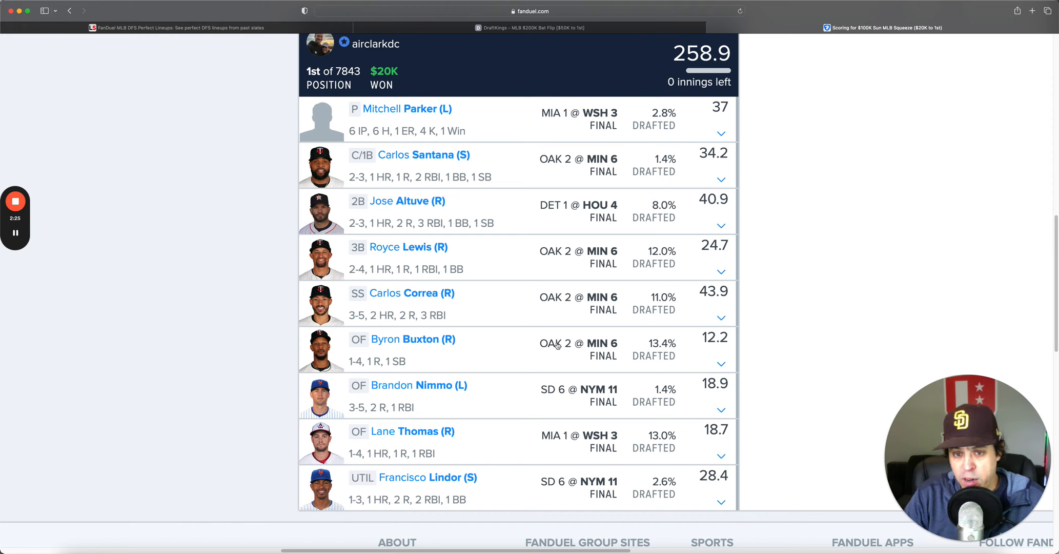
mouse_move(624, 207)
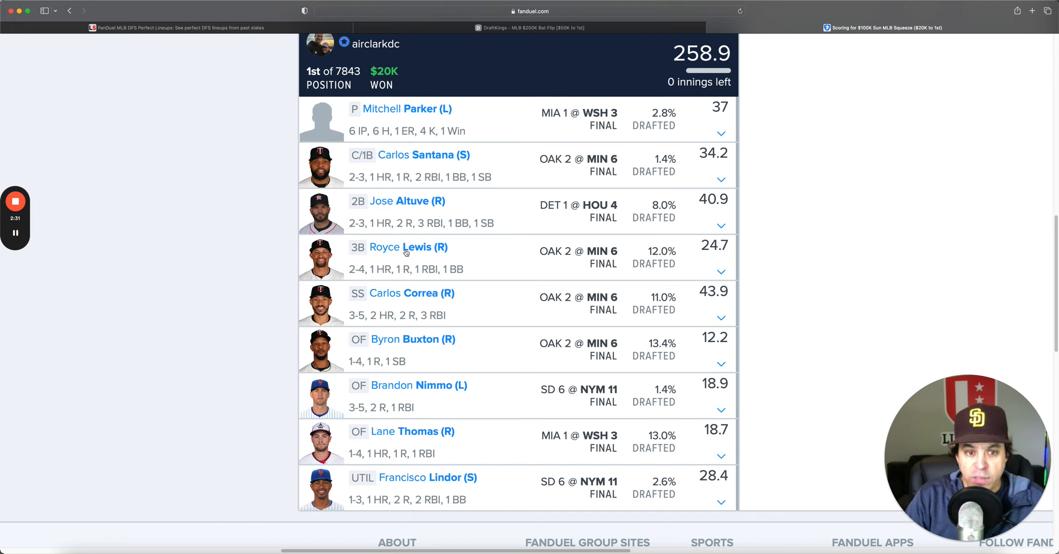
mouse_move(721, 303)
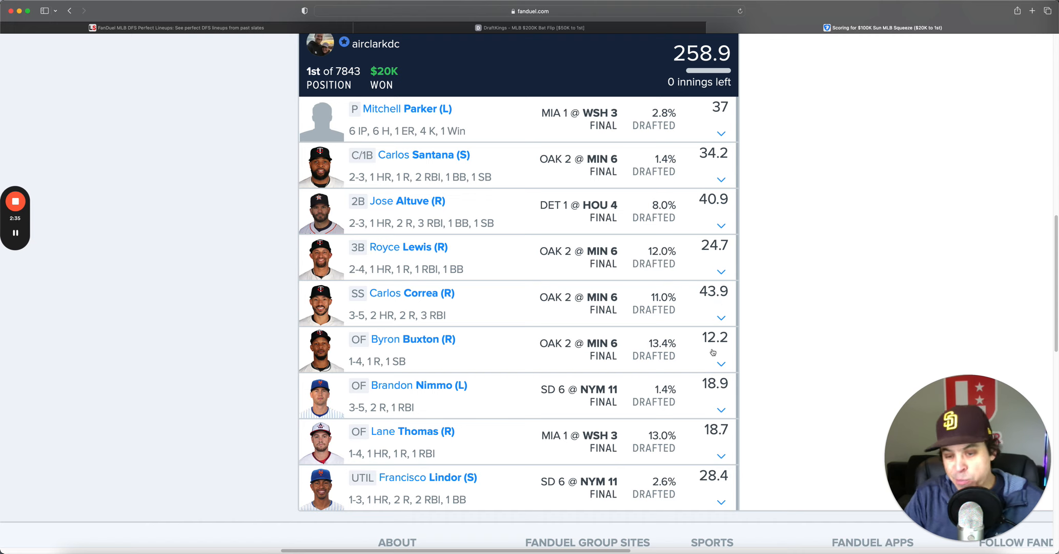
mouse_move(436, 403)
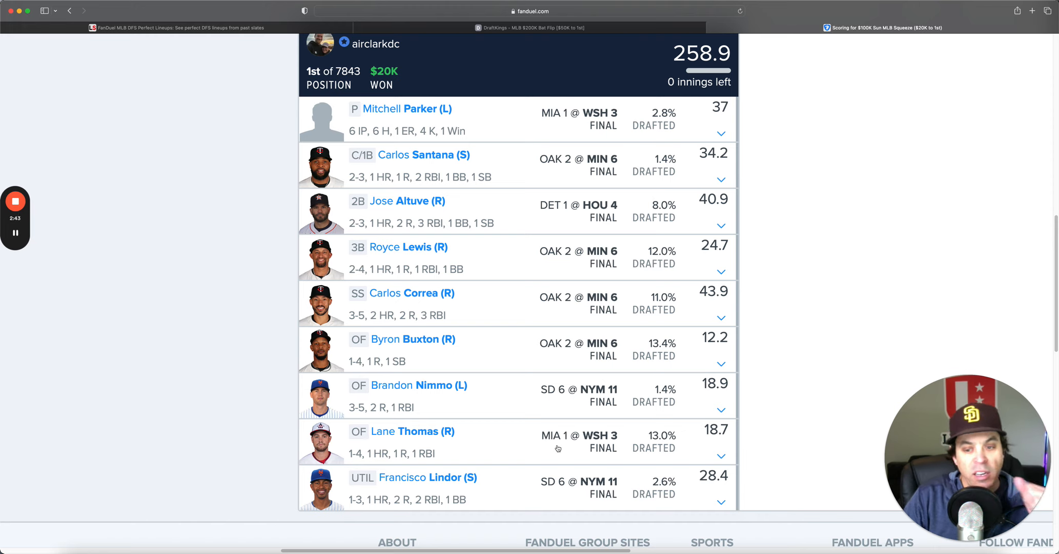
mouse_move(643, 456)
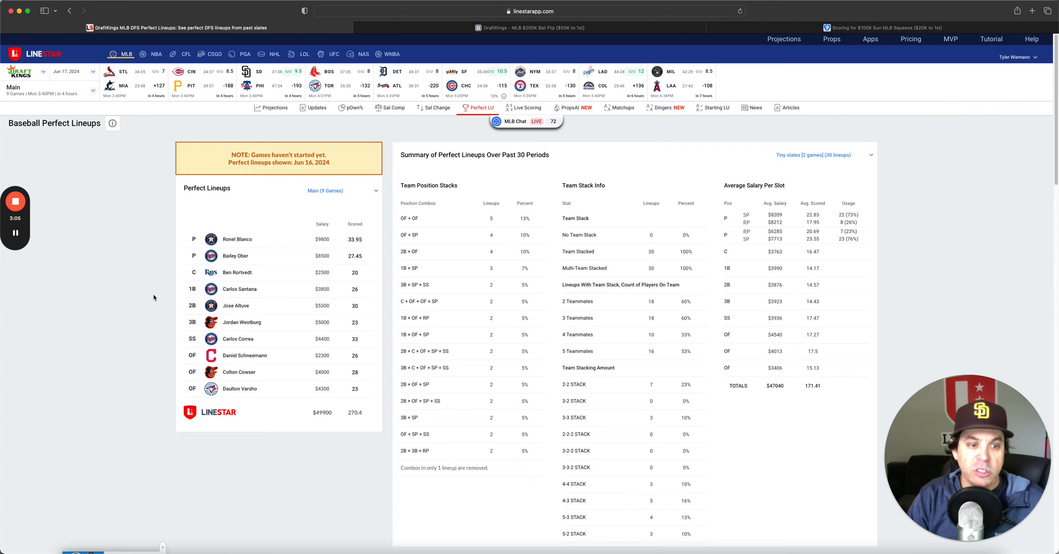
mouse_move(335, 258)
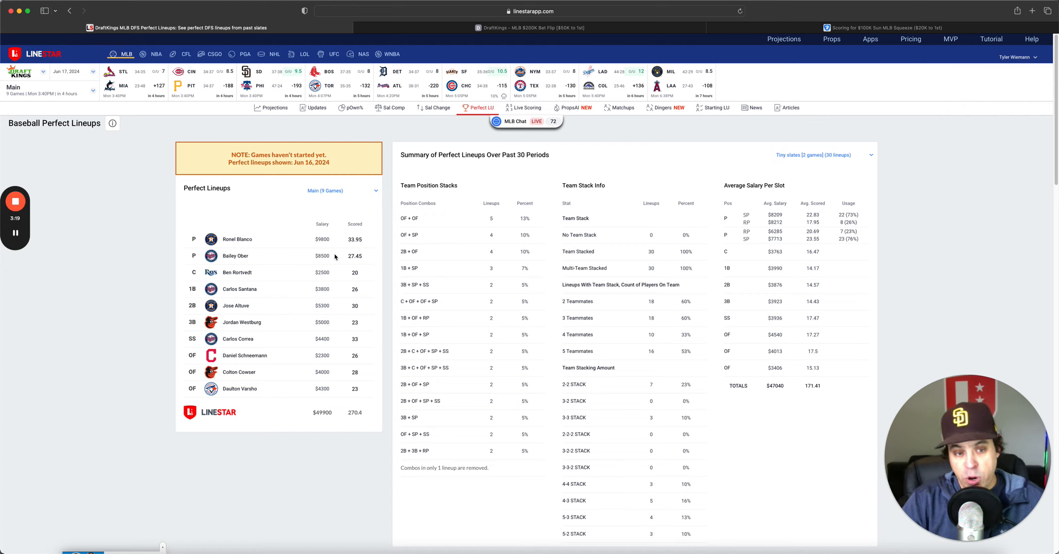
mouse_move(288, 235)
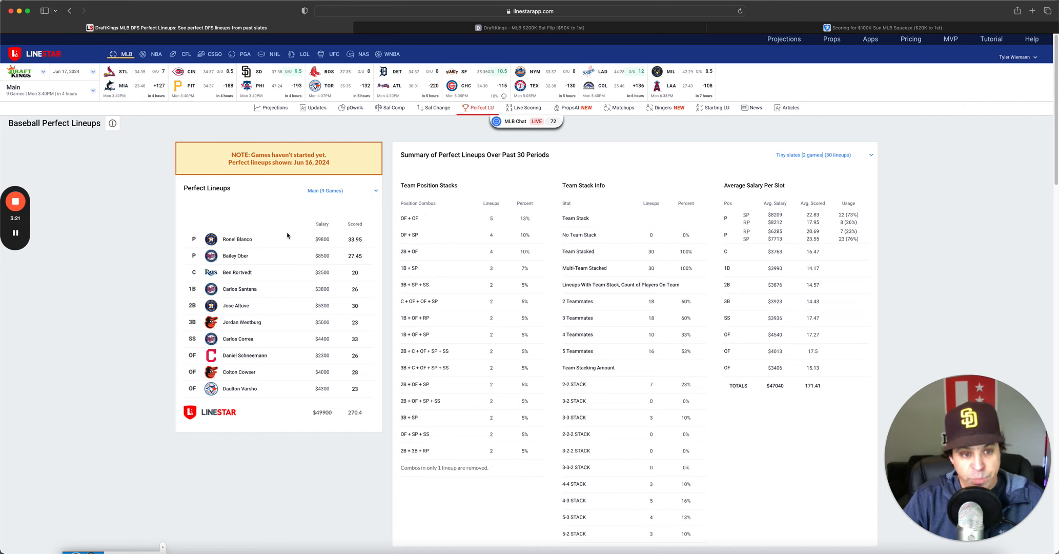
mouse_move(169, 324)
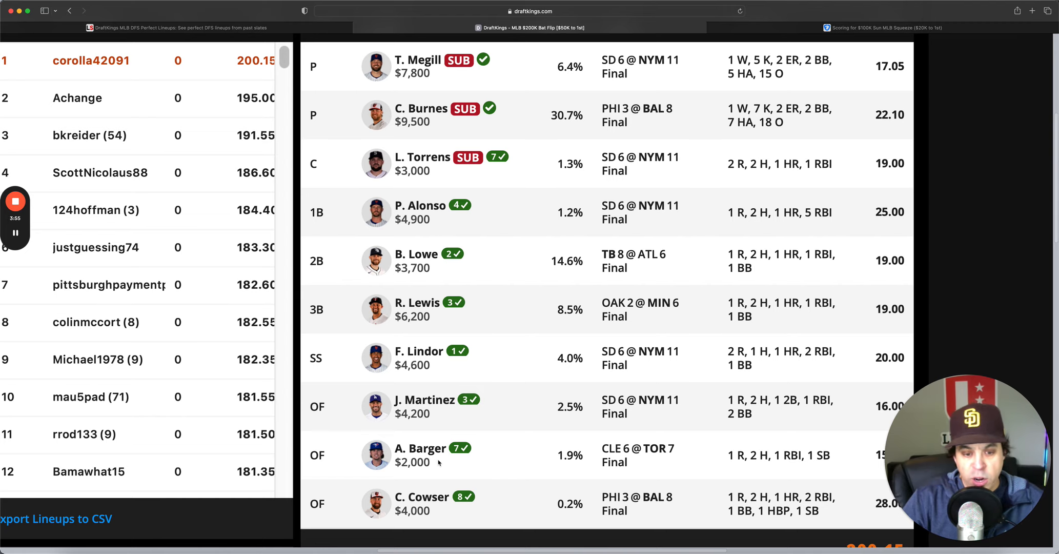
mouse_move(533, 402)
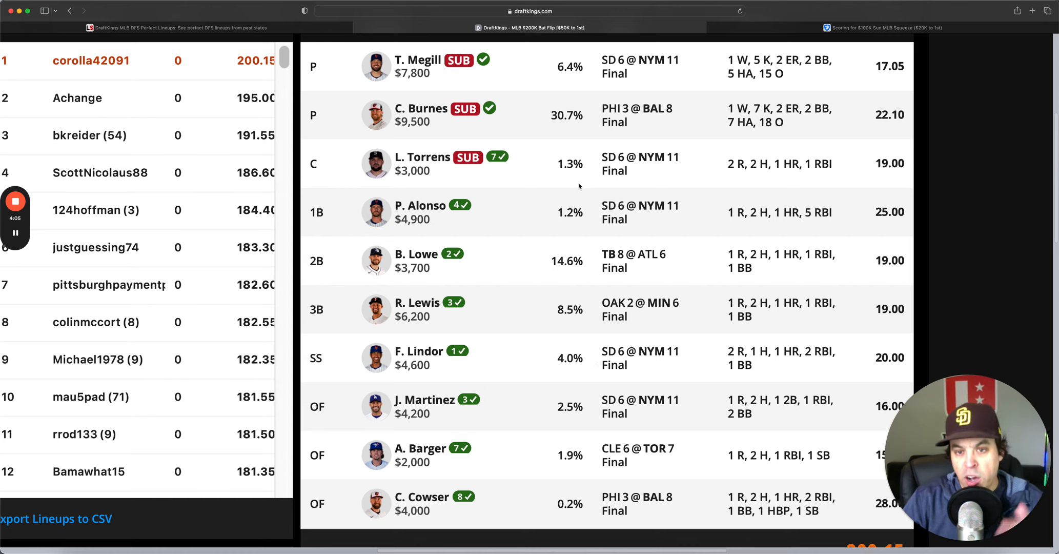
mouse_move(569, 289)
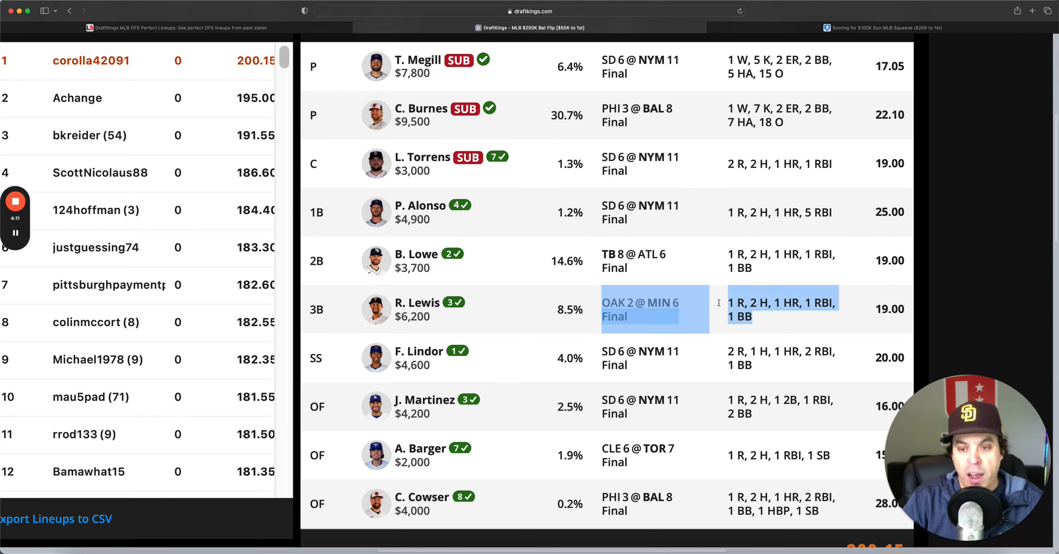
- Review the DraftKings contest standings and winning lineup with each player's stat line
click(720, 304)
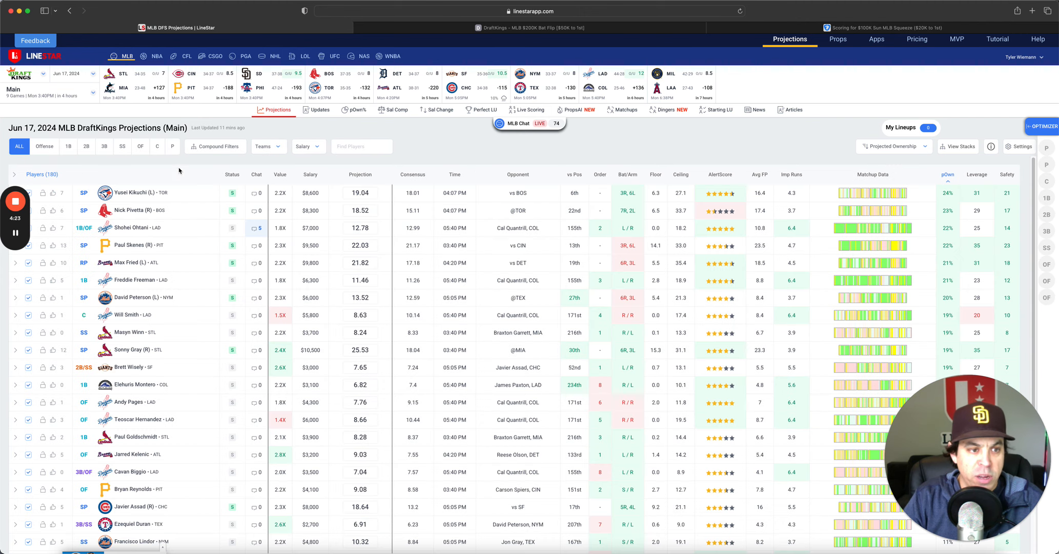
- Filter the projections table to pitchers only, listing the 18 starters
click(172, 147)
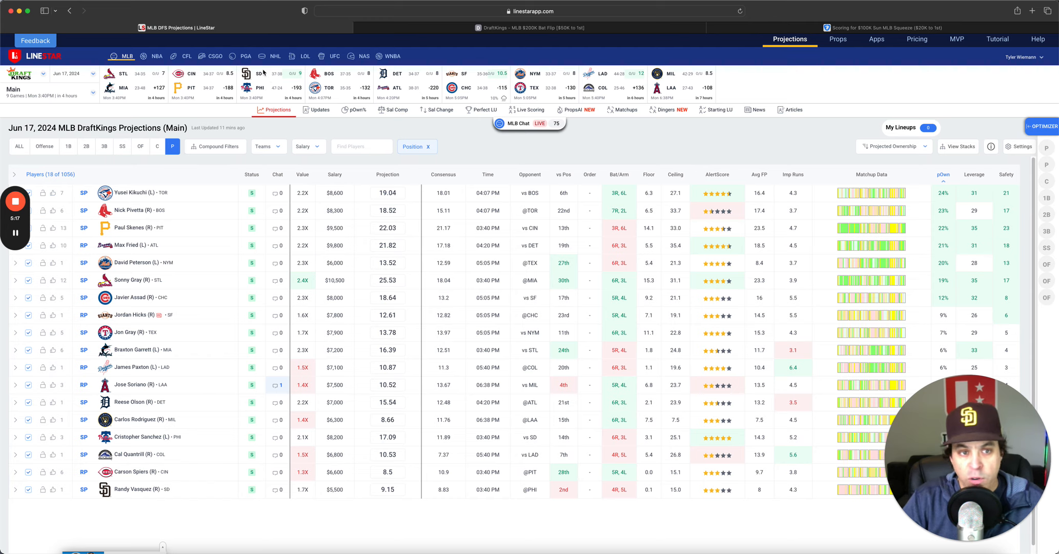
mouse_move(292, 89)
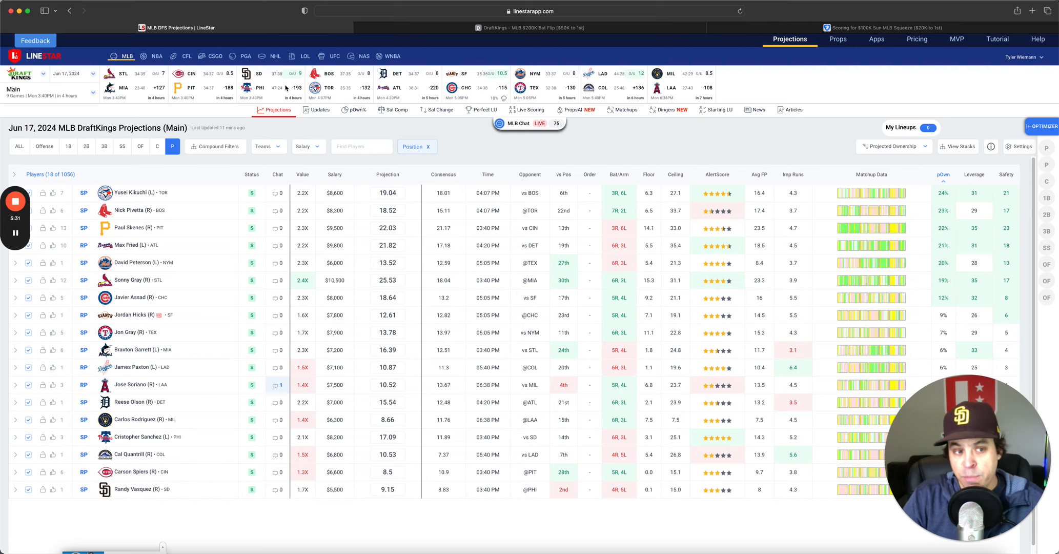
mouse_move(232, 175)
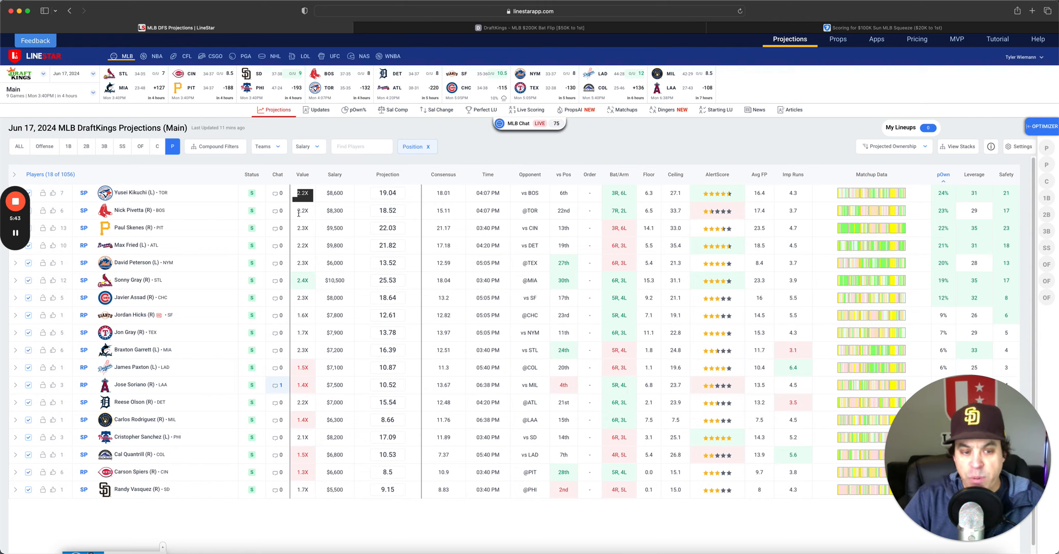
mouse_move(311, 324)
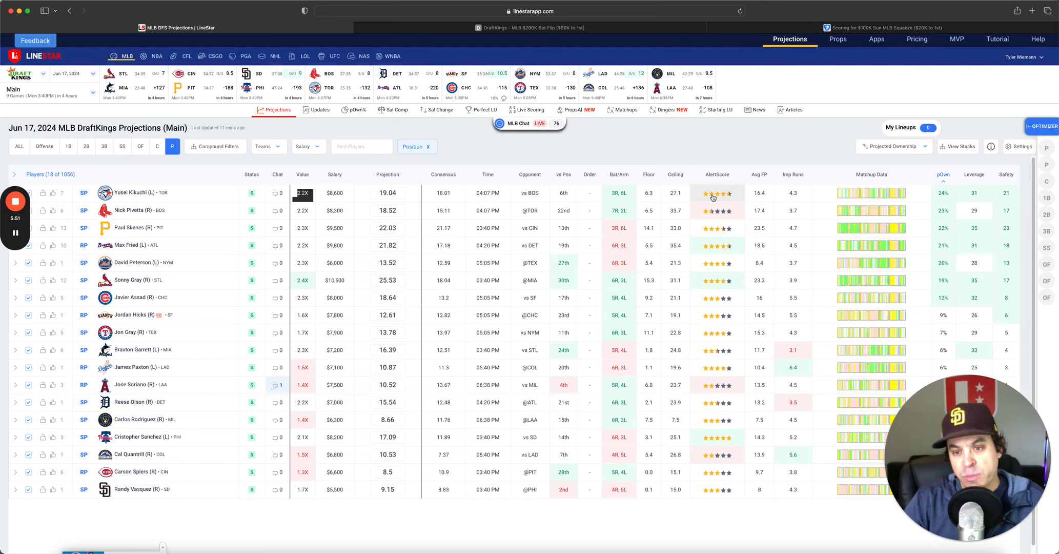
mouse_move(939, 195)
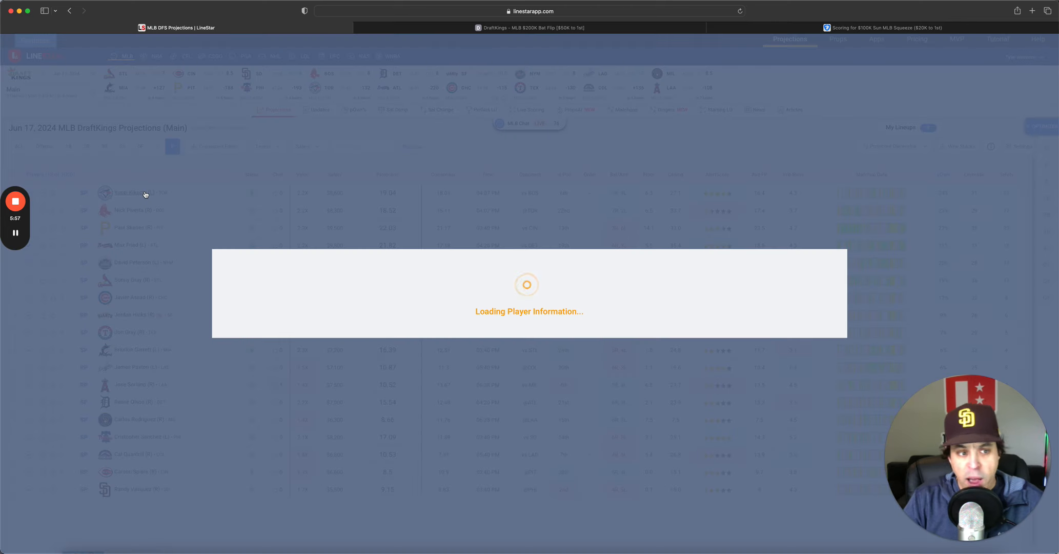
- Review Yusei Kikuchi's card, comparing his starts versus Boston with his full 2024 game log
click(124, 193)
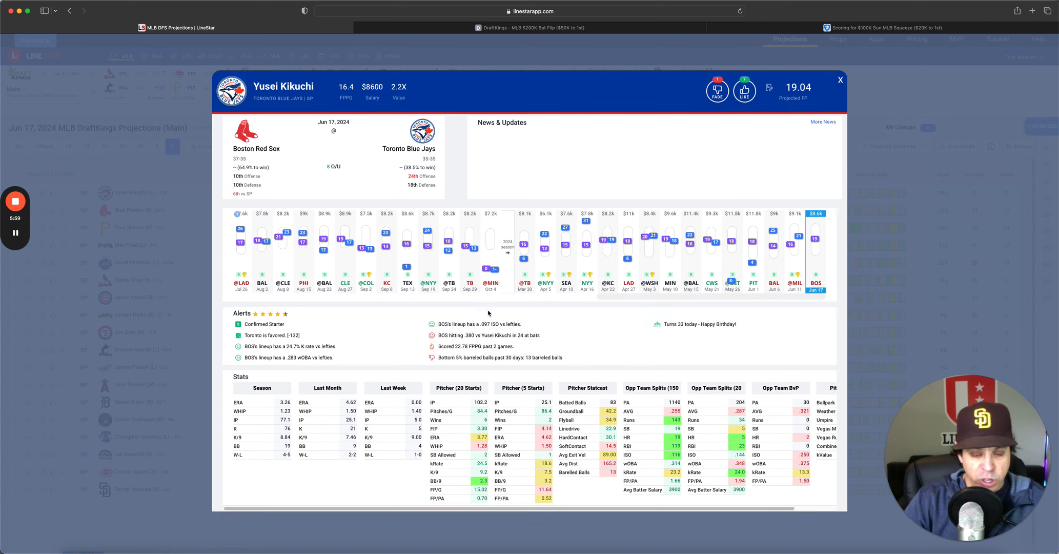
mouse_move(653, 332)
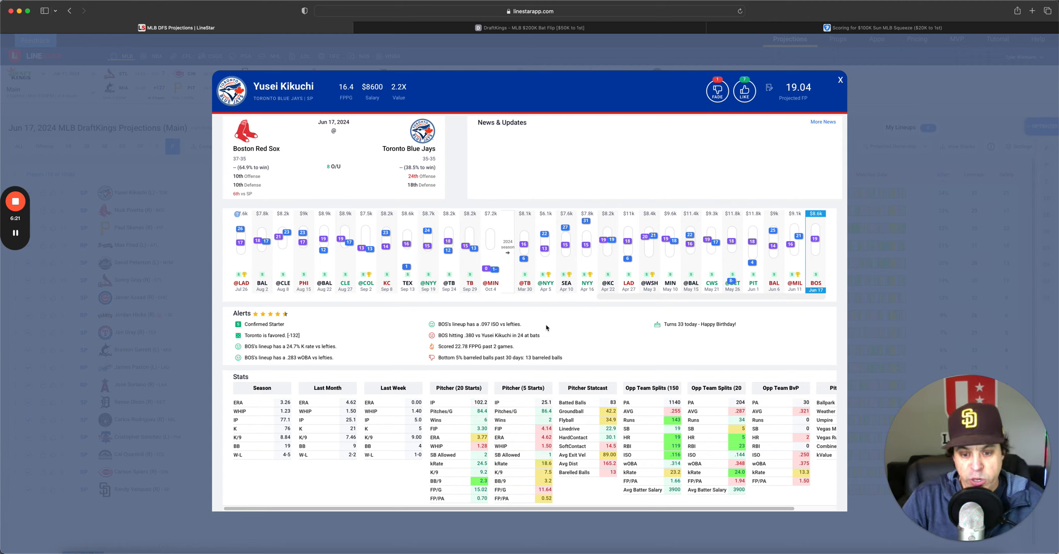
mouse_move(460, 442)
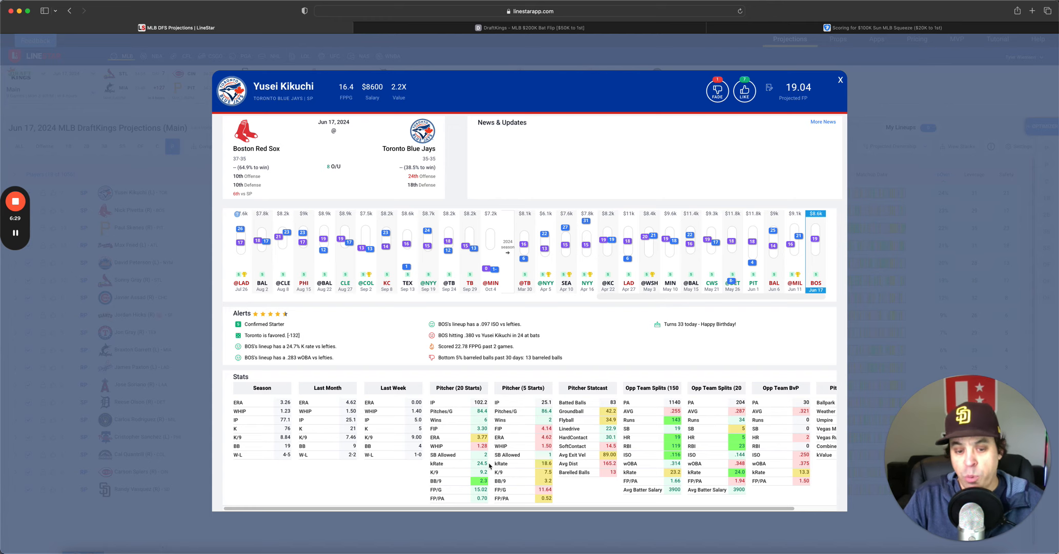
mouse_move(280, 369)
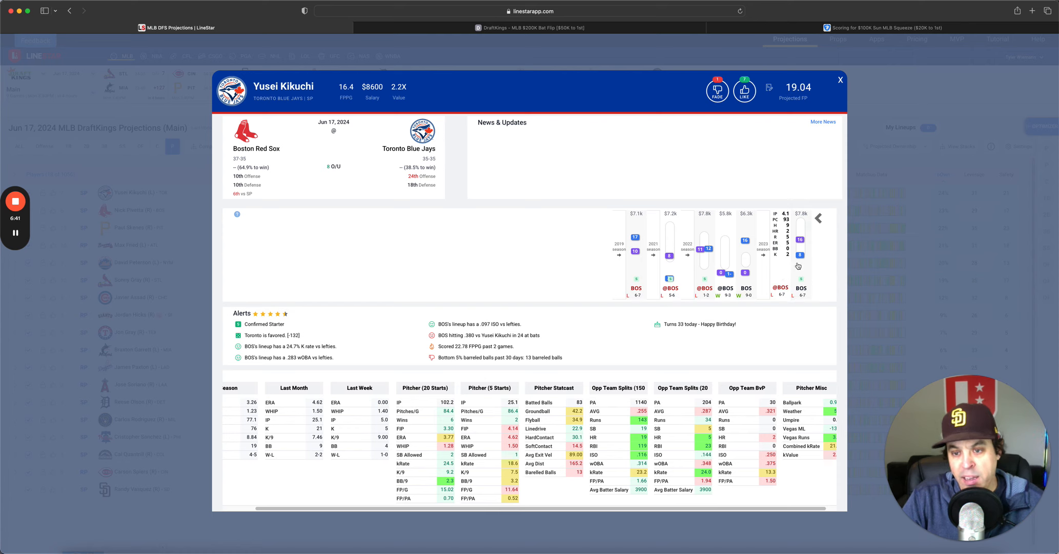
click(818, 218)
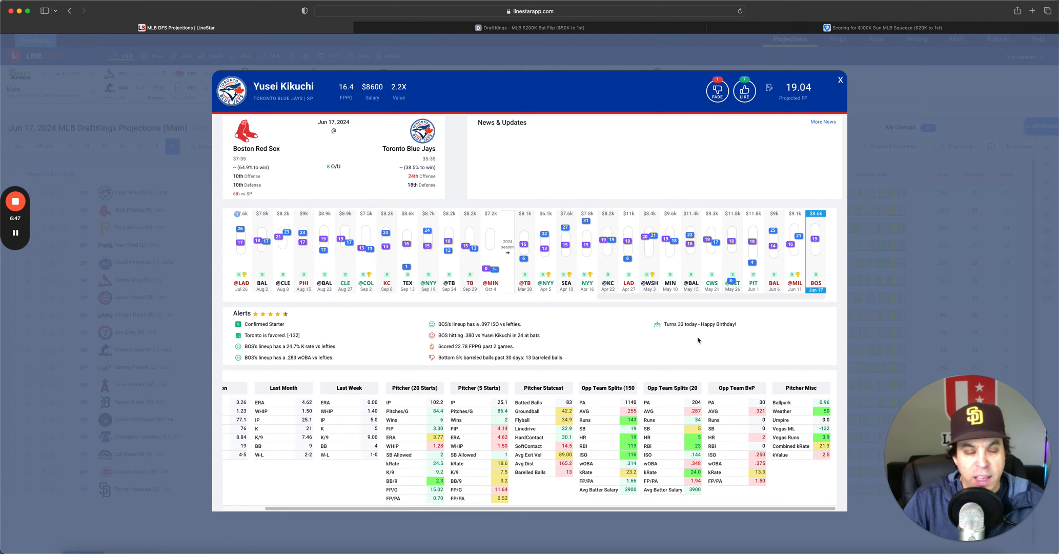
mouse_move(851, 76)
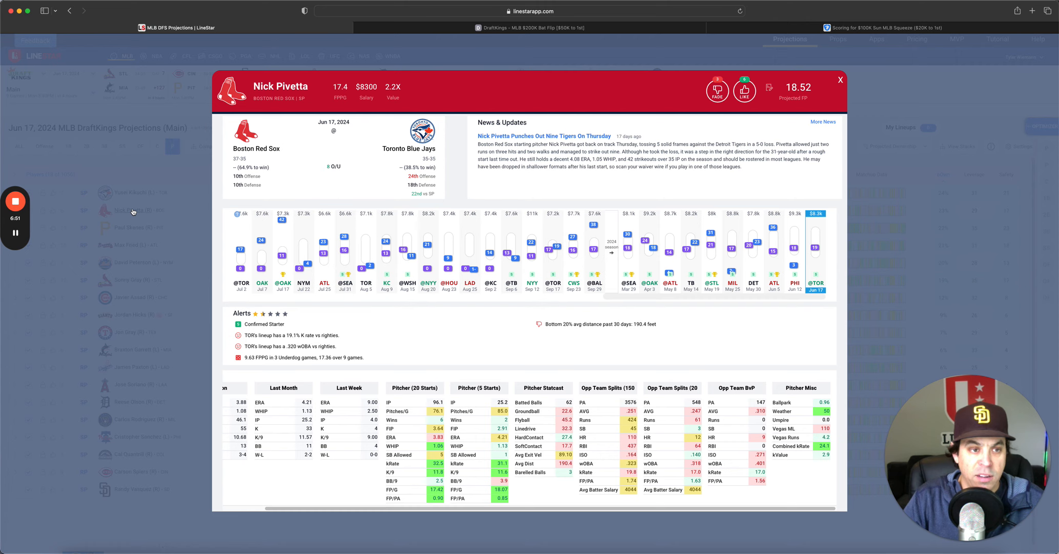
mouse_move(496, 349)
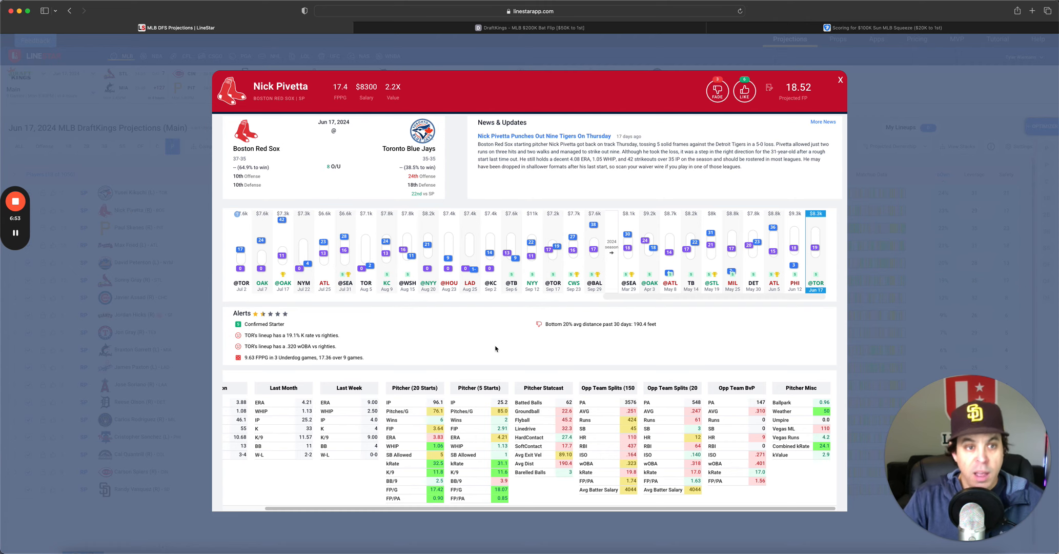
mouse_move(405, 93)
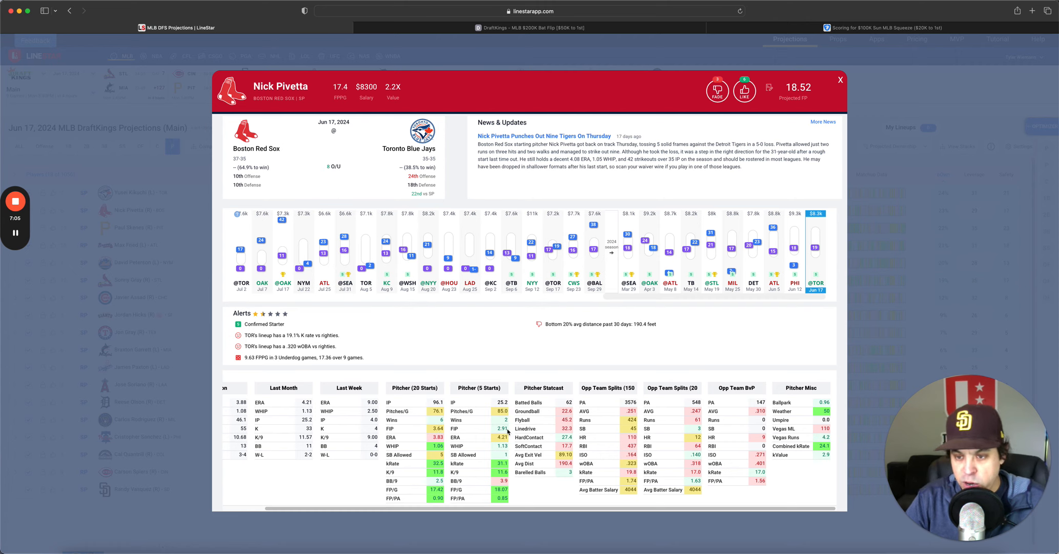
mouse_move(520, 349)
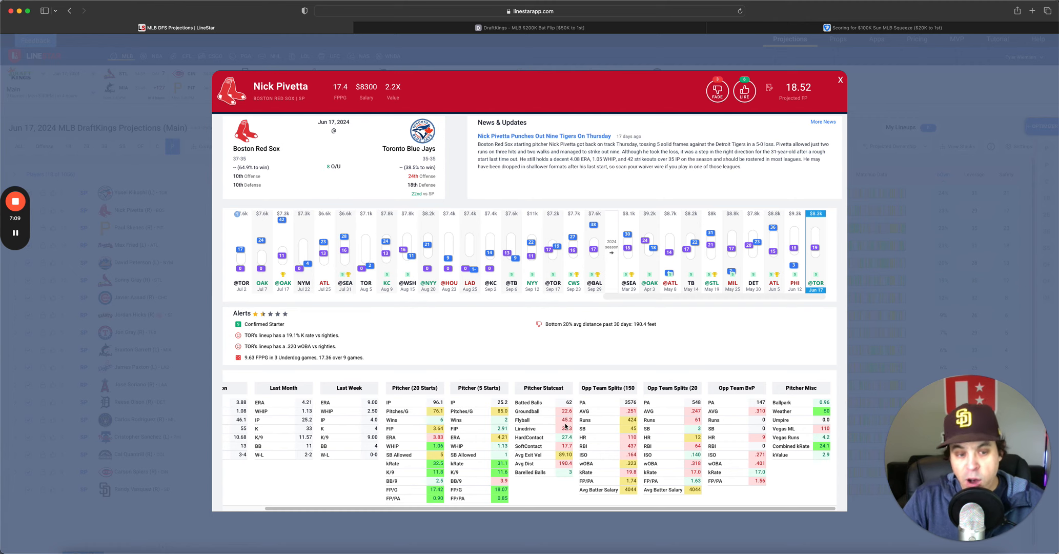
mouse_move(303, 360)
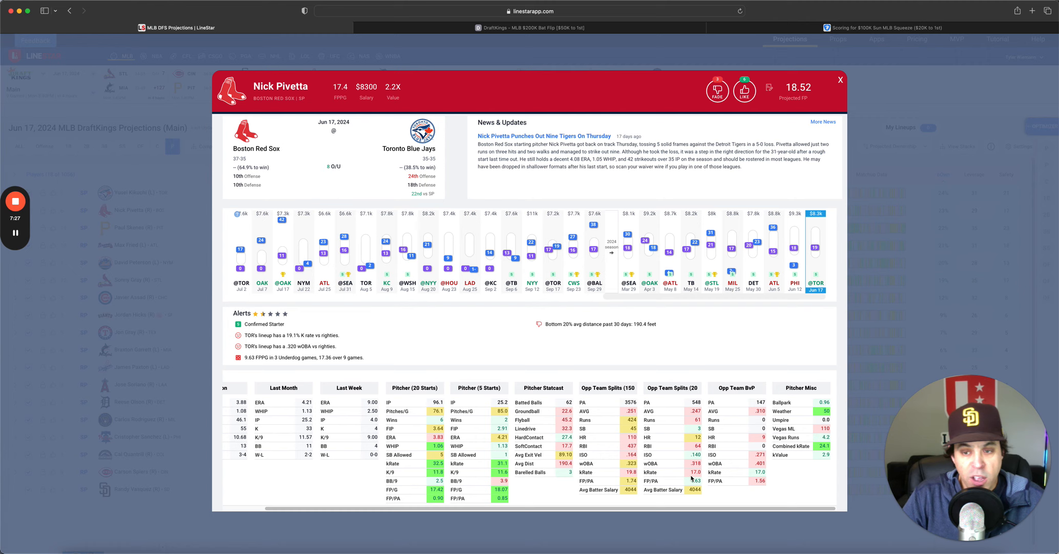
mouse_move(740, 359)
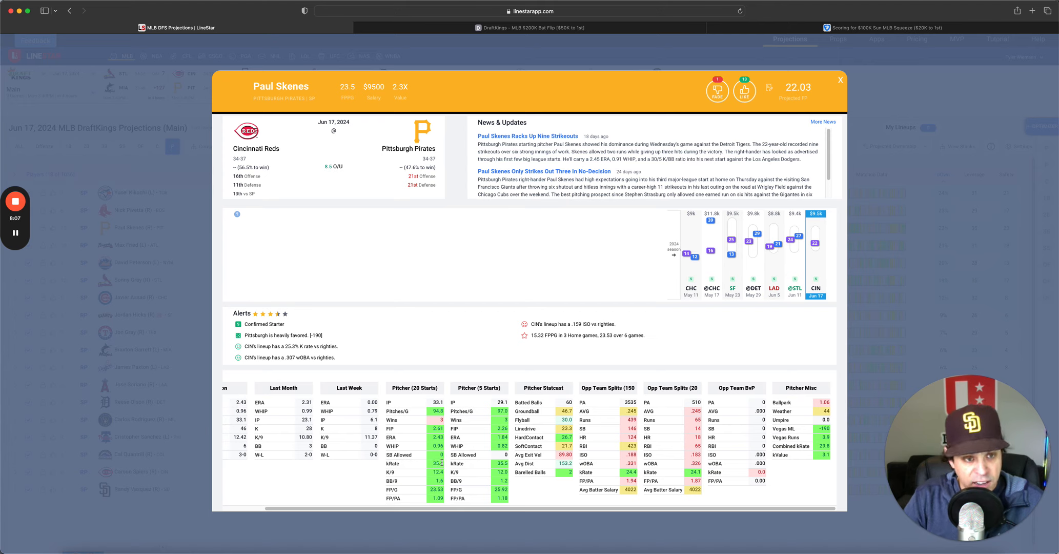
mouse_move(463, 343)
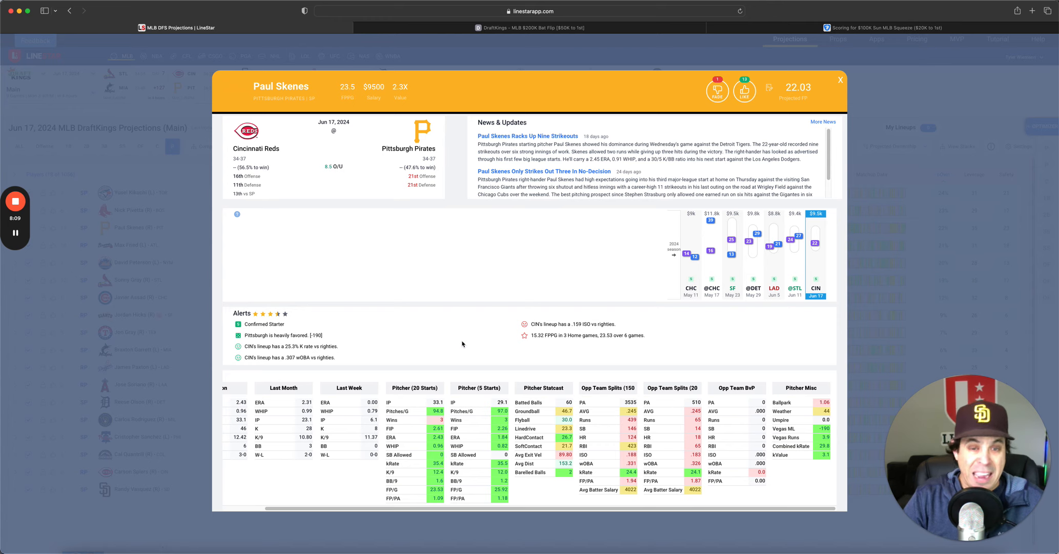
mouse_move(471, 357)
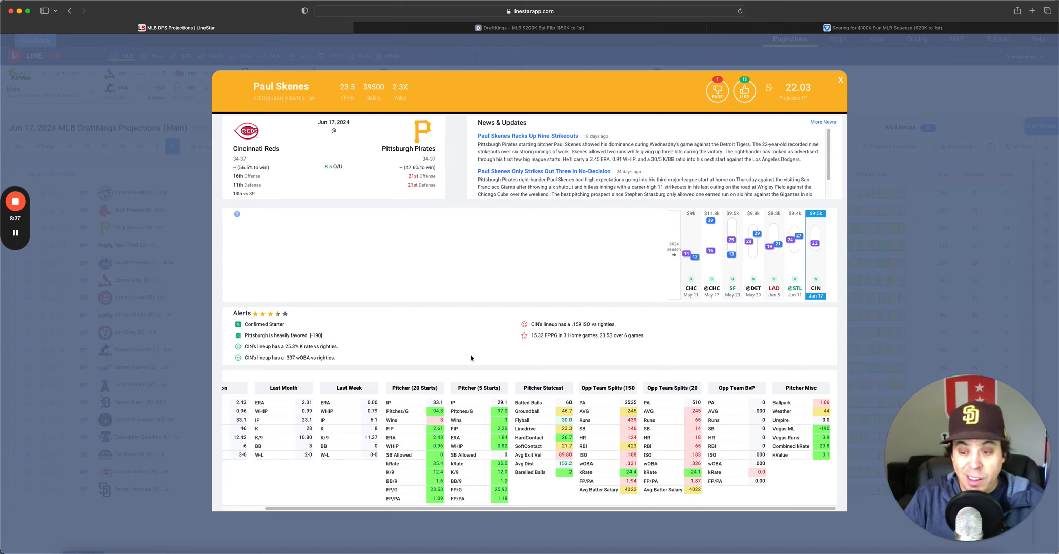
mouse_move(459, 367)
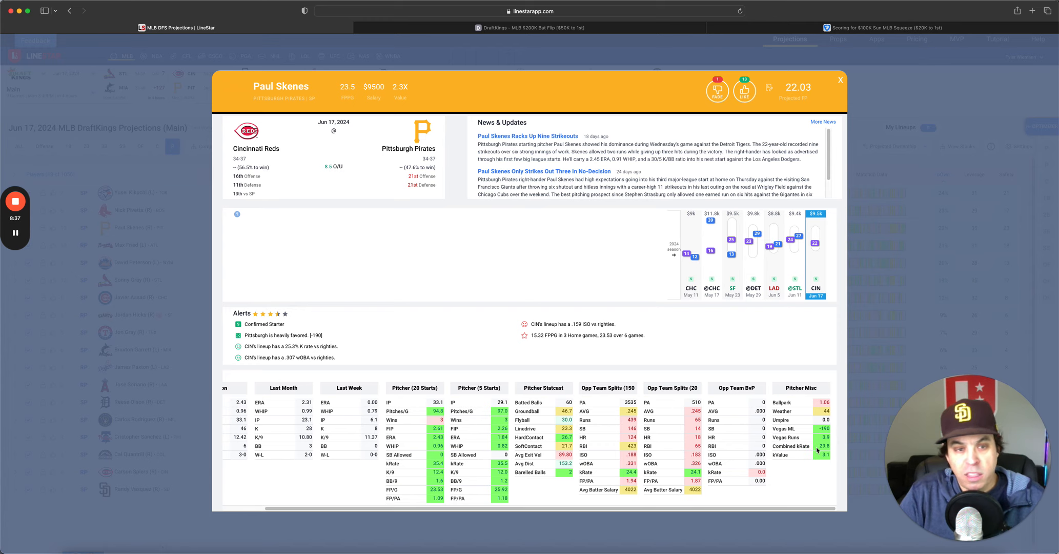
mouse_move(735, 353)
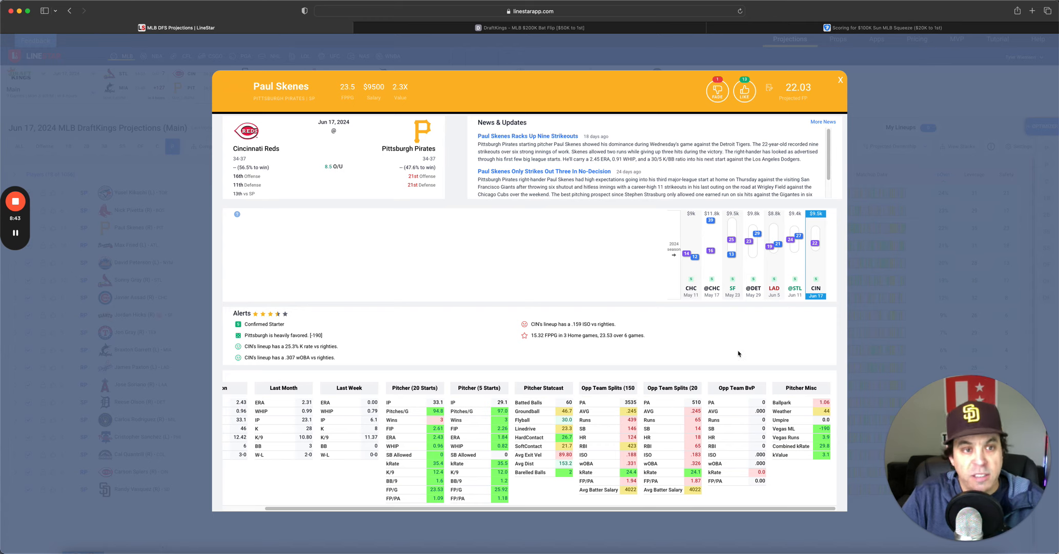
mouse_move(622, 290)
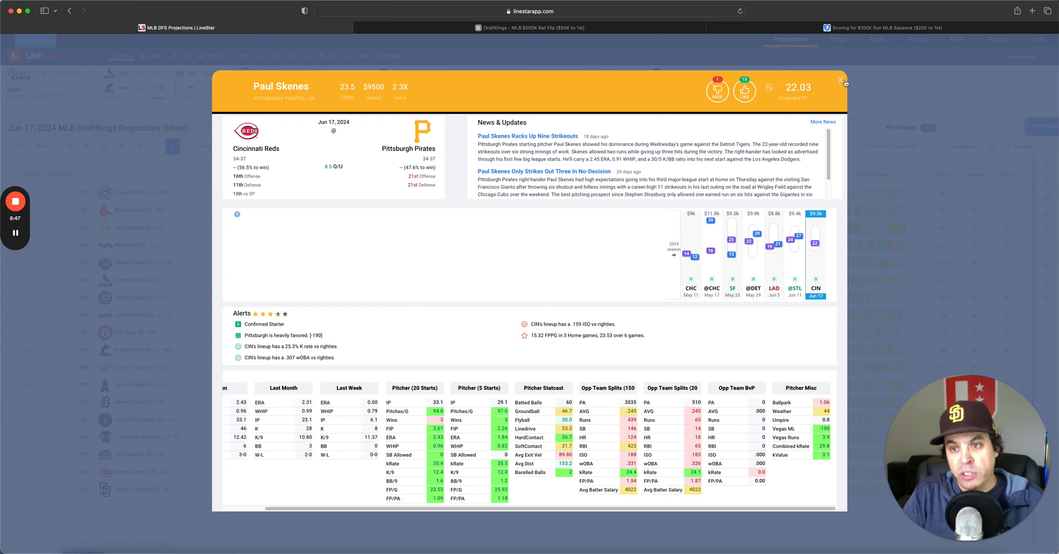
- Close Paul Skenes's card to return to the pitchers-only projections list
click(841, 80)
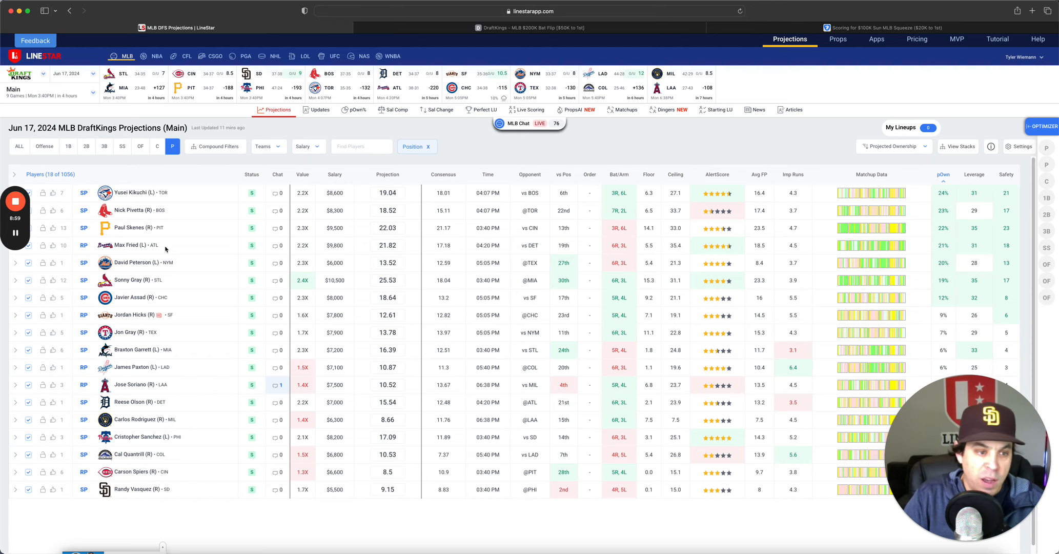
- Review Max Fried's card with the Braves–Tigers matchup, alerts and pitcher stats
click(128, 245)
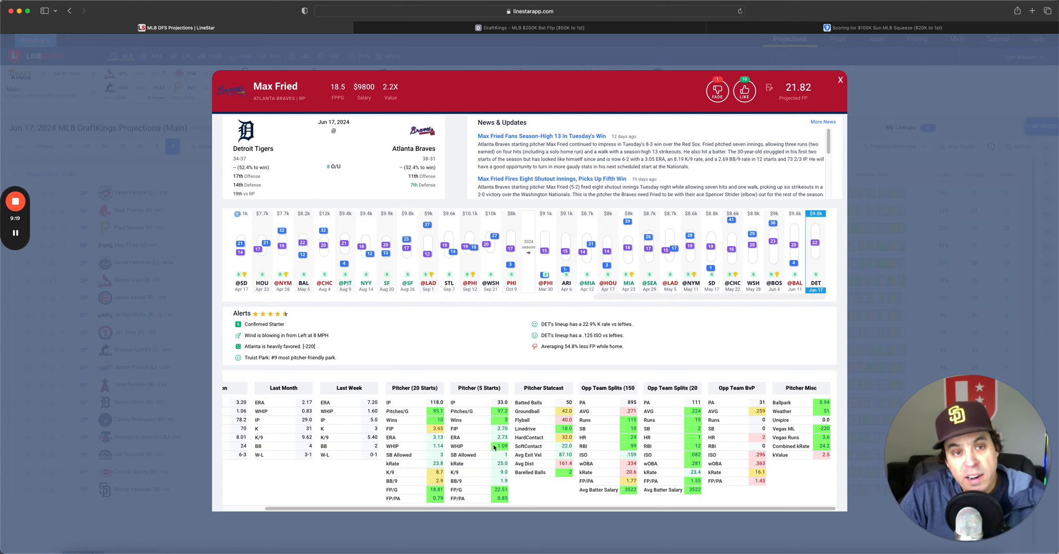
mouse_move(472, 326)
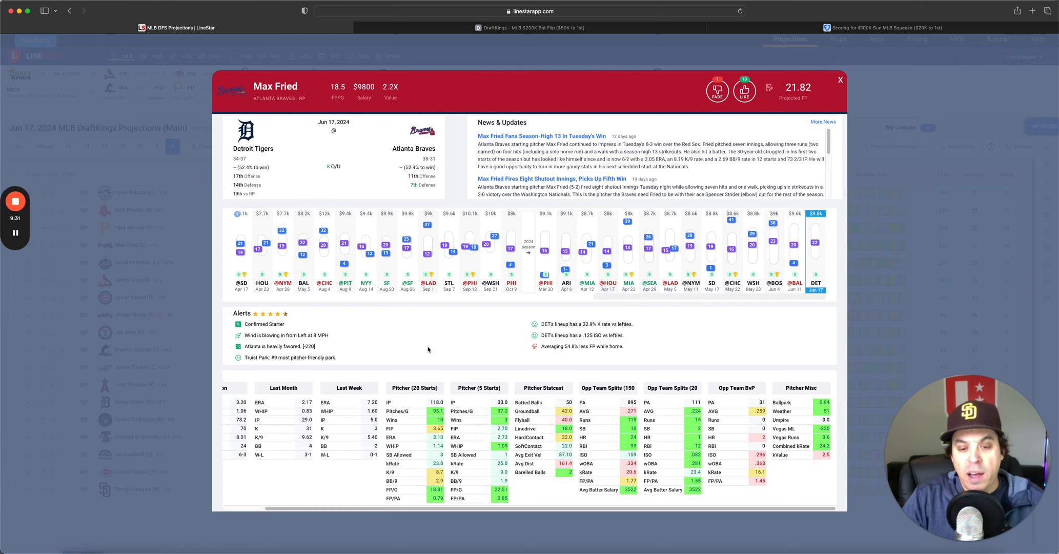
mouse_move(573, 423)
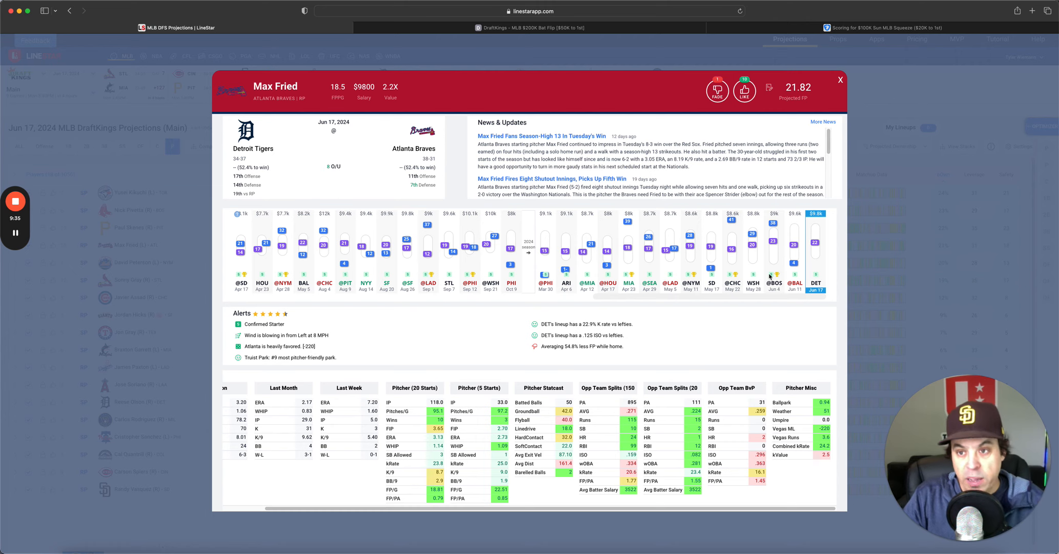
- Swap Max Fried's card for David Peterson's, showing the Mets–Rangers matchup and alerts
click(841, 80)
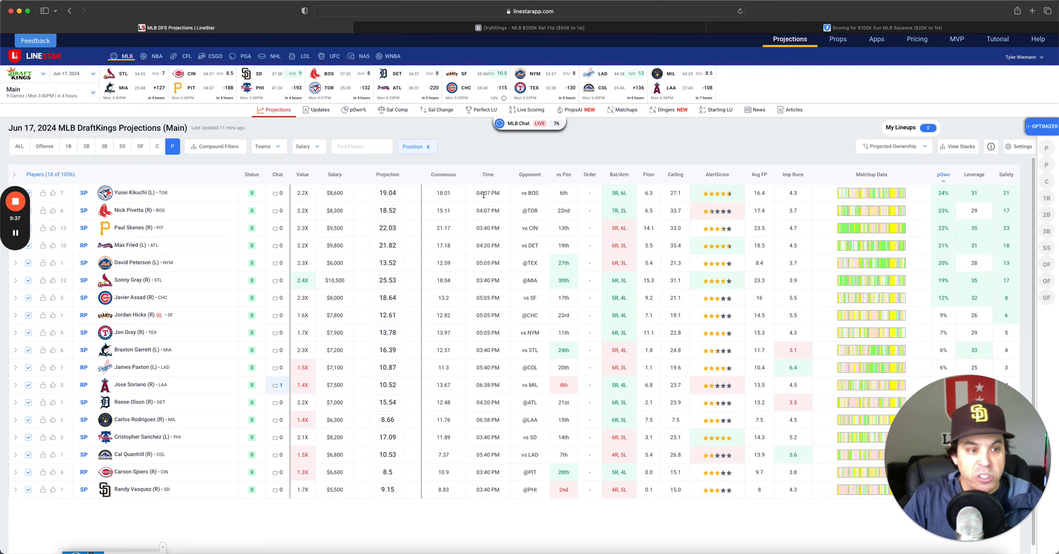
click(141, 262)
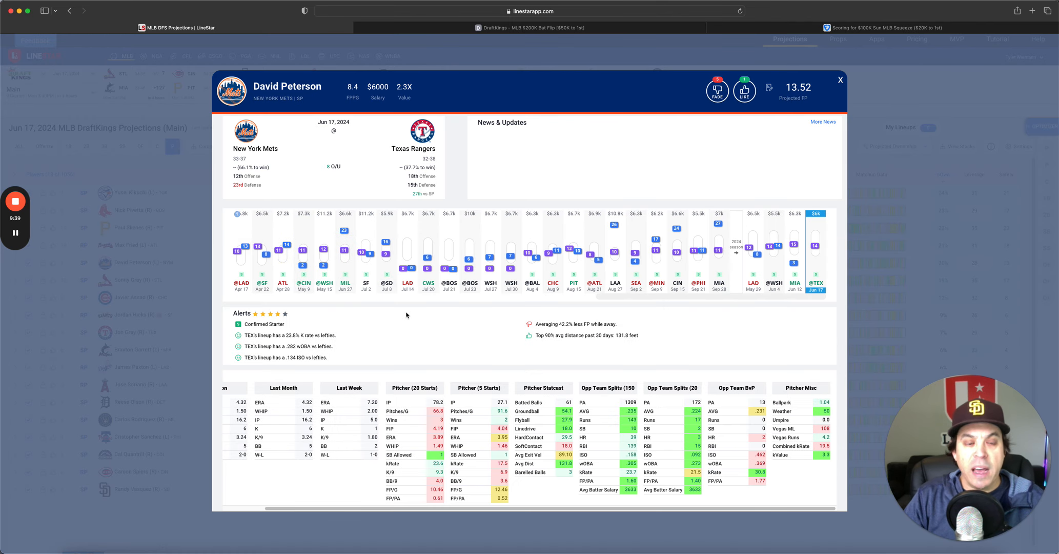
mouse_move(439, 333)
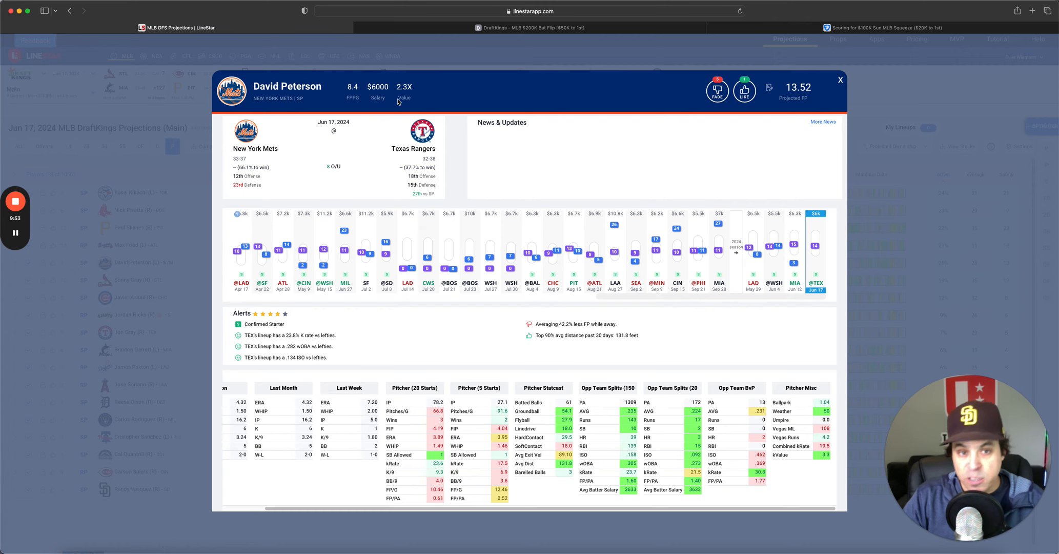
mouse_move(413, 325)
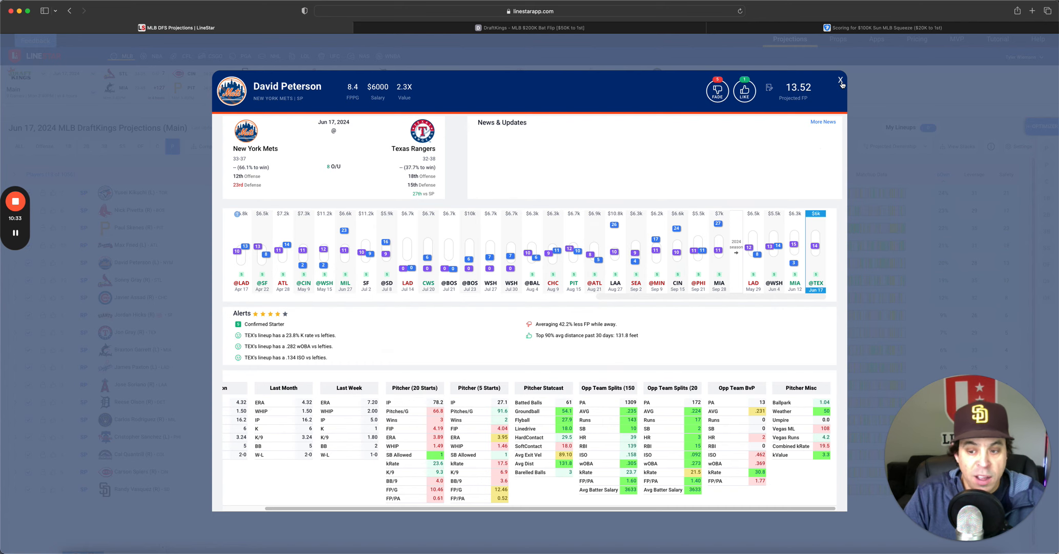
- Swap David Peterson's card for Sonny Gray's, showing the Cardinals–Marlins matchup and alerts
click(841, 80)
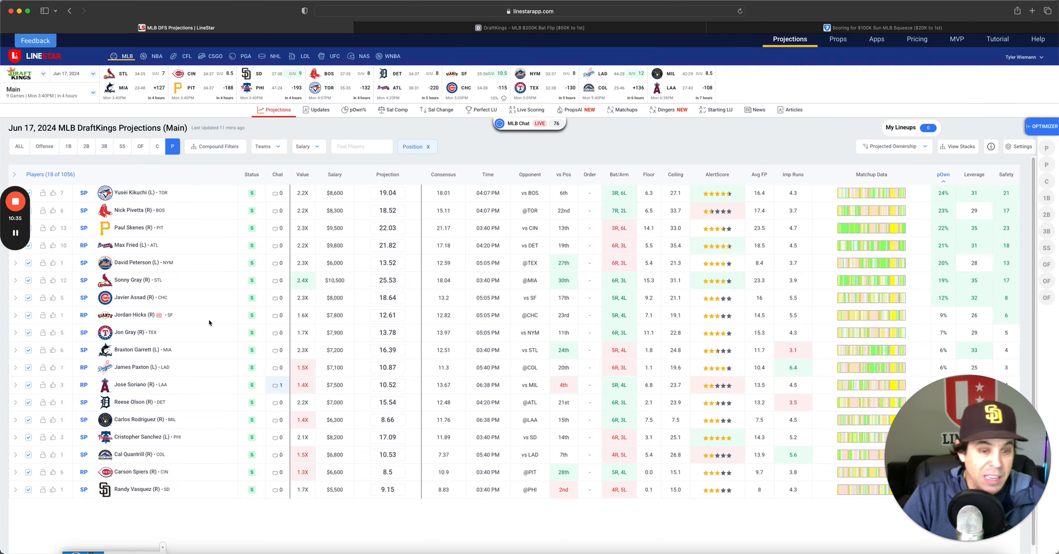
mouse_move(216, 298)
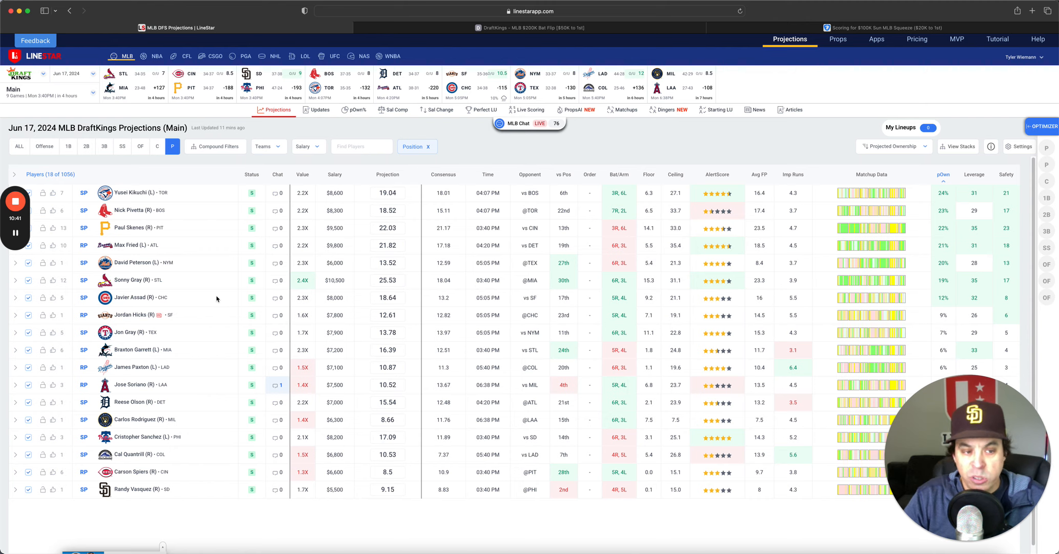
click(139, 280)
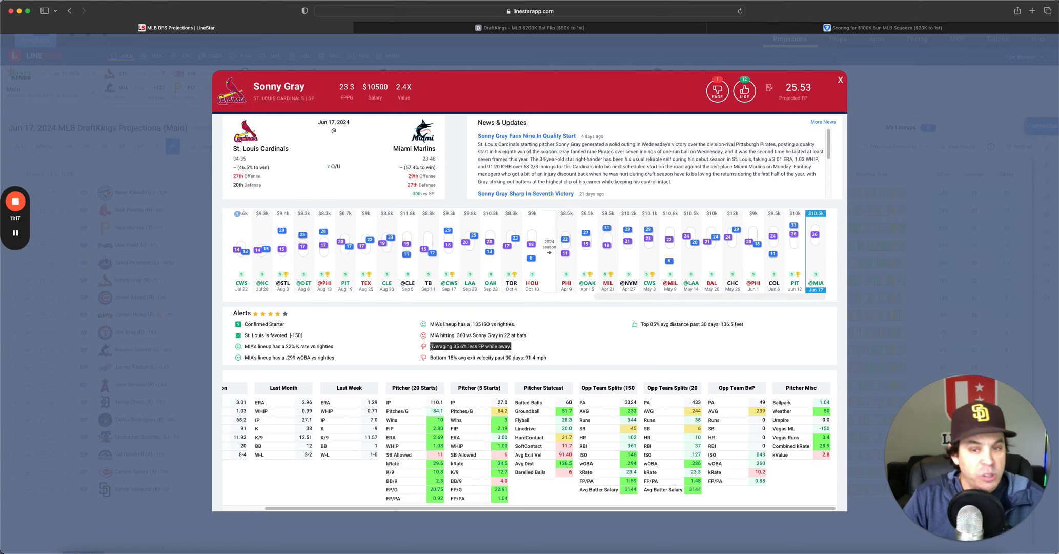
mouse_move(756, 352)
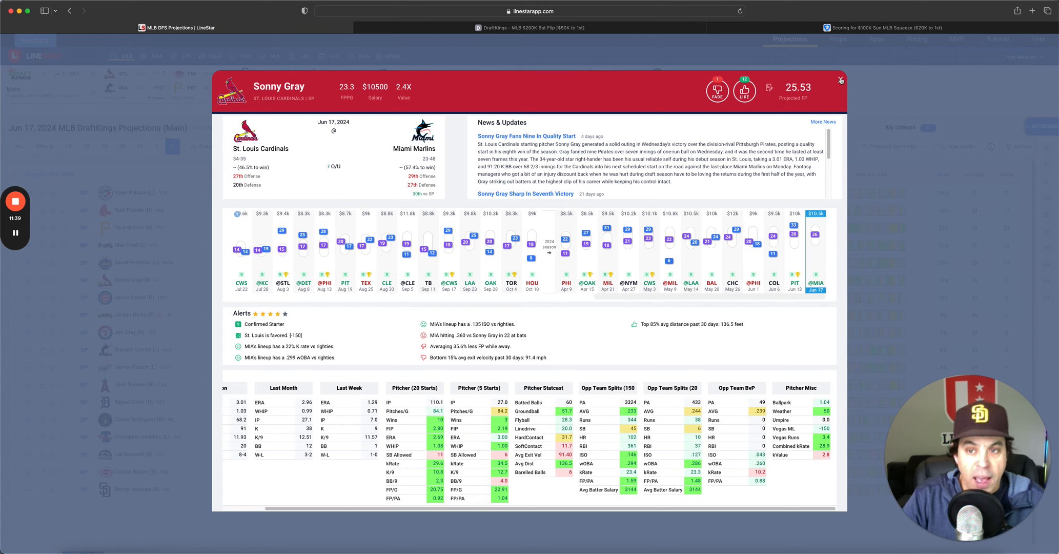
- Close Sonny Gray's card to return to the pitchers-only projections table
click(840, 80)
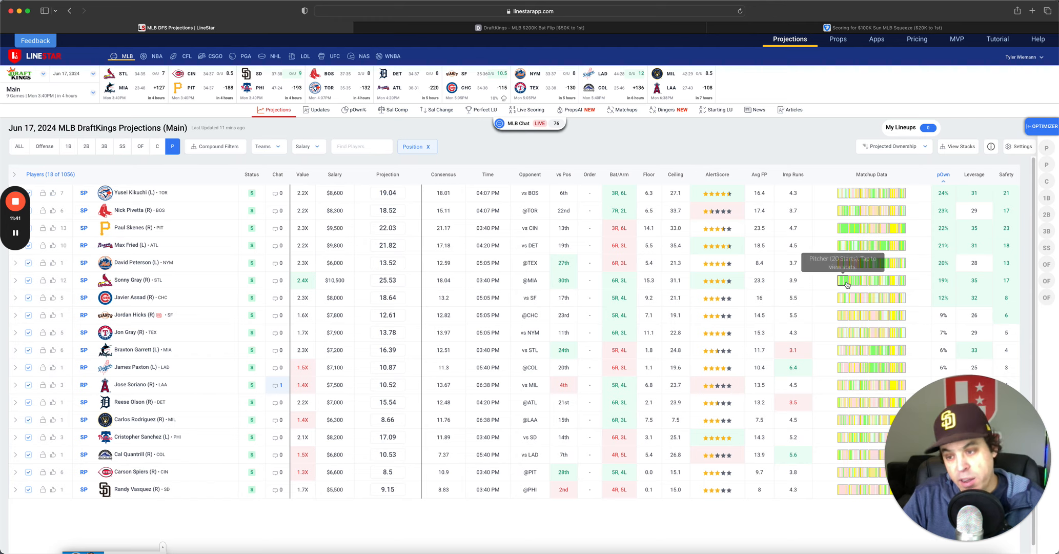
mouse_move(190, 276)
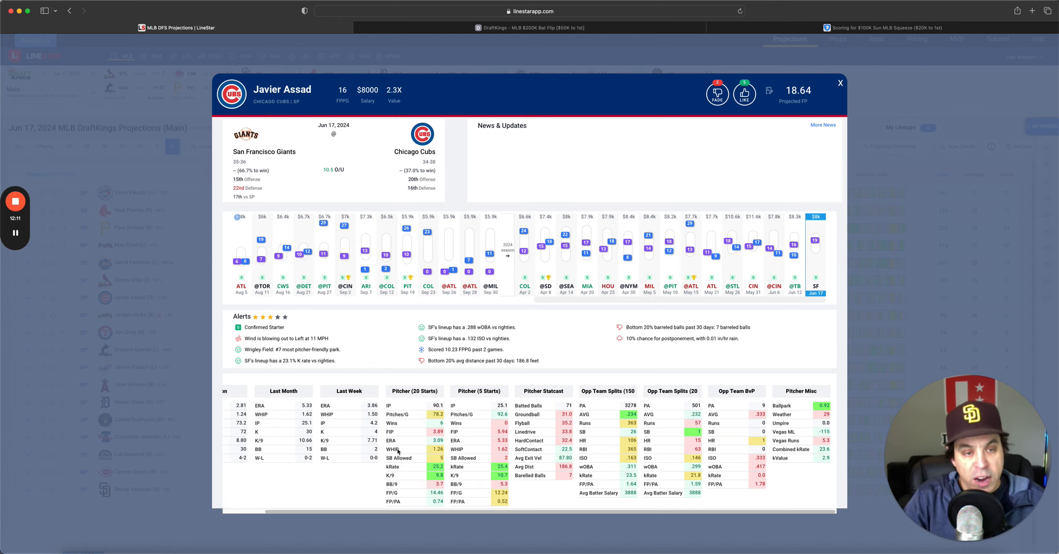
mouse_move(485, 448)
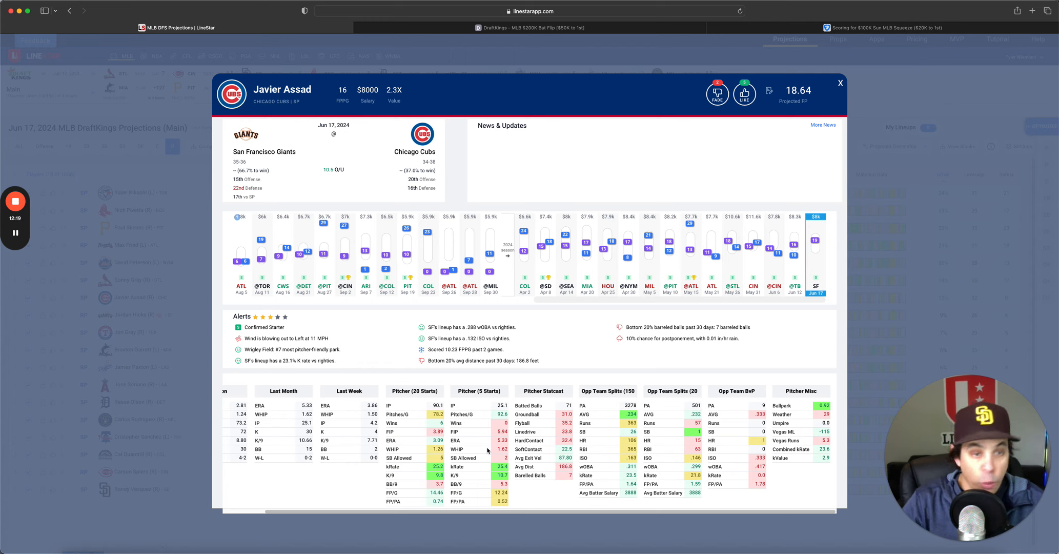
mouse_move(573, 366)
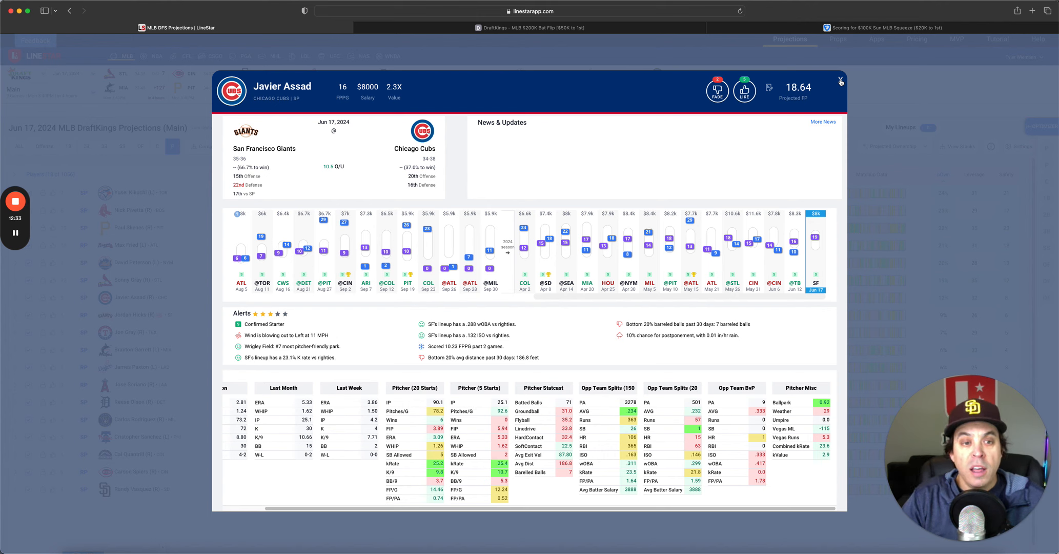
- Close Javier Assad's card to return to the 18-starter pitcher projections table
click(841, 80)
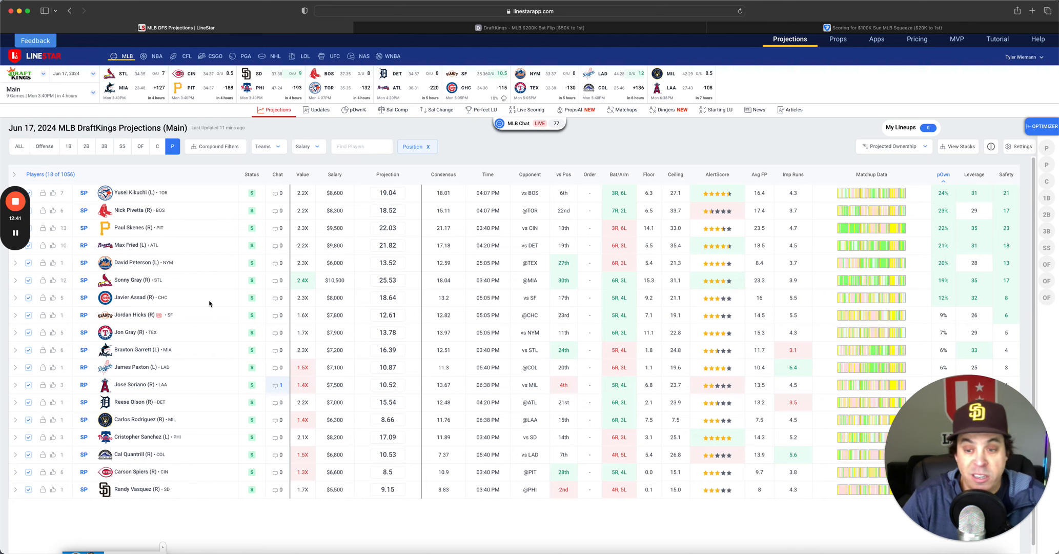
mouse_move(116, 322)
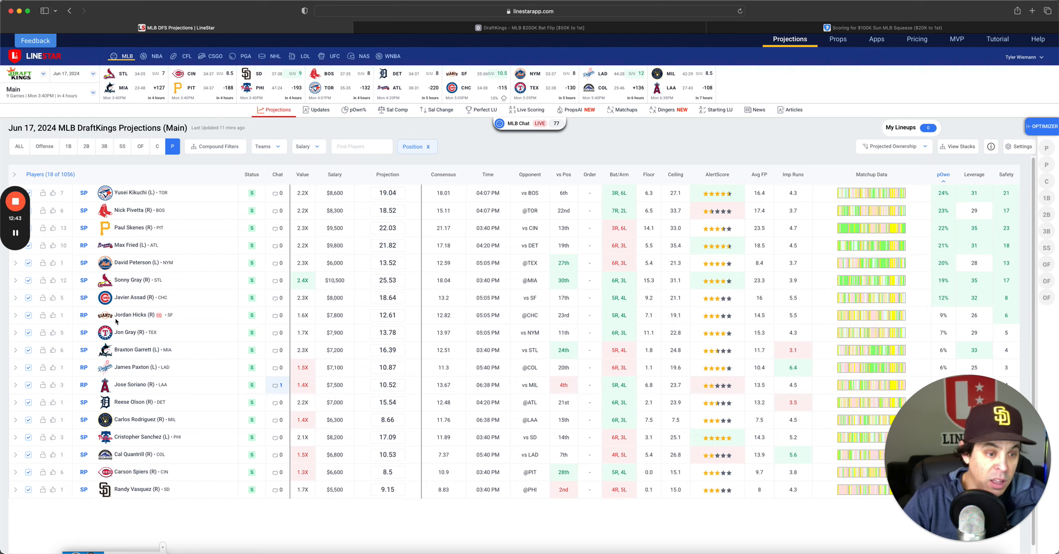
click(131, 315)
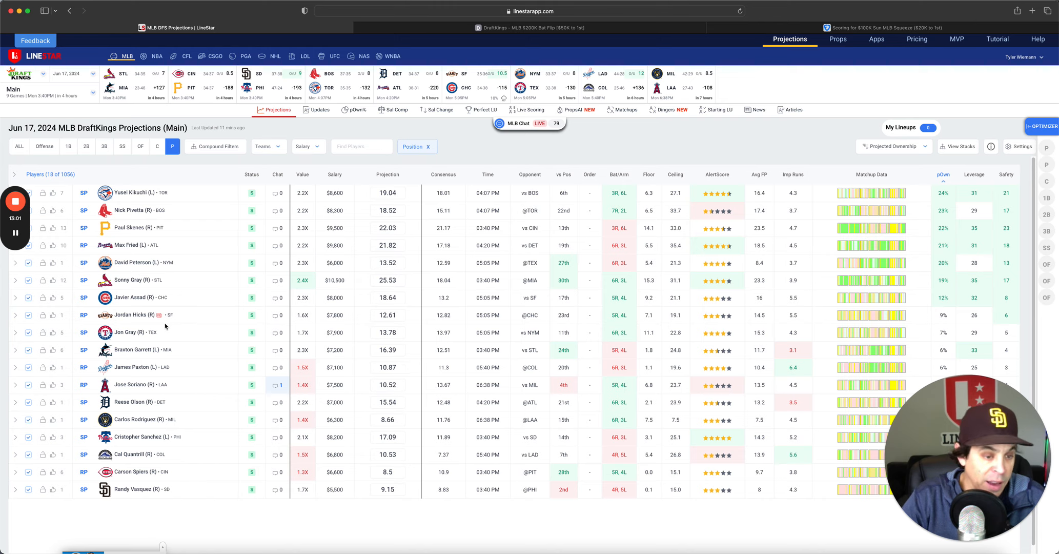
- Bring up Jon Gray's card with the Mets–Rangers matchup, injury-return news and alerts
click(128, 331)
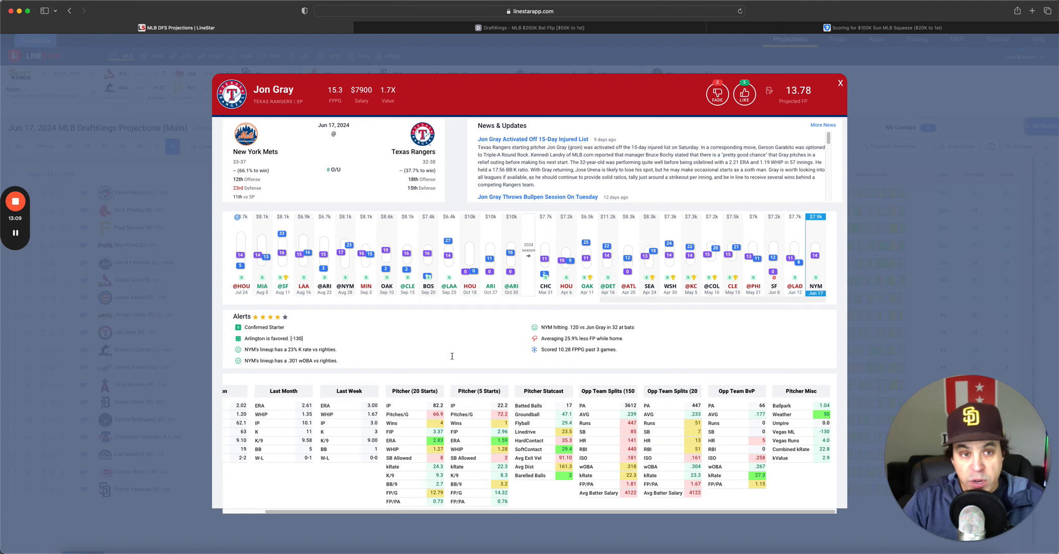
mouse_move(446, 436)
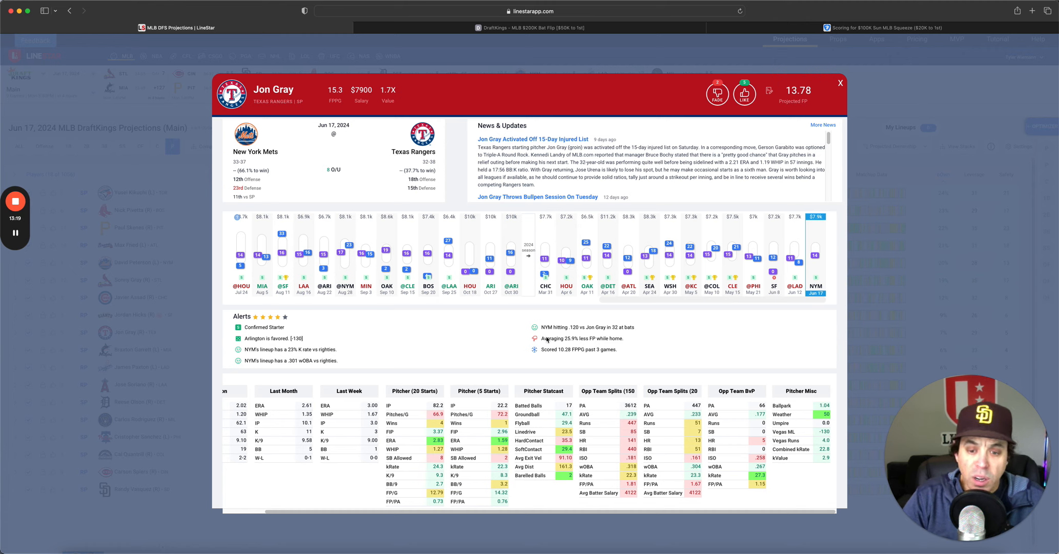
mouse_move(633, 344)
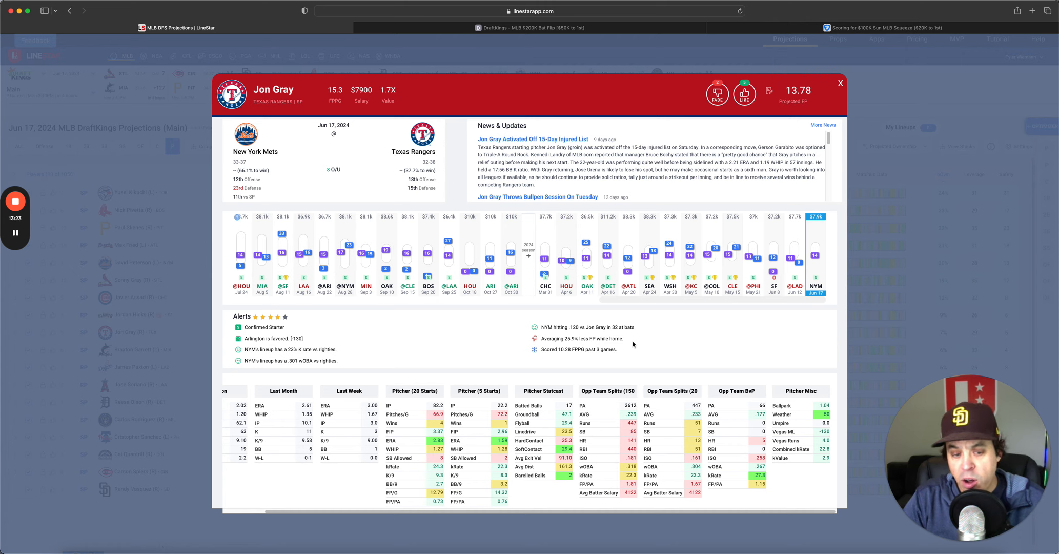
mouse_move(318, 363)
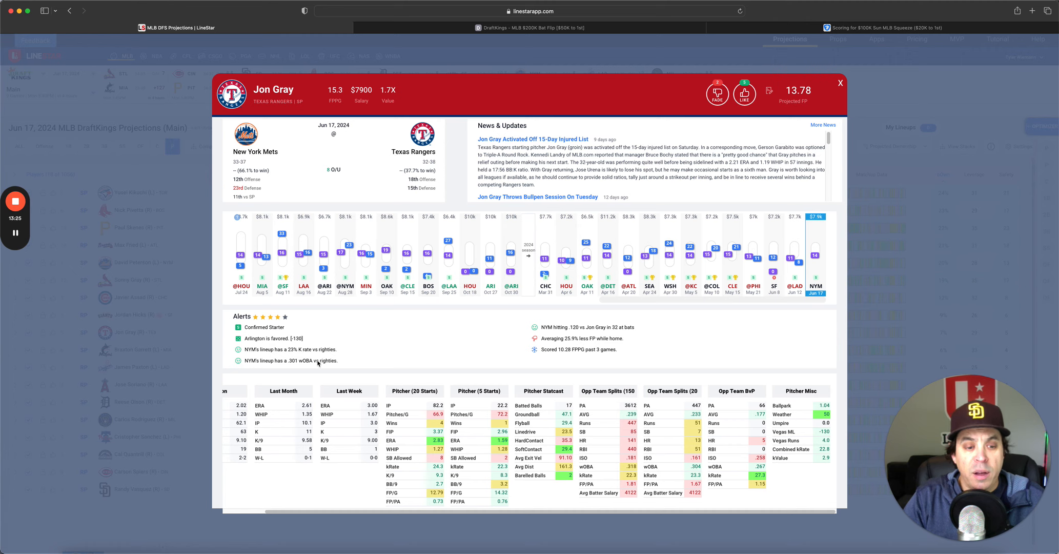
mouse_move(468, 359)
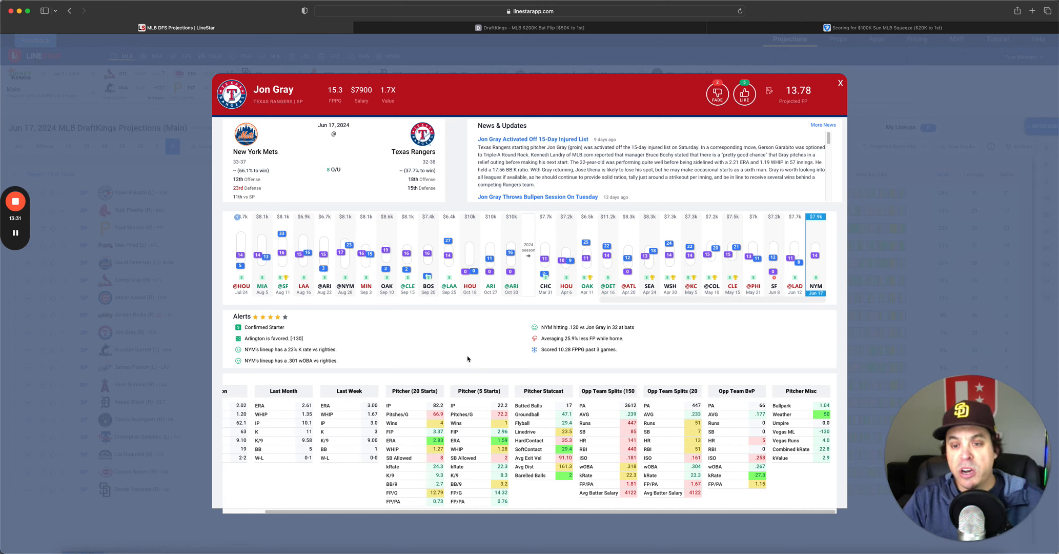
mouse_move(712, 330)
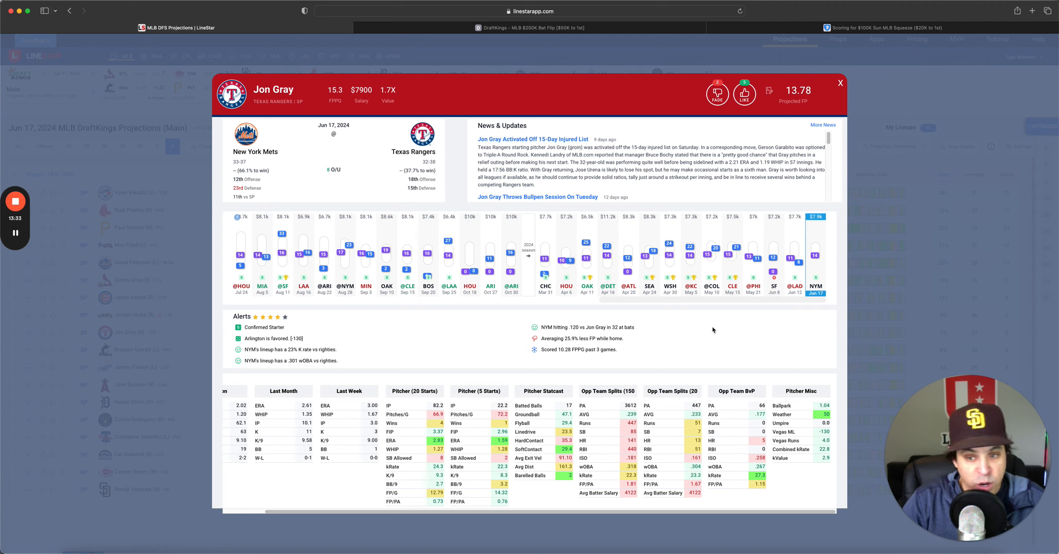
mouse_move(709, 332)
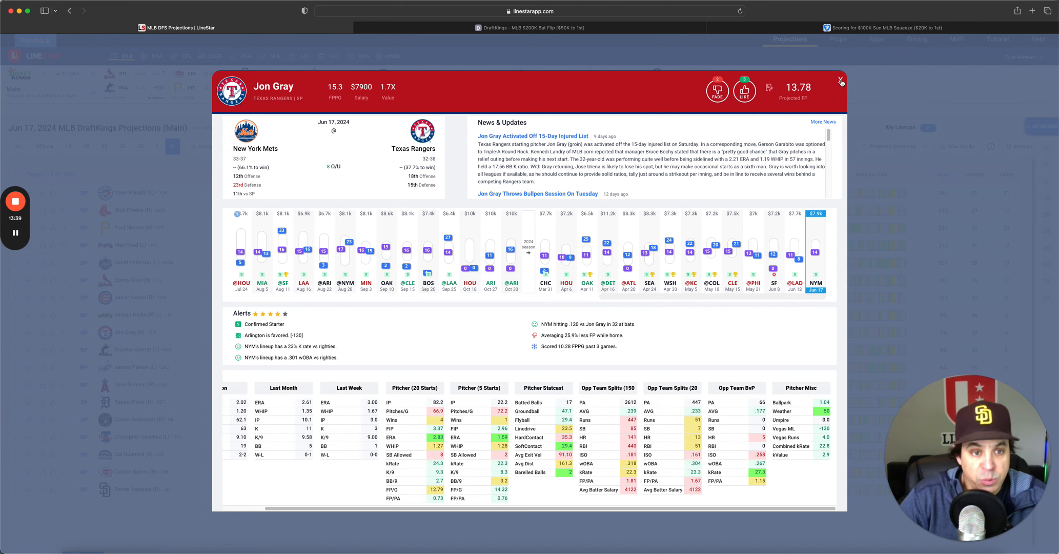
- Close Jon Gray's card and bring up Braxton Garrett's card for his start against St. Louis
click(841, 81)
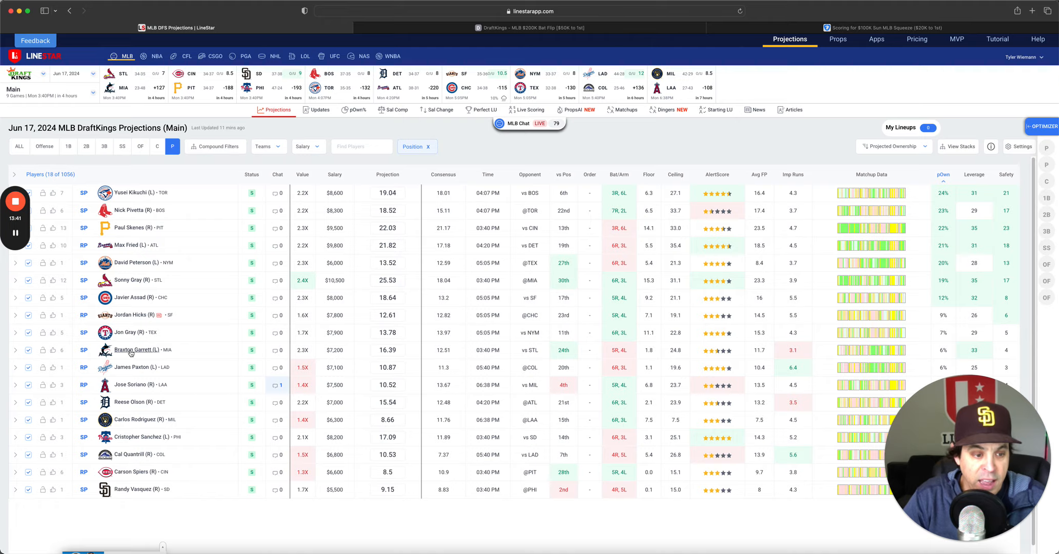
click(135, 349)
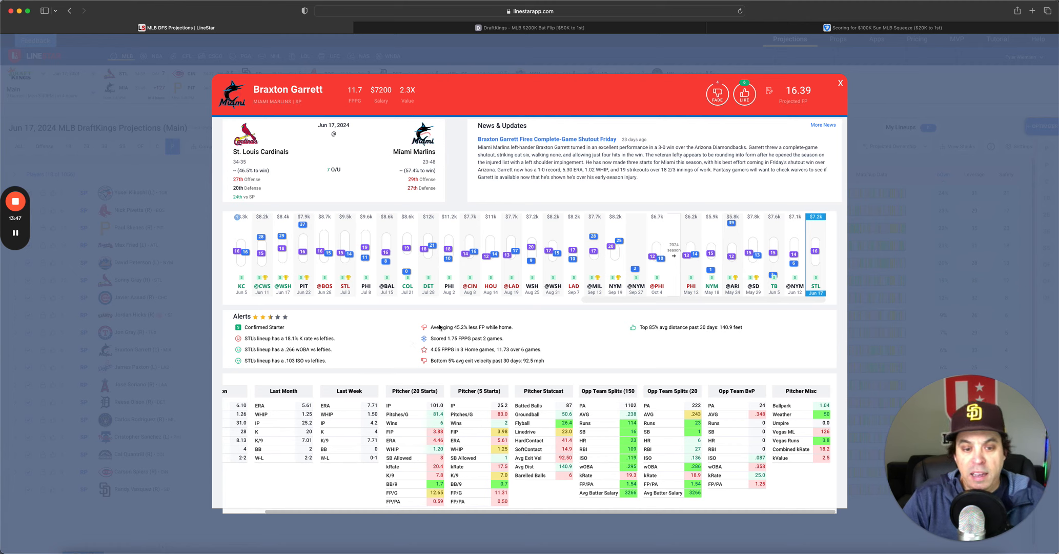
double_click(465, 327)
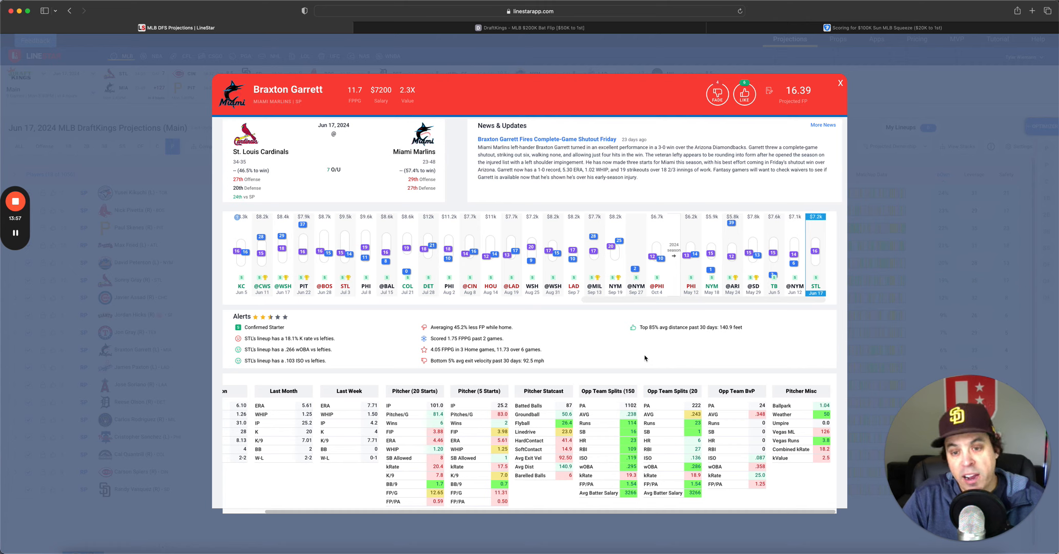
mouse_move(730, 348)
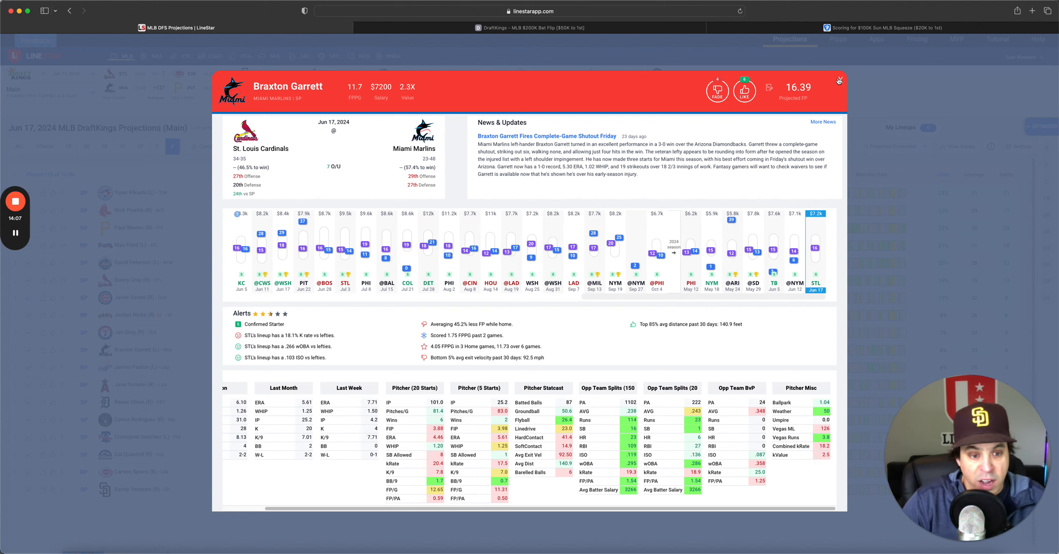
- Close Braxton Garrett's card, review José Soriano's card against Milwaukee and close it
click(838, 80)
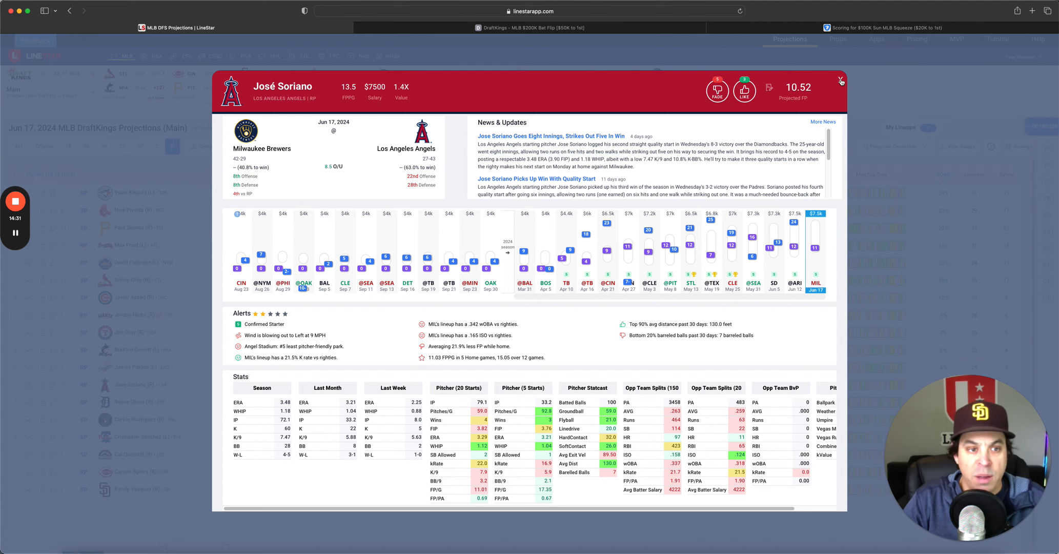
click(841, 80)
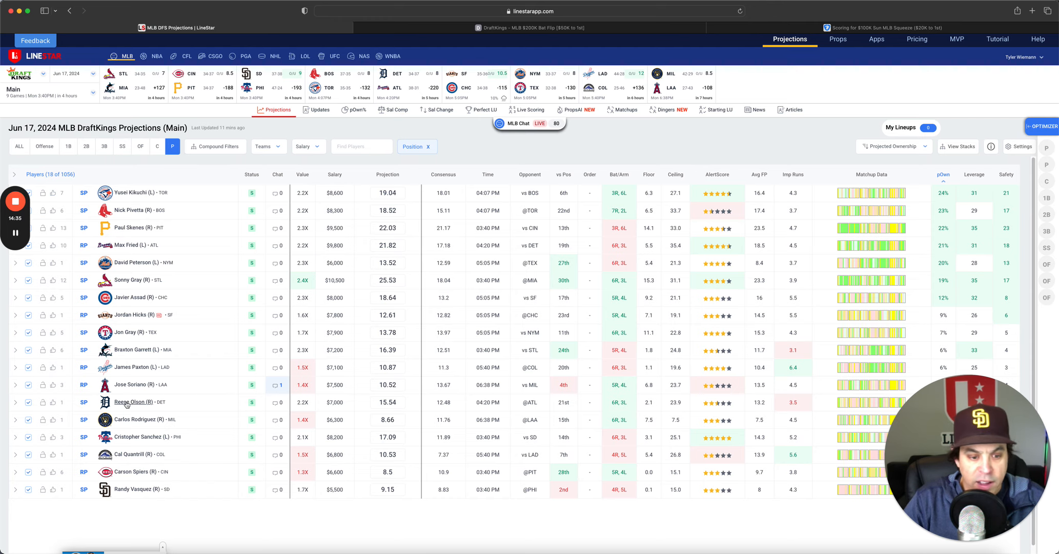
- Bring up Reese Olson's card showing his 15.54 projection against Atlanta
click(132, 402)
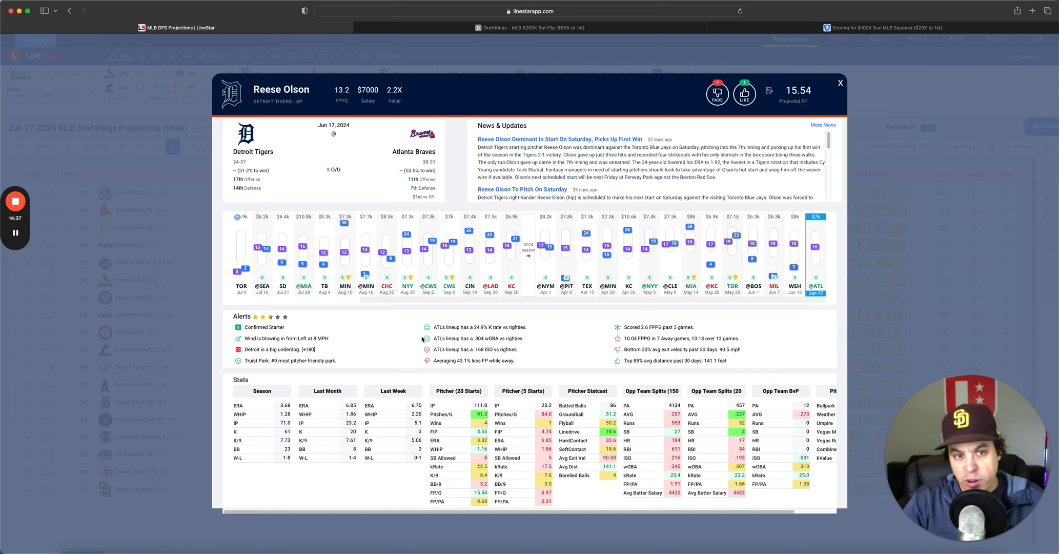
mouse_move(416, 335)
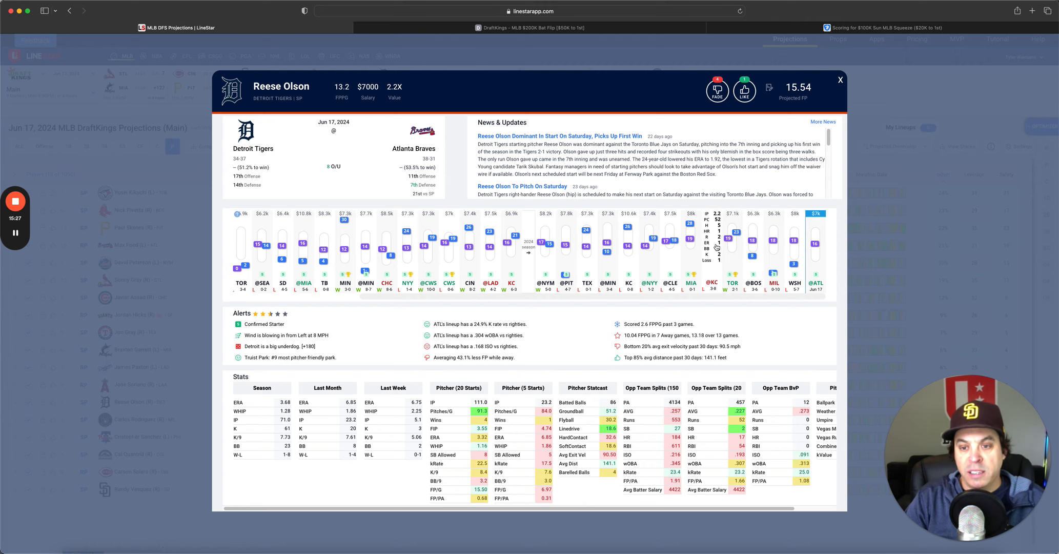
mouse_move(715, 248)
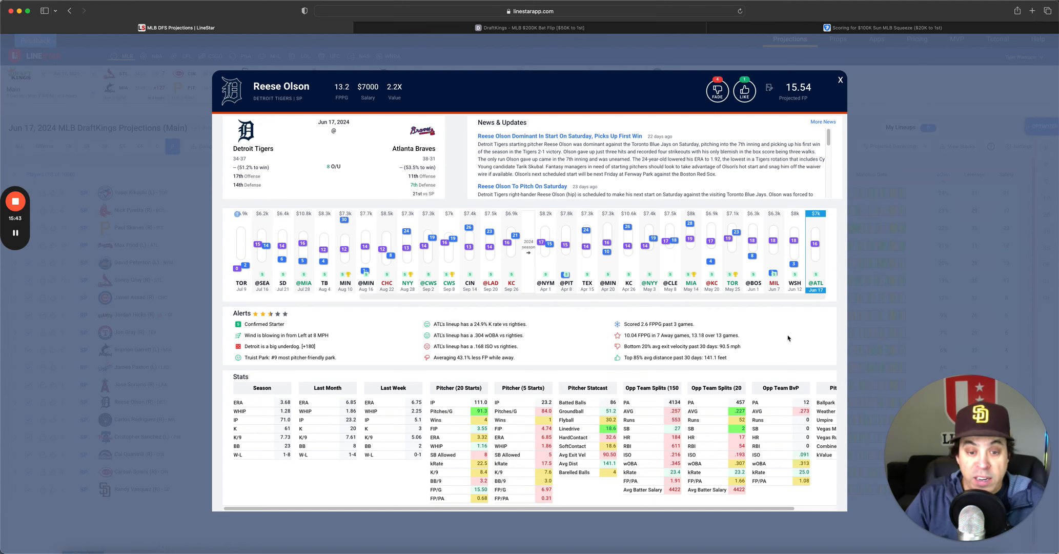
double_click(471, 356)
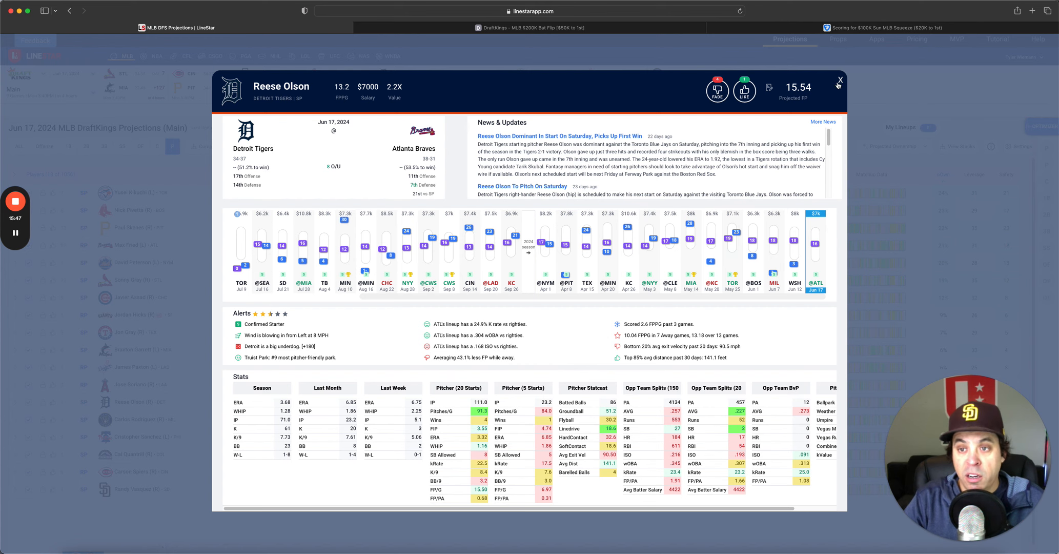
- Close Reese Olson's card and switch the pitcher projections to the FanDuel slate
click(841, 80)
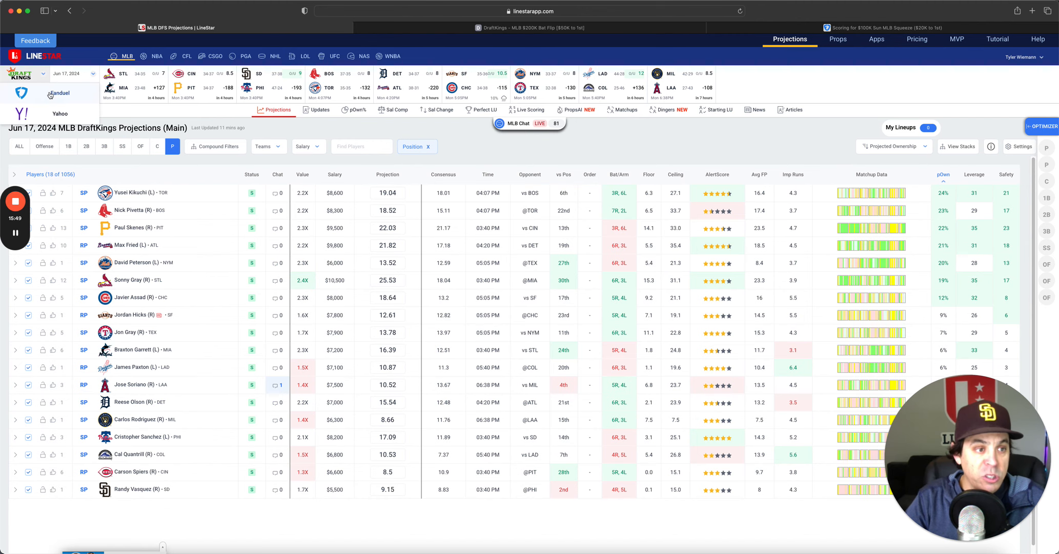
click(60, 92)
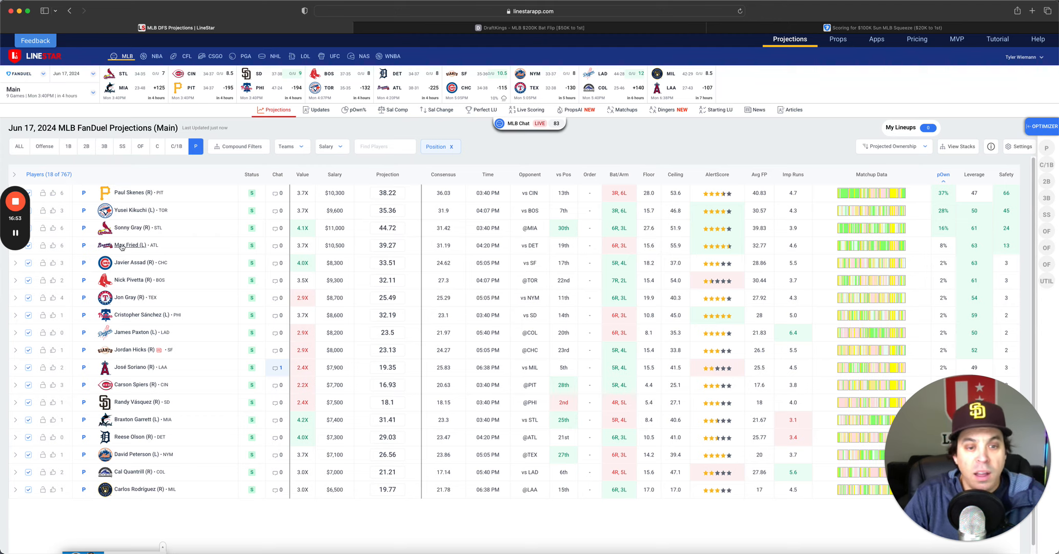
click(126, 244)
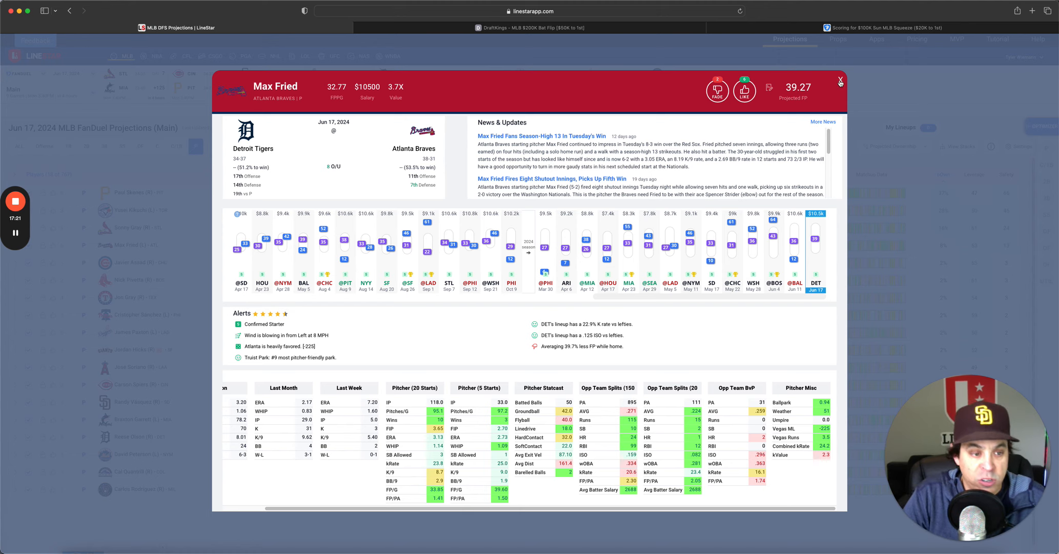
click(840, 81)
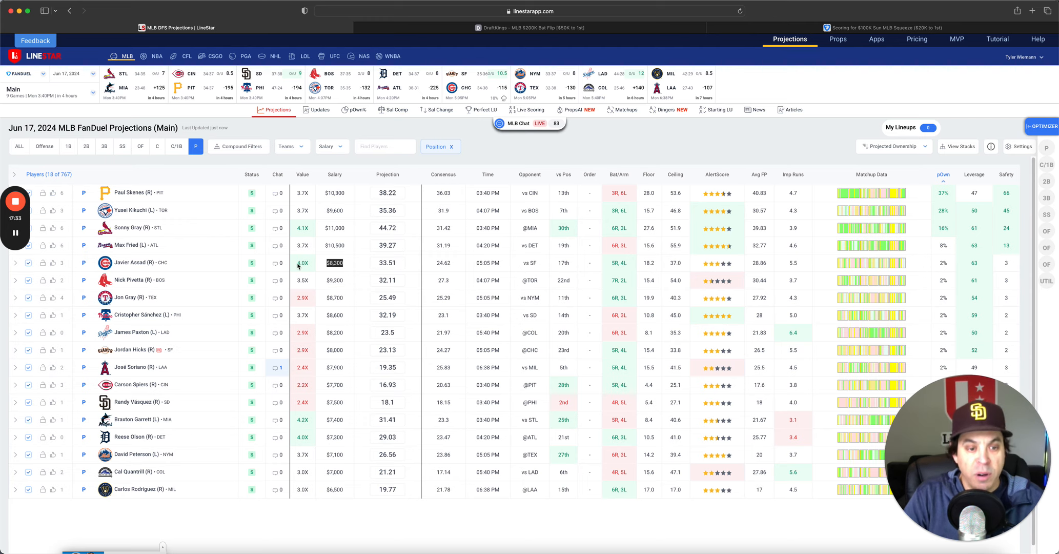
click(303, 263)
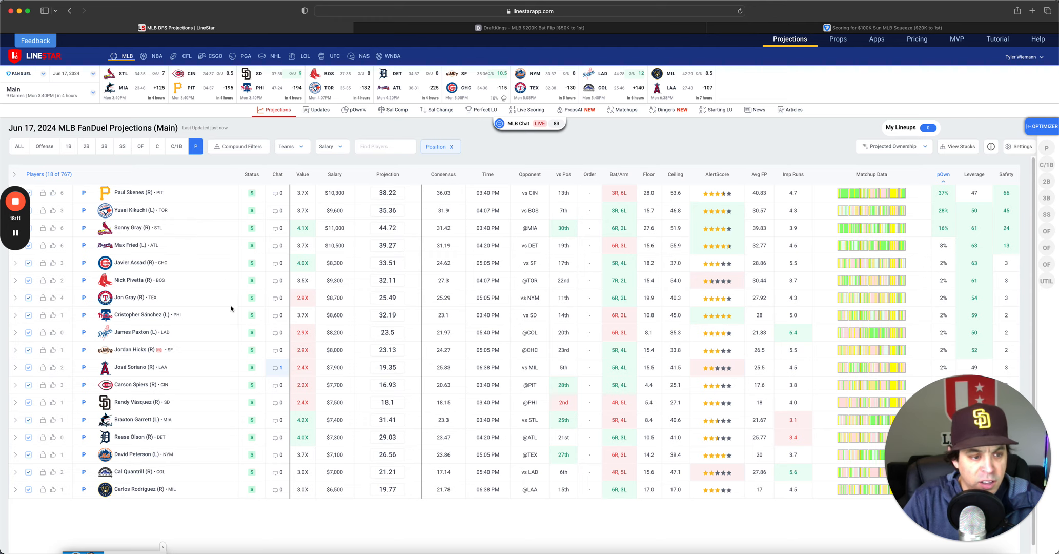
mouse_move(207, 388)
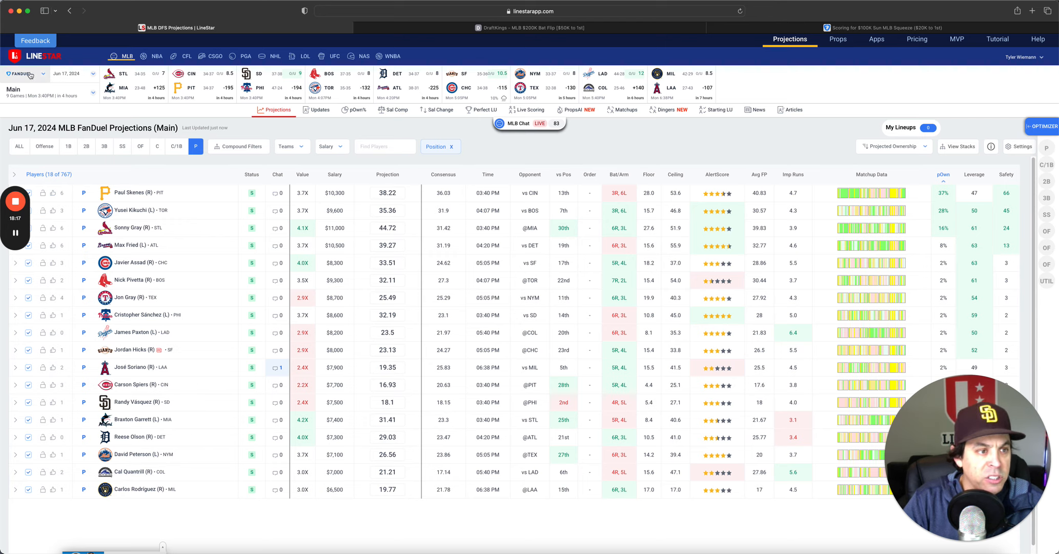
click(25, 73)
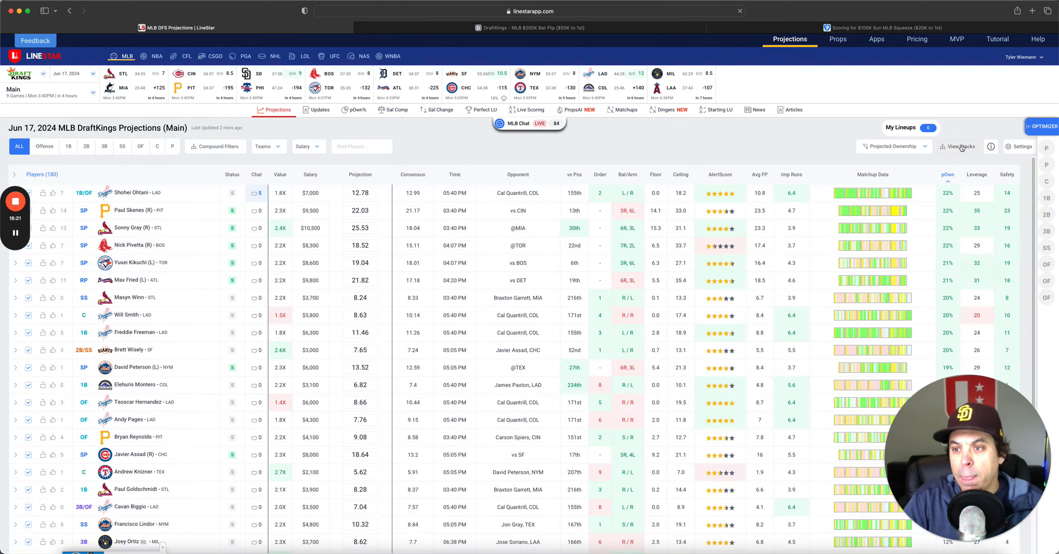
click(958, 146)
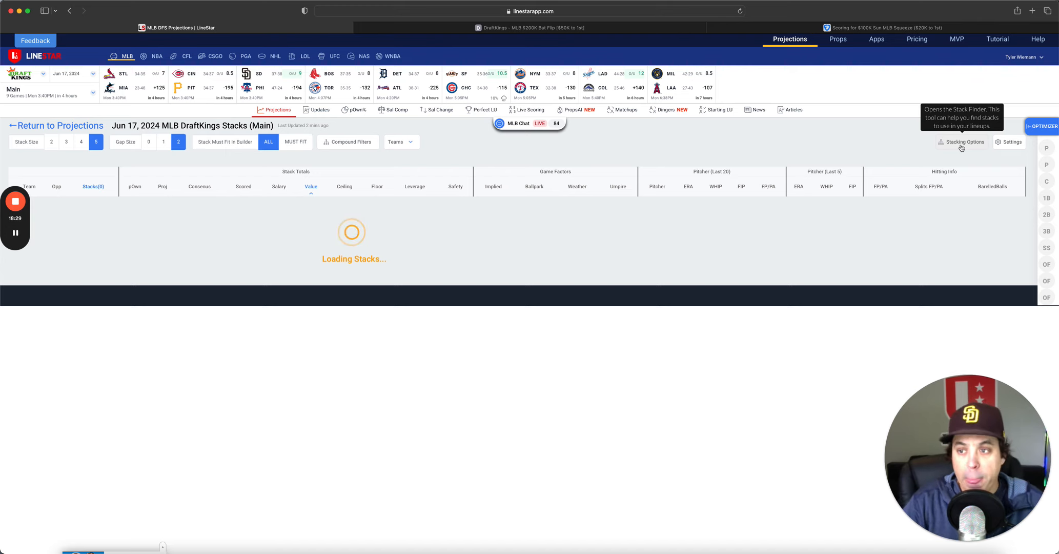
mouse_move(694, 154)
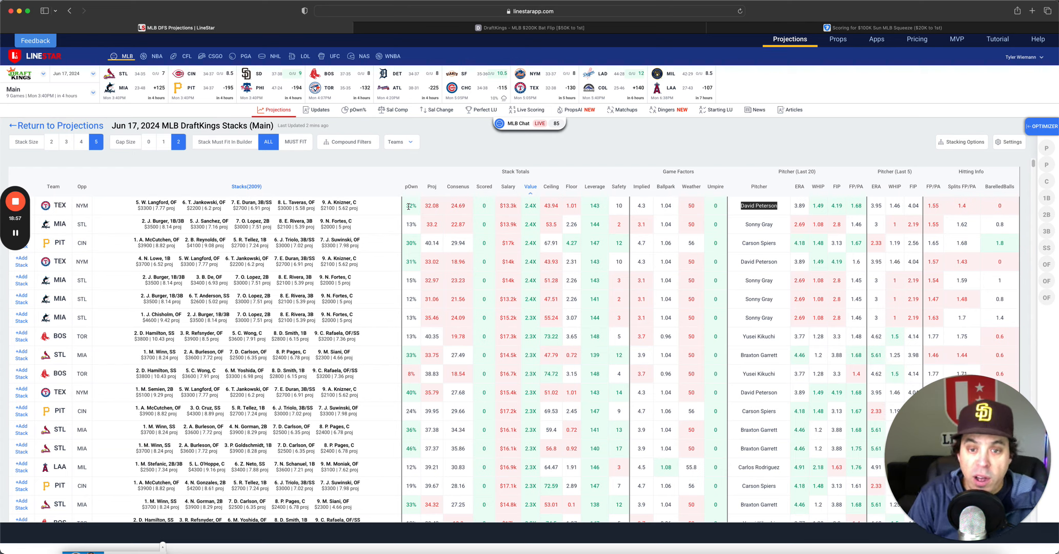
mouse_move(371, 231)
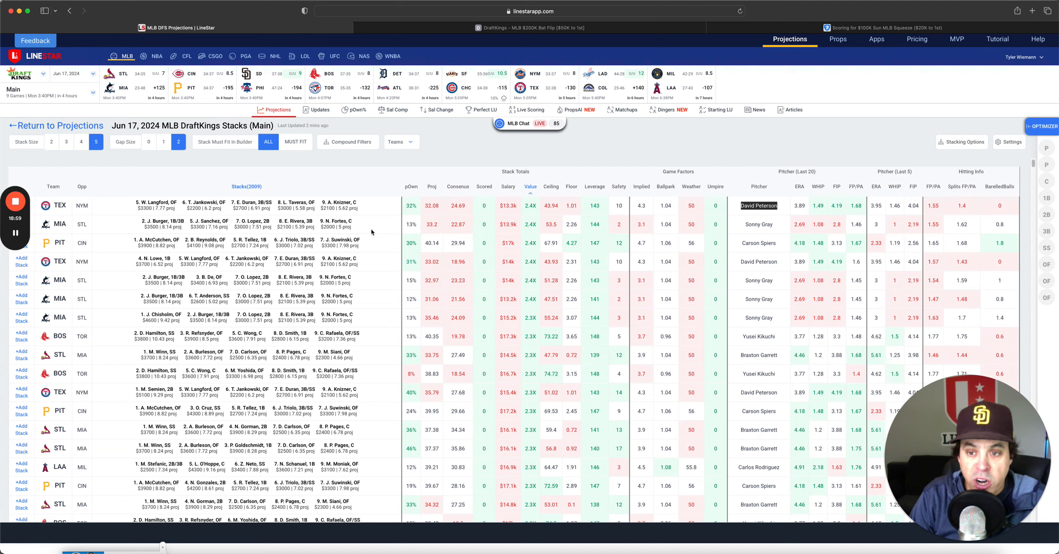
mouse_move(762, 223)
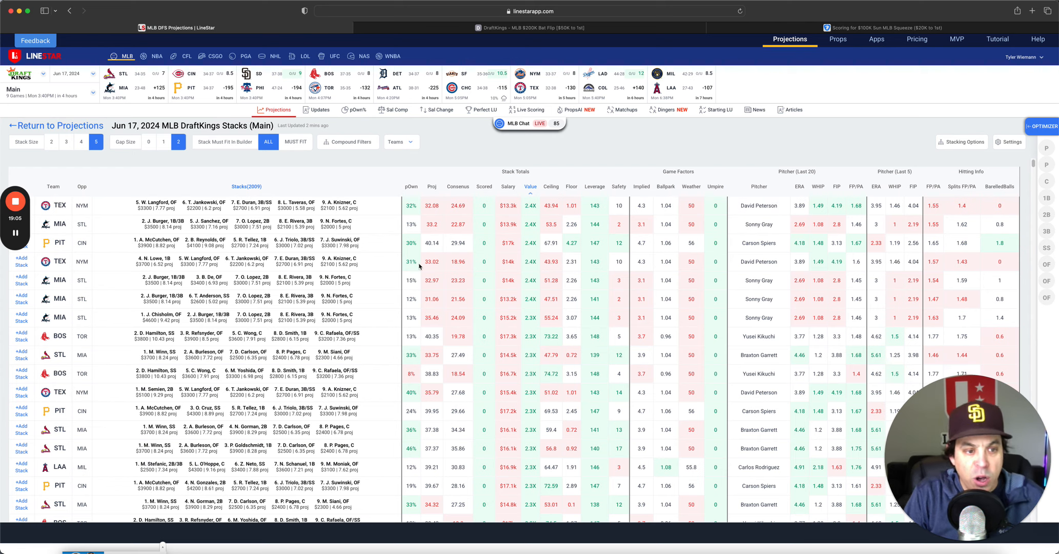
double_click(758, 242)
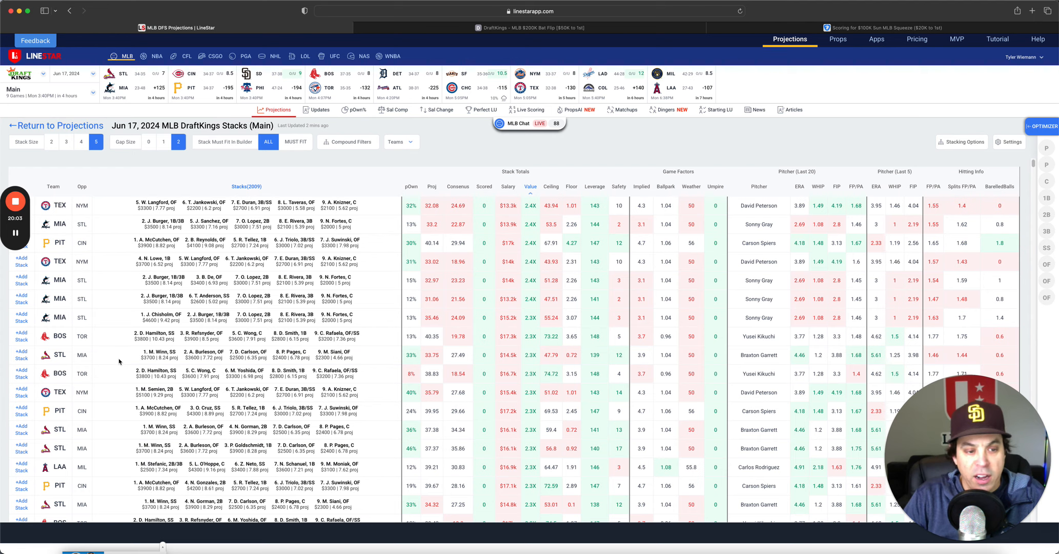
double_click(759, 355)
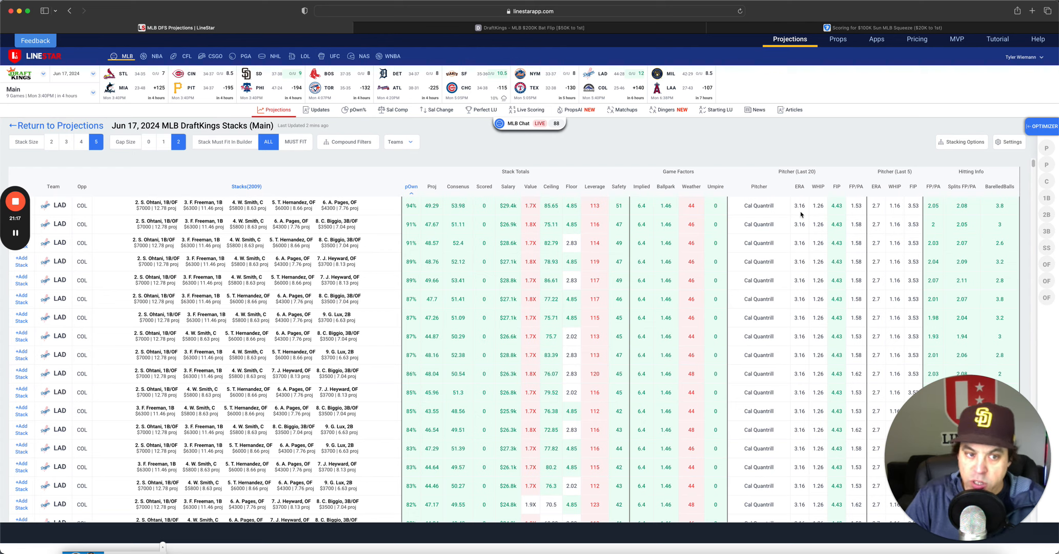
mouse_move(545, 305)
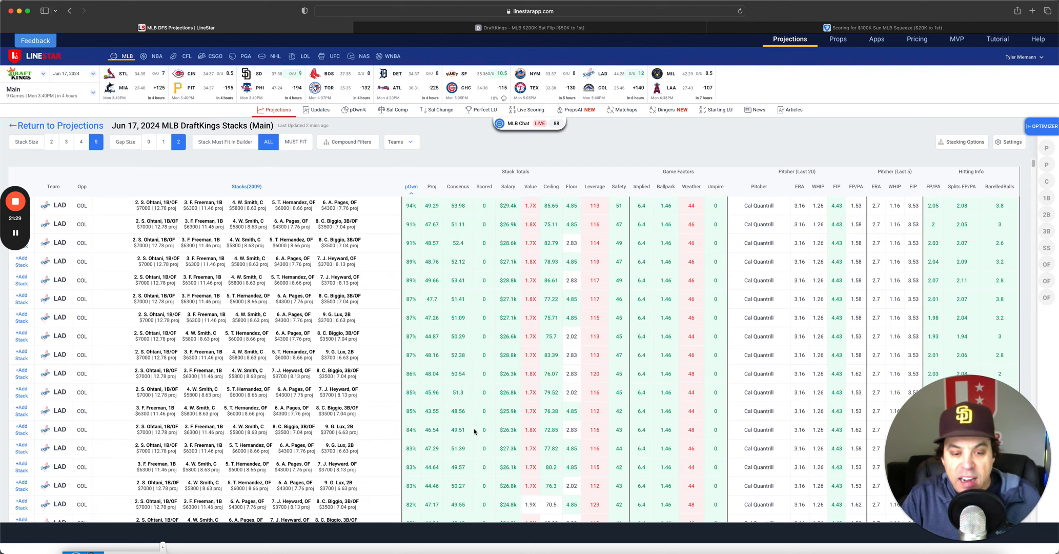
scroll(down, 3)
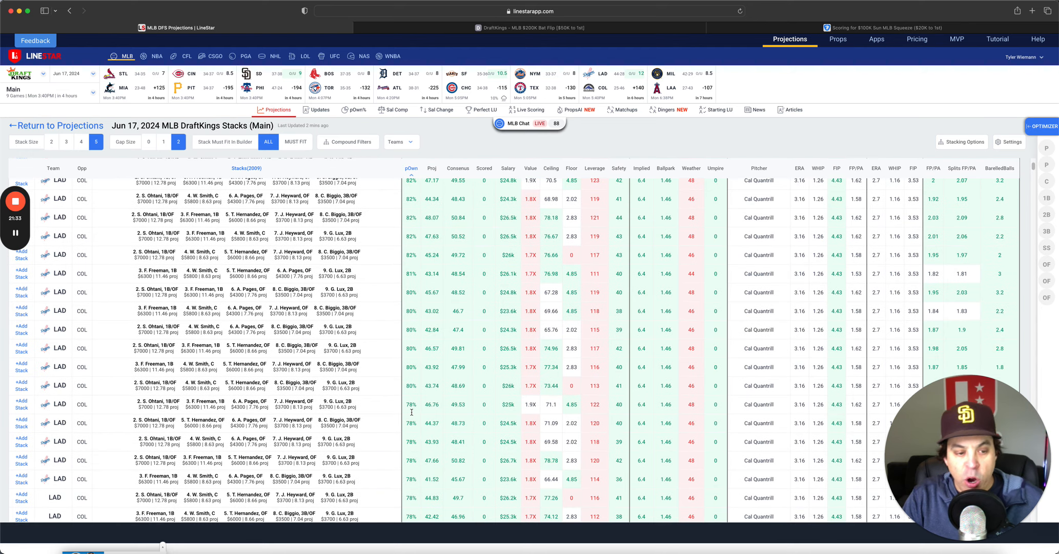
mouse_move(402, 416)
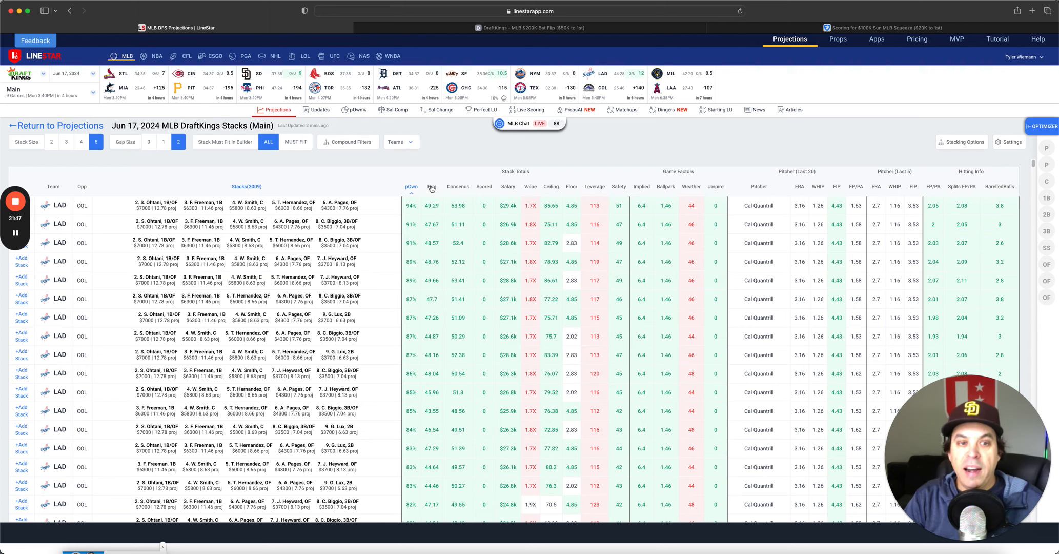
mouse_move(475, 153)
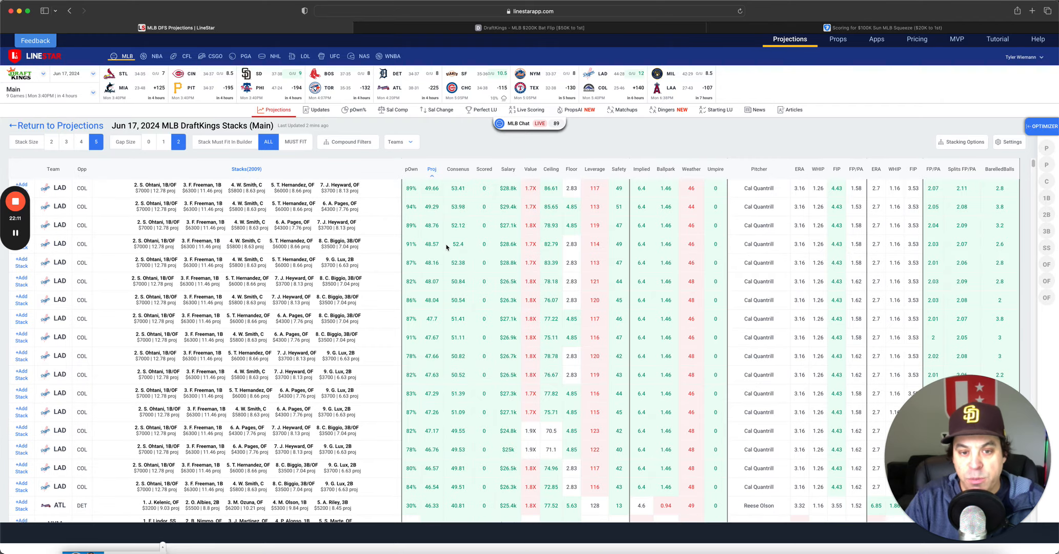
- Scroll through the stacks list past Atlanta, Mets, Philadelphia, Milwaukee and Boston stacks
scroll(down, 3)
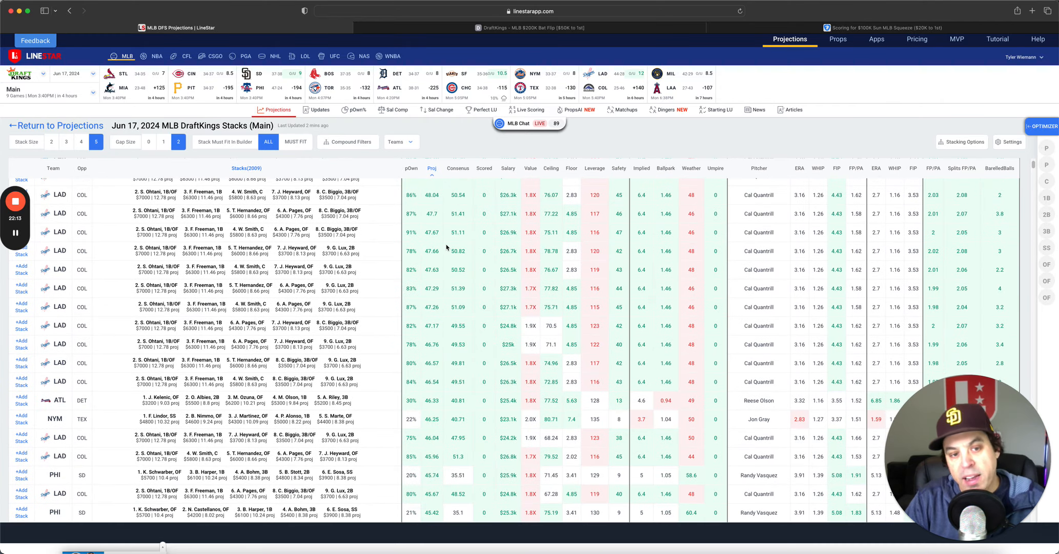
scroll(down, 3)
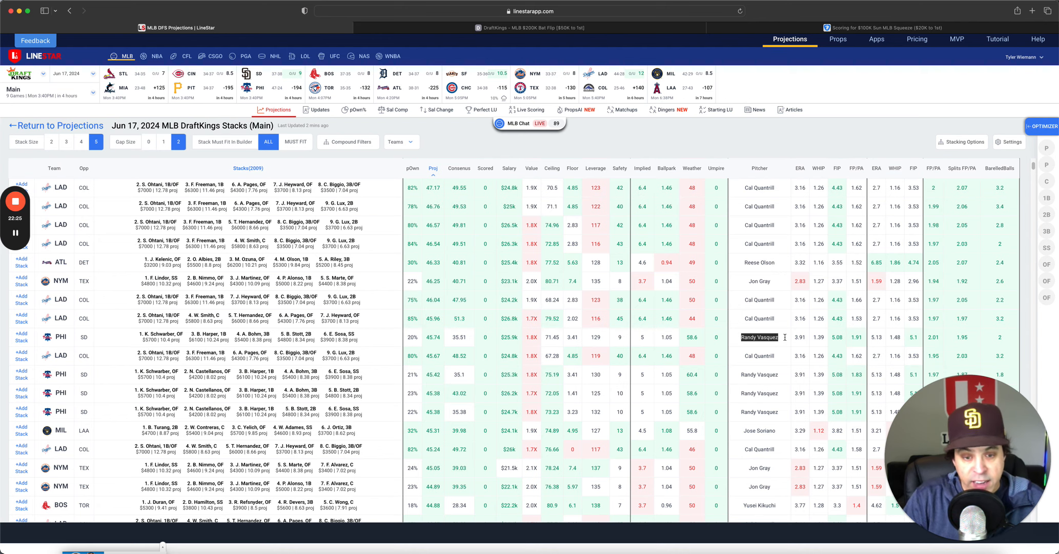
mouse_move(785, 338)
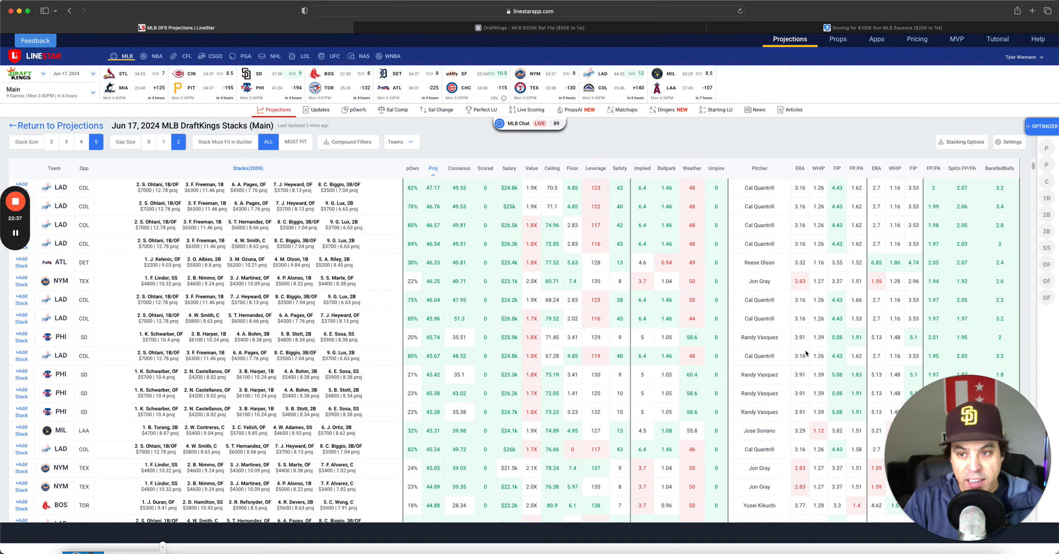
mouse_move(798, 341)
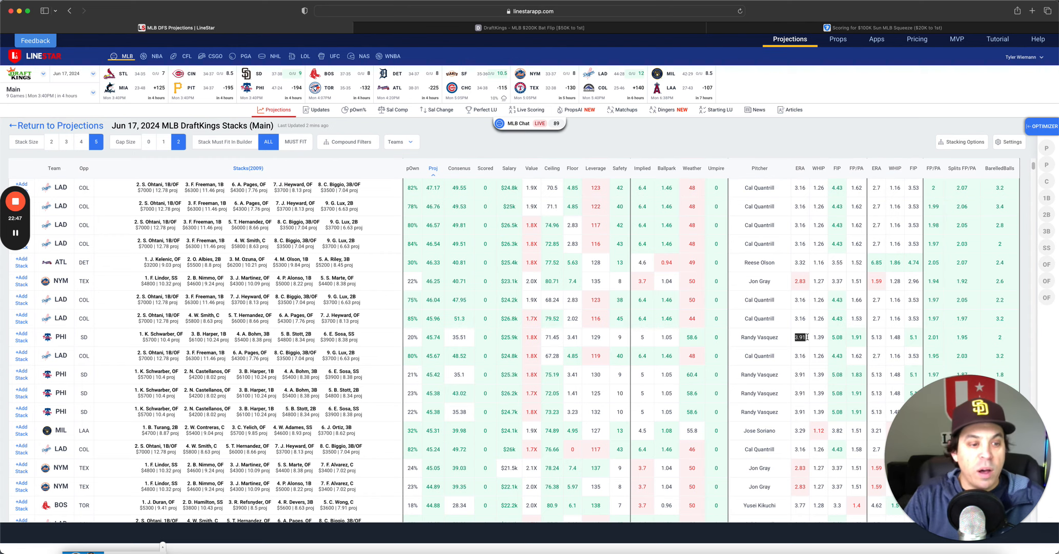
mouse_move(634, 376)
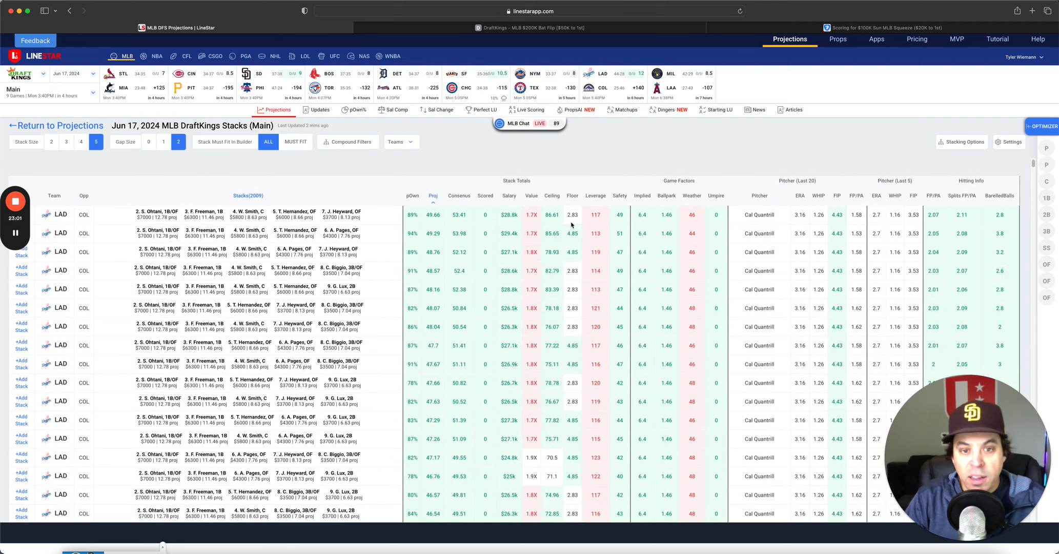
scroll(down, 3)
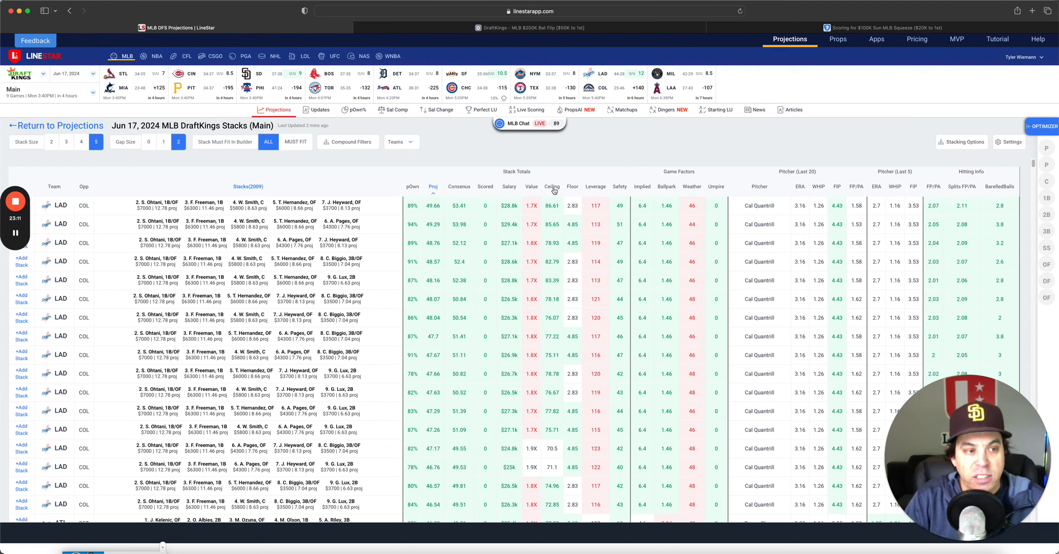
- Sort the stacks by ceiling, bringing the Boston stacks against Yusei Kikuchi to the top
click(551, 186)
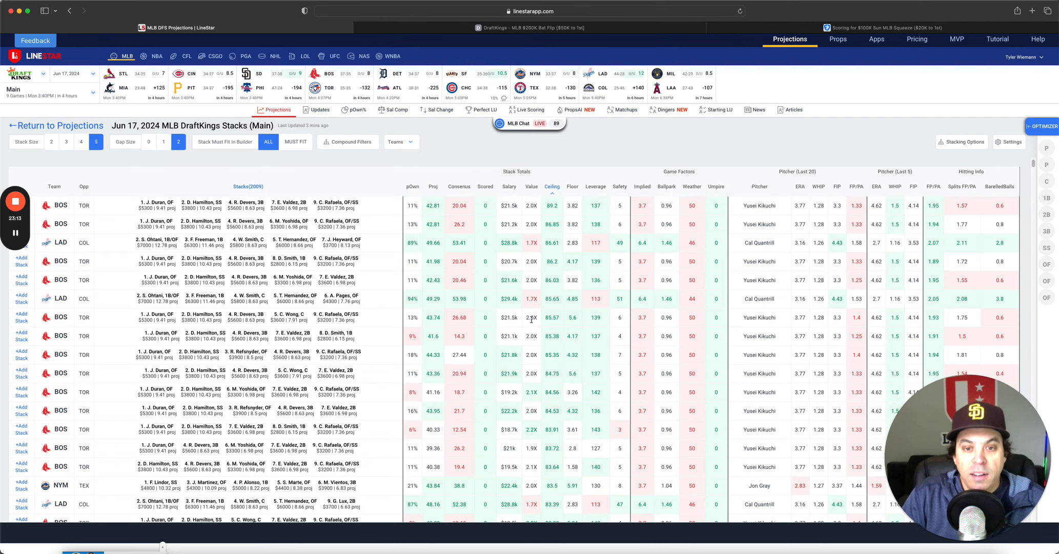
mouse_move(541, 291)
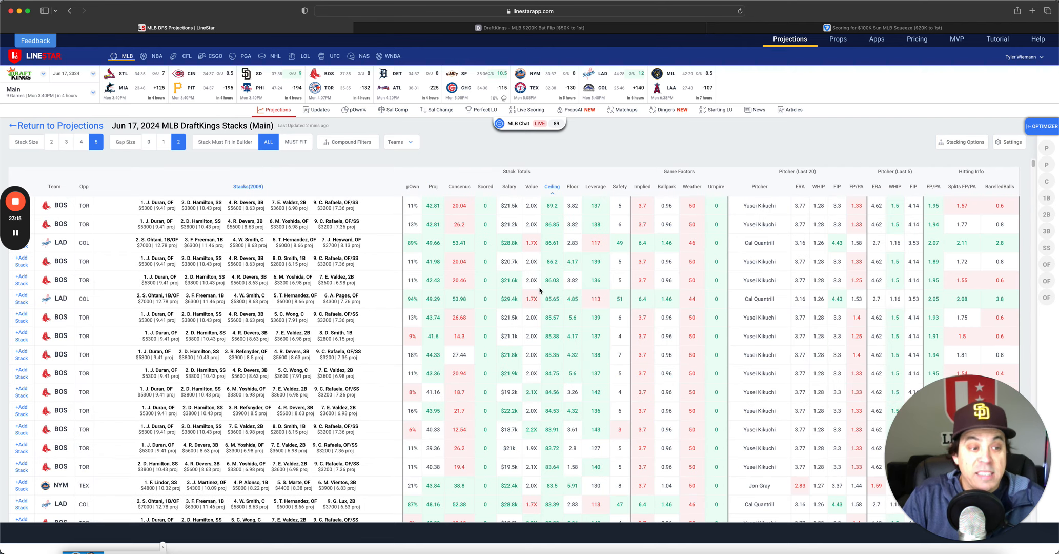
mouse_move(407, 262)
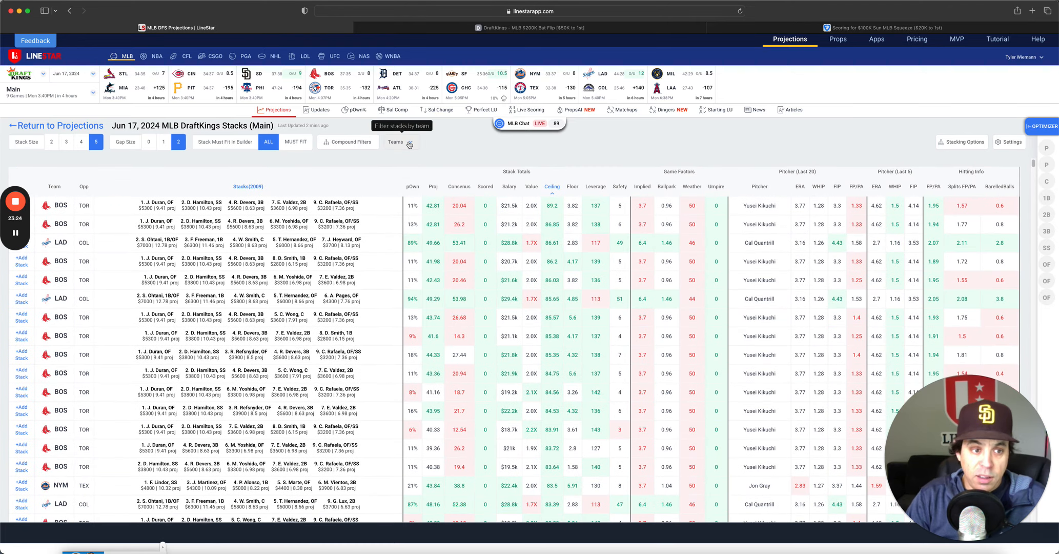
- Show the Teams overview of implied runs, opposing pitcher and bullpen stats per team
click(396, 141)
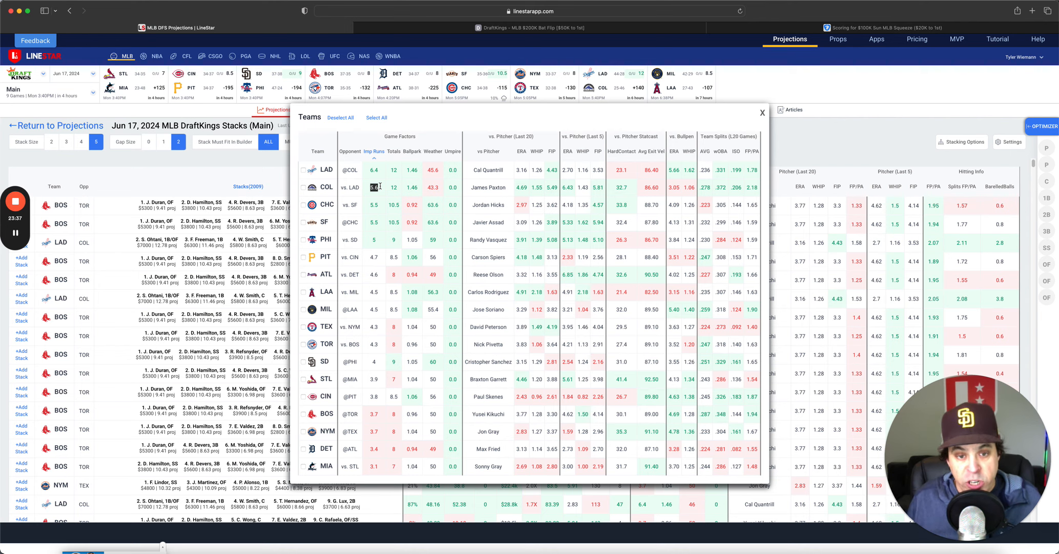
mouse_move(473, 214)
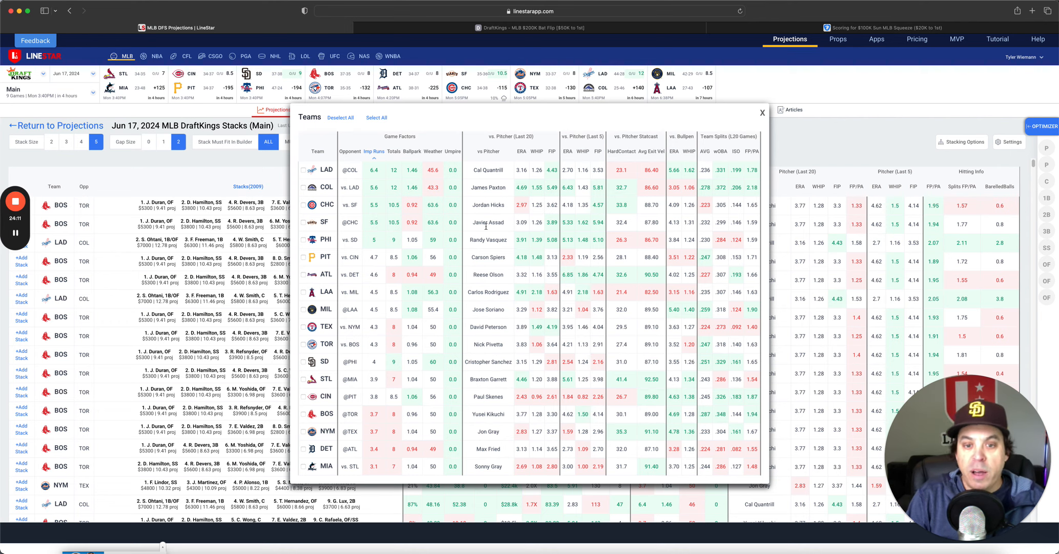
mouse_move(486, 227)
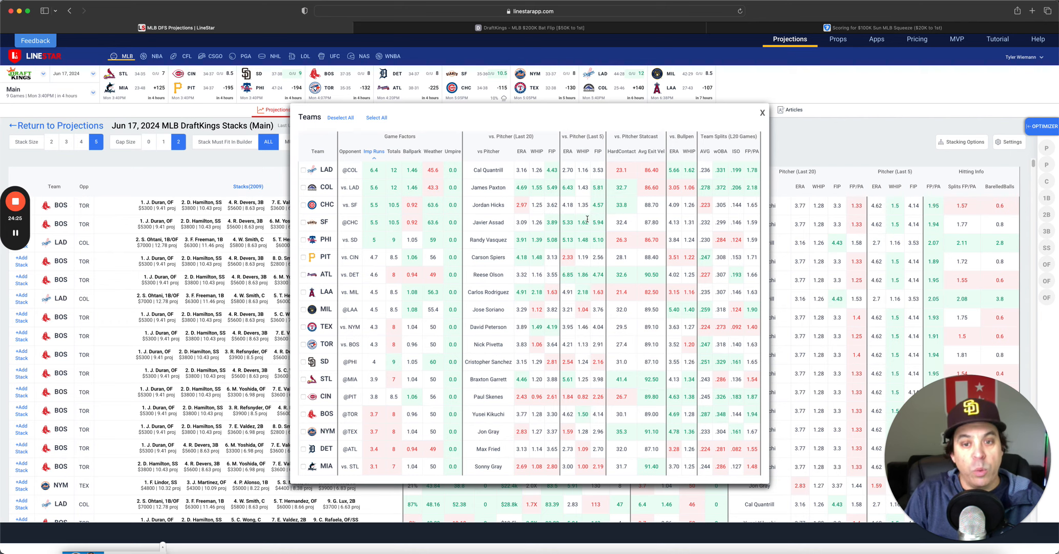
mouse_move(561, 229)
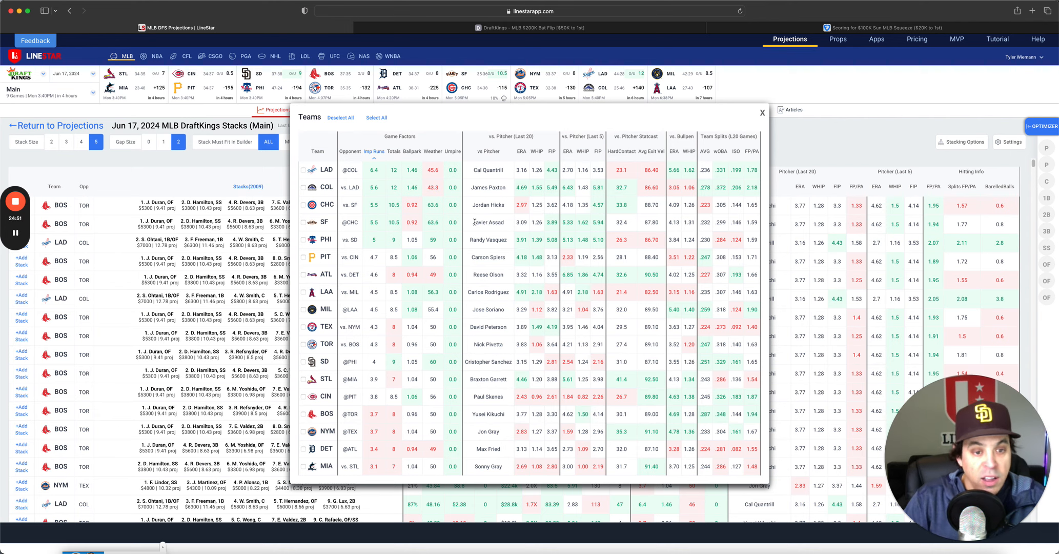
mouse_move(403, 268)
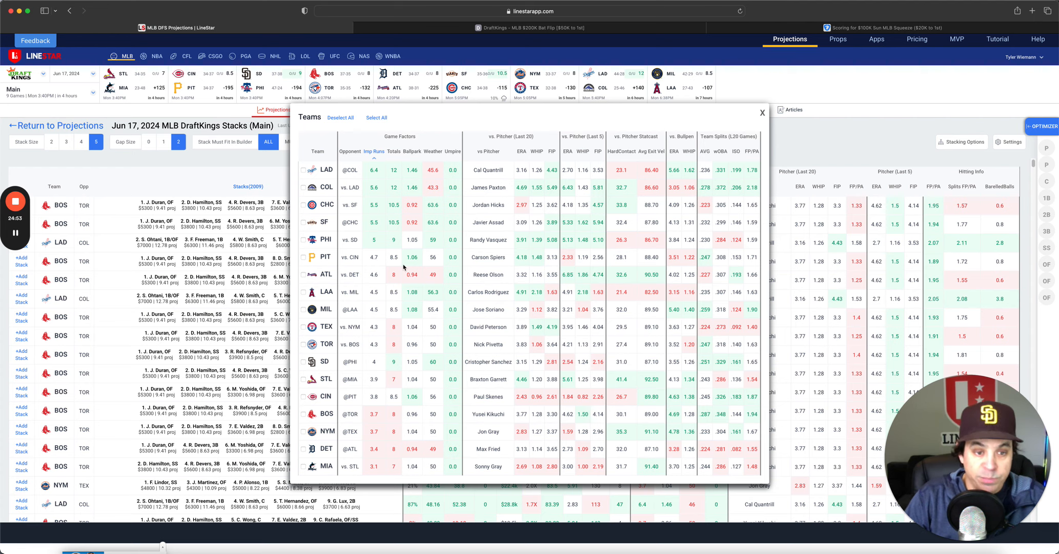
mouse_move(462, 246)
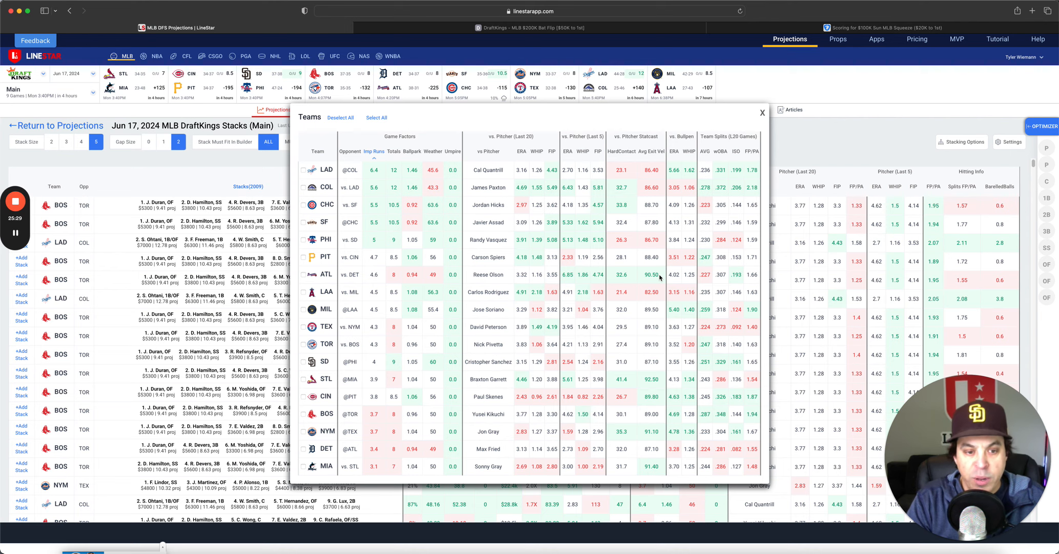
mouse_move(330, 334)
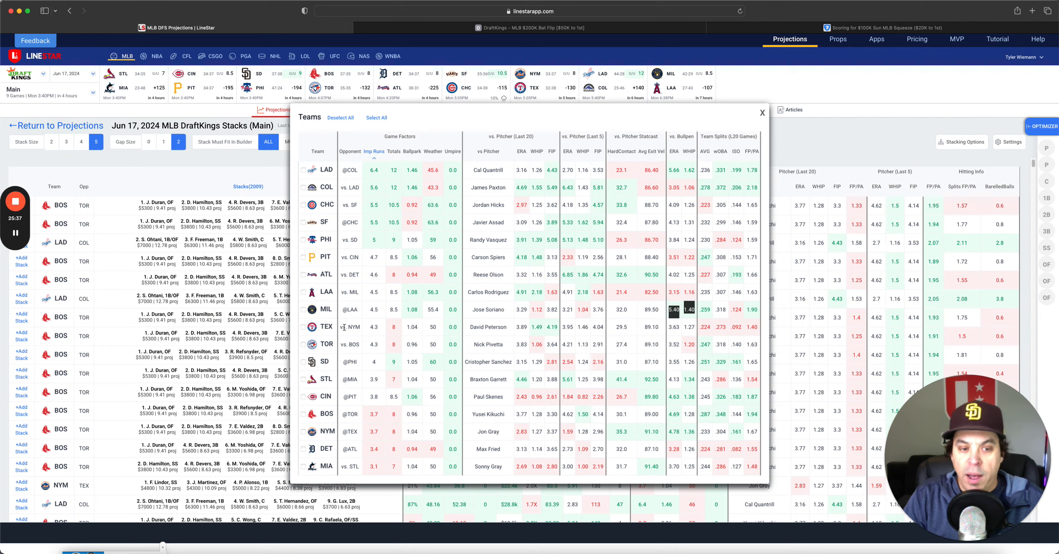
mouse_move(544, 330)
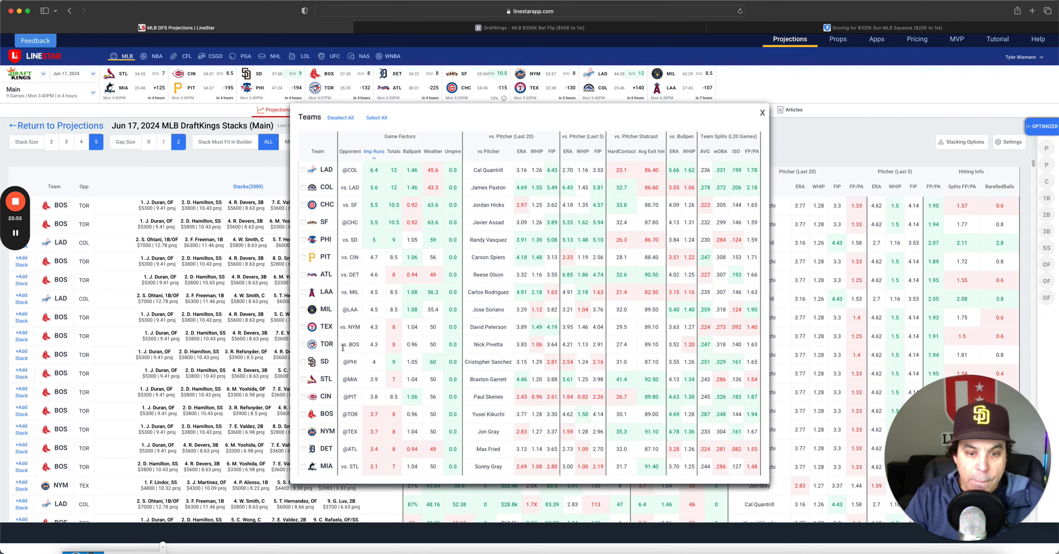
mouse_move(316, 337)
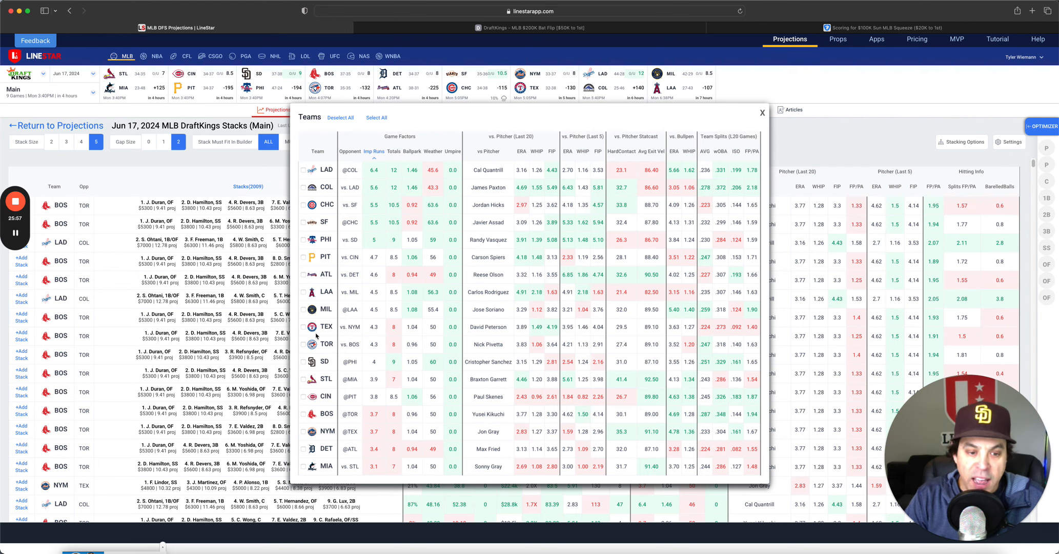
mouse_move(317, 439)
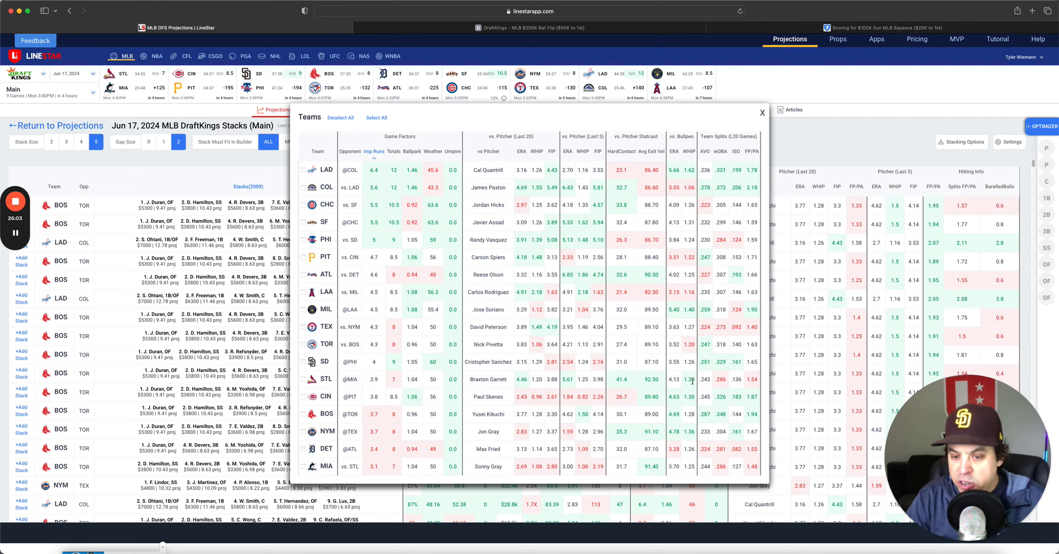
double_click(487, 361)
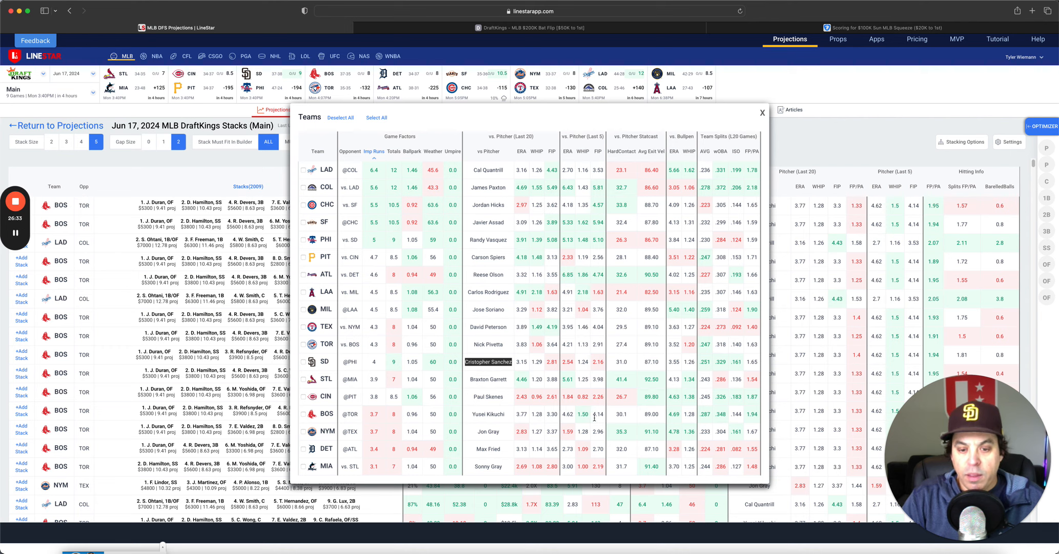
mouse_move(692, 236)
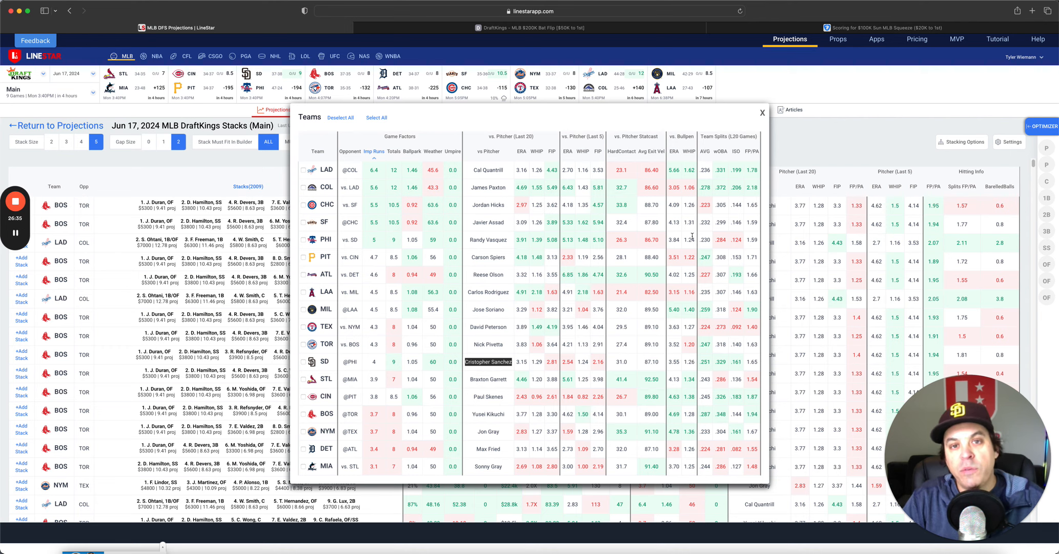